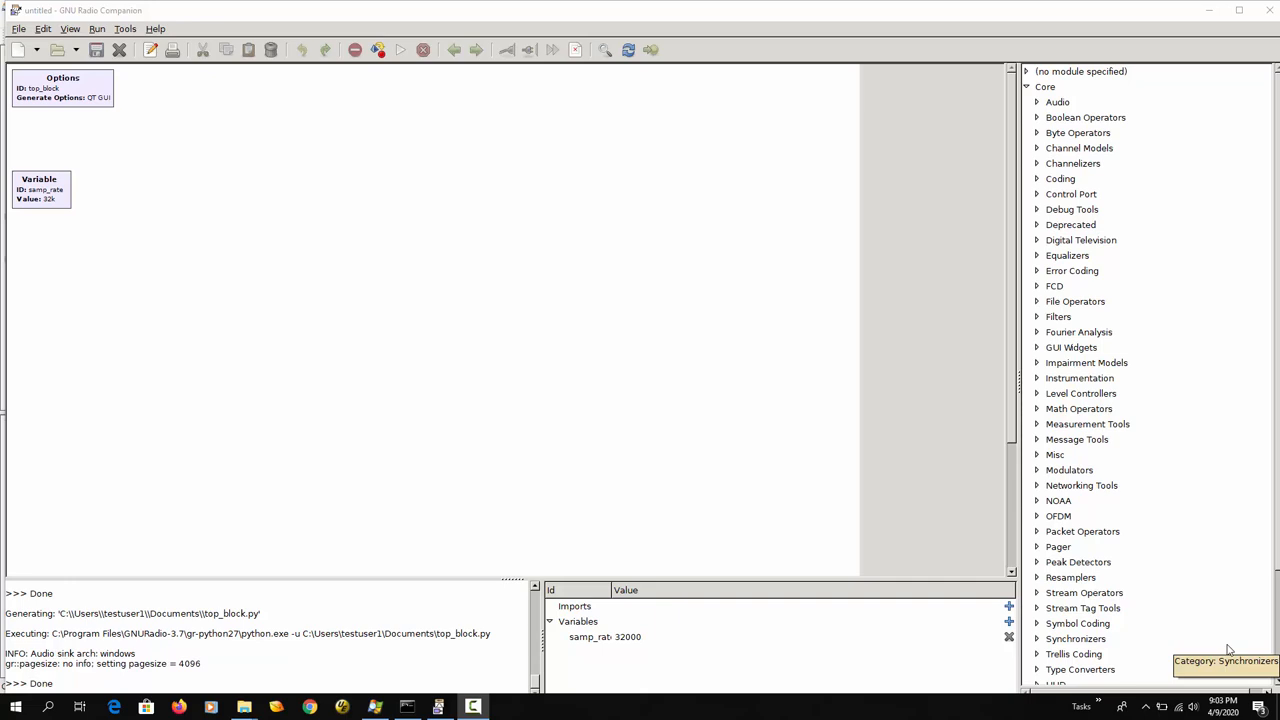
pyautogui.moveTo(1204, 385)
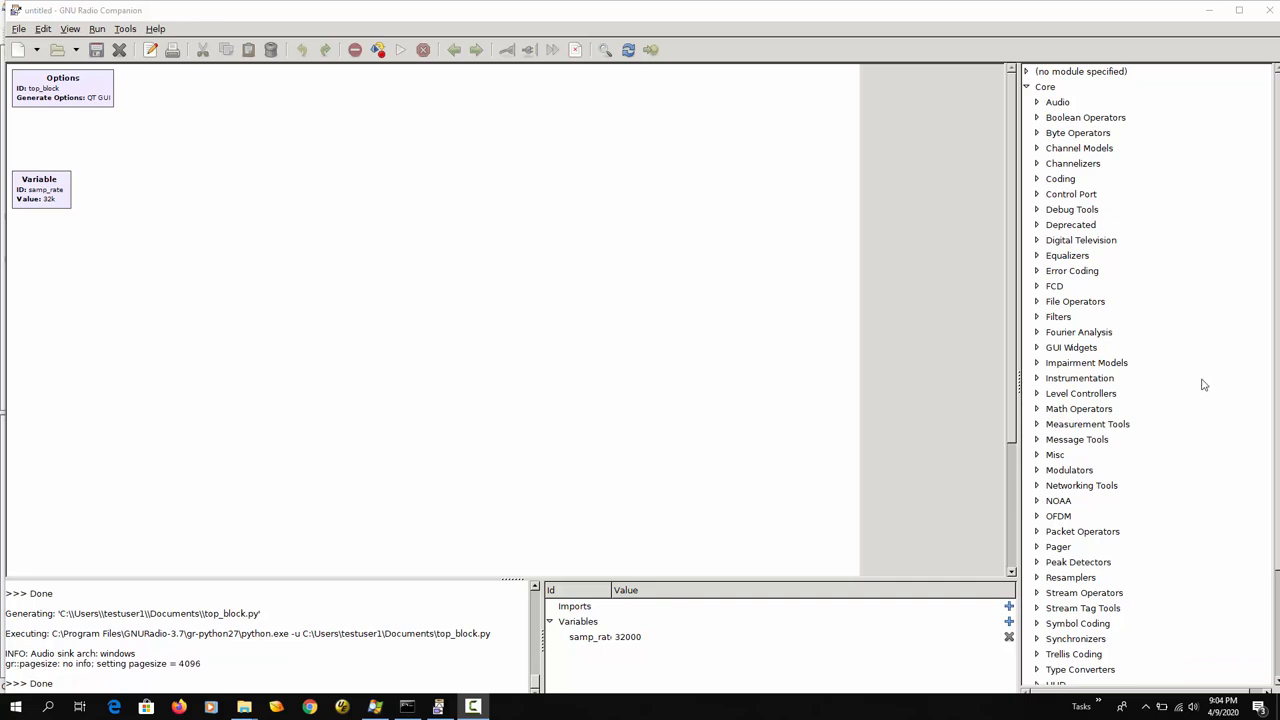
pyautogui.moveTo(1120, 260)
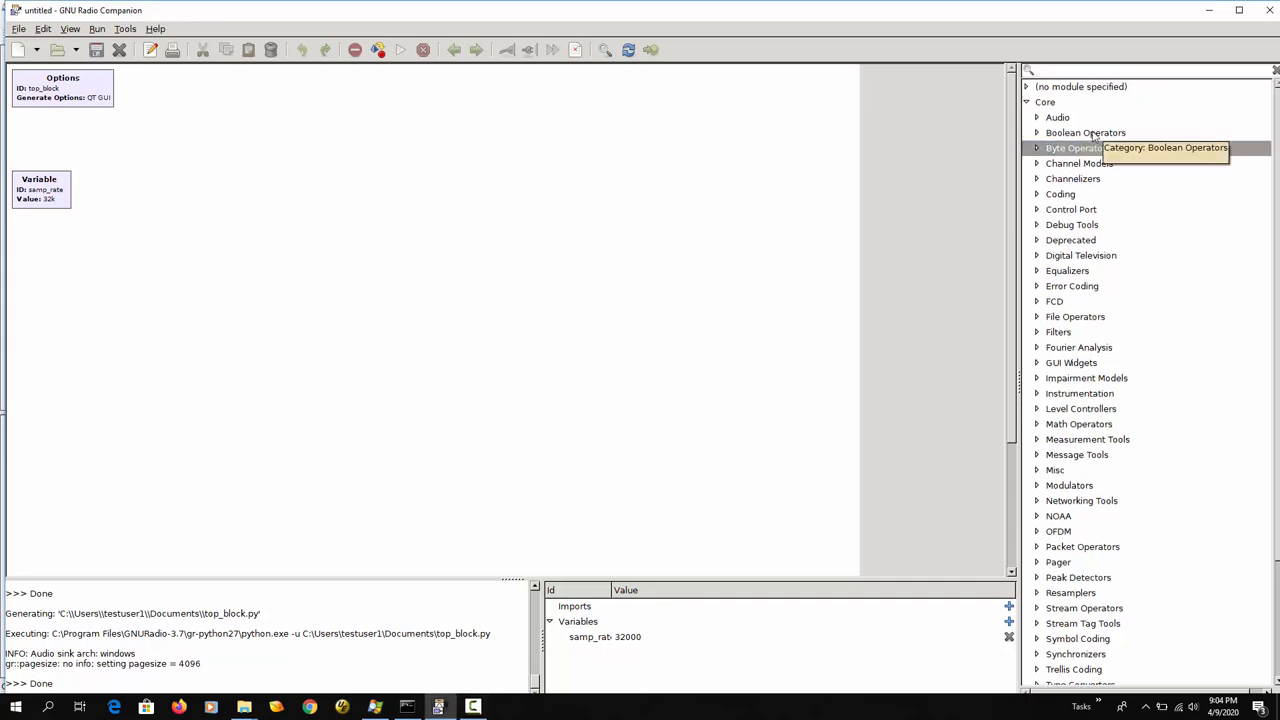
# - Add a Wav File Source block found by searching 'wav' and place it near the top
pyautogui.write('wav')
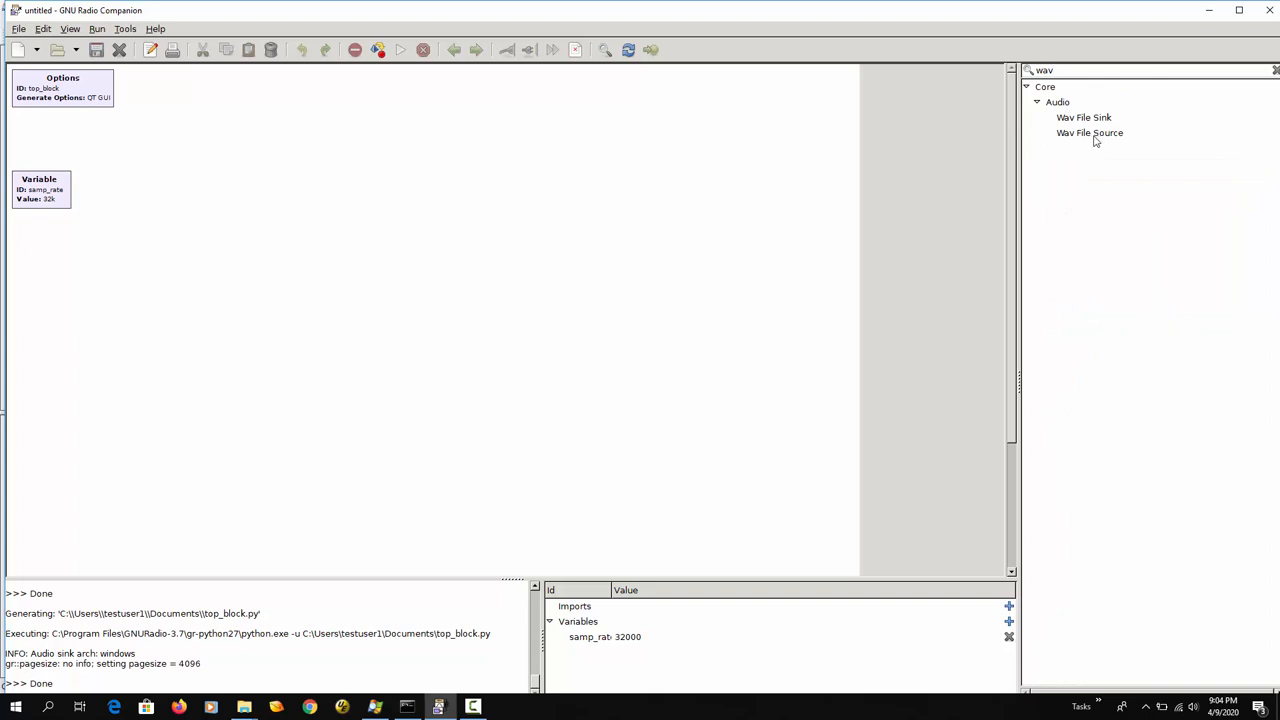
pyautogui.moveTo(1089, 132)
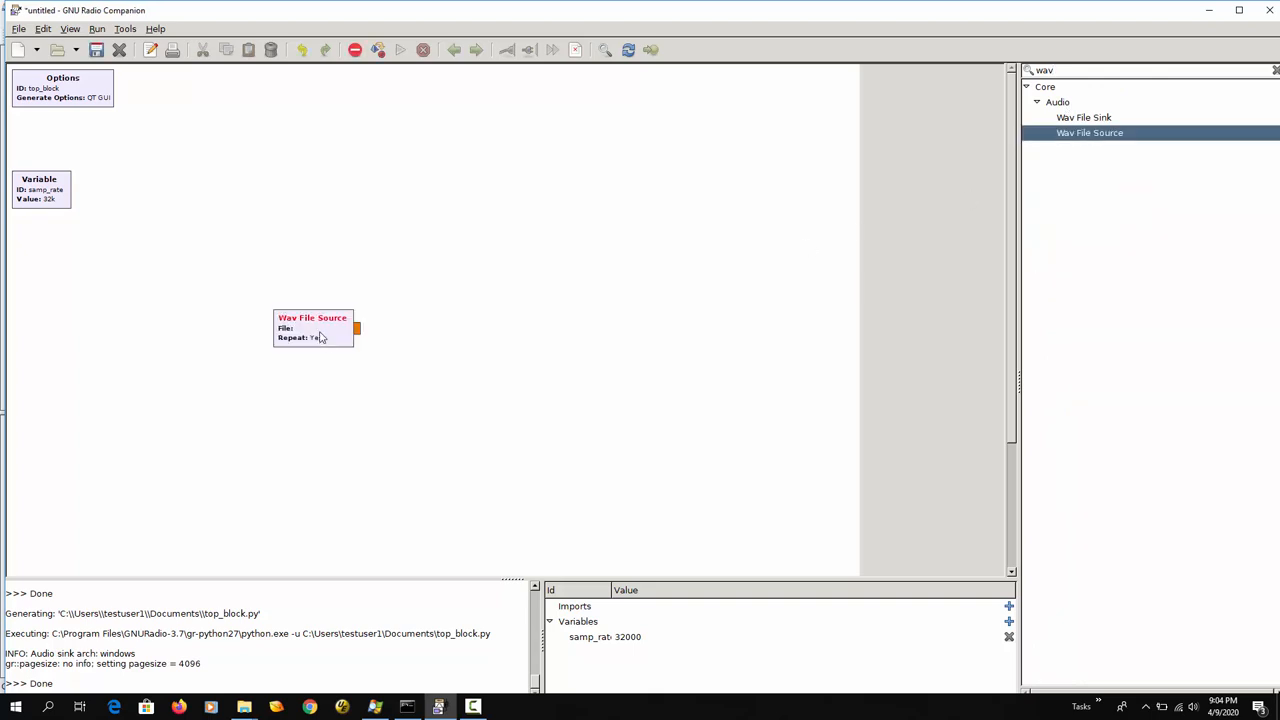
pyautogui.moveTo(313, 328); pyautogui.dragTo(313, 218)
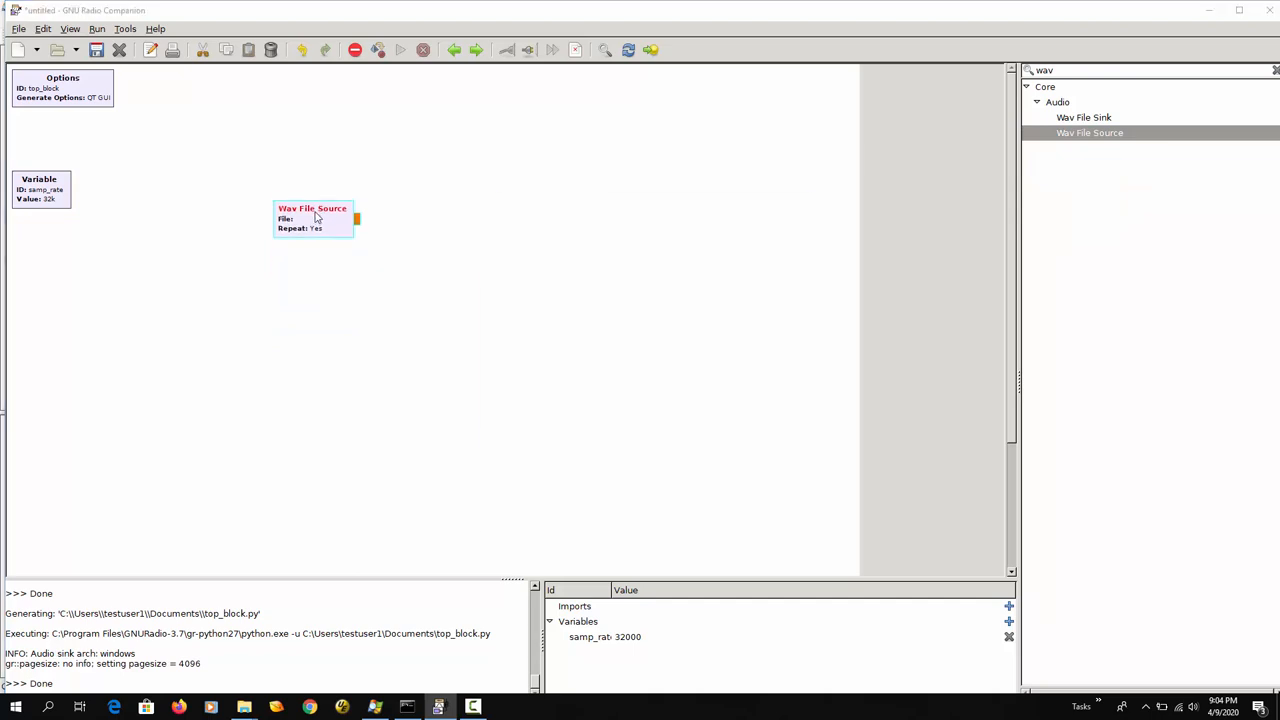
# - Set the Wav File Source to Documents/recording.wav with Repeat set to No
pyautogui.doubleClick(312, 217)
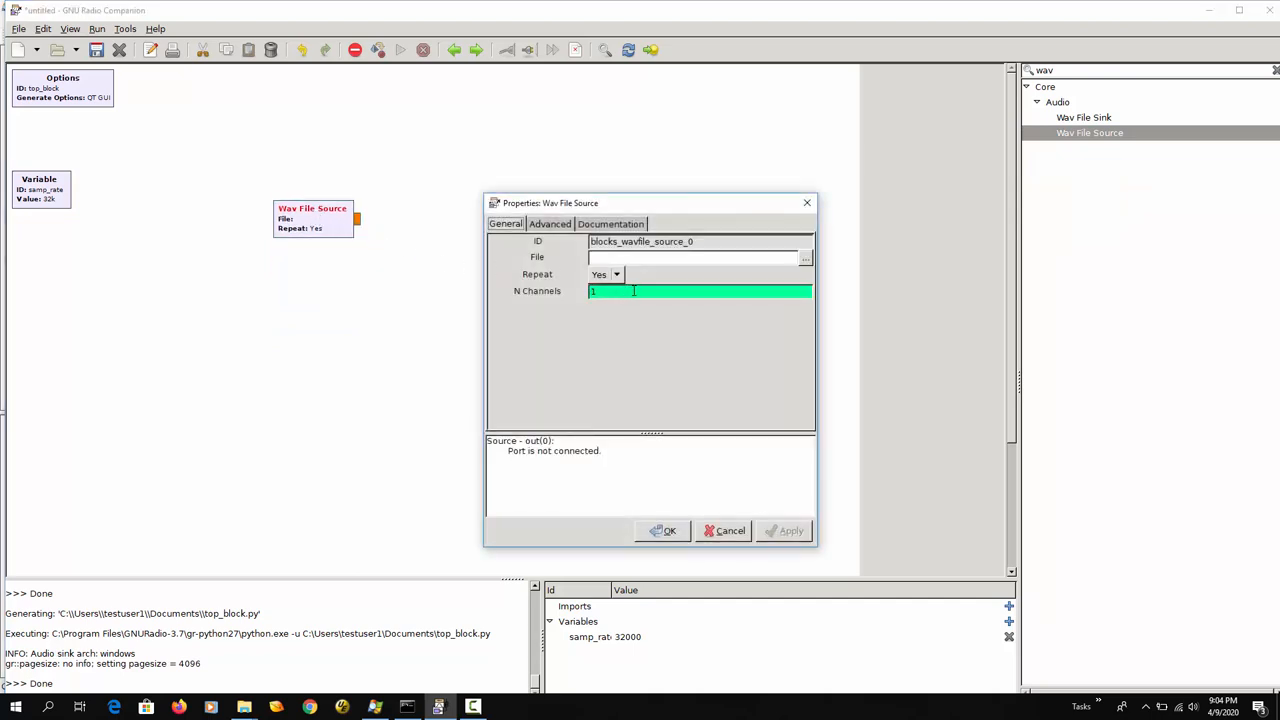
pyautogui.click(616, 274)
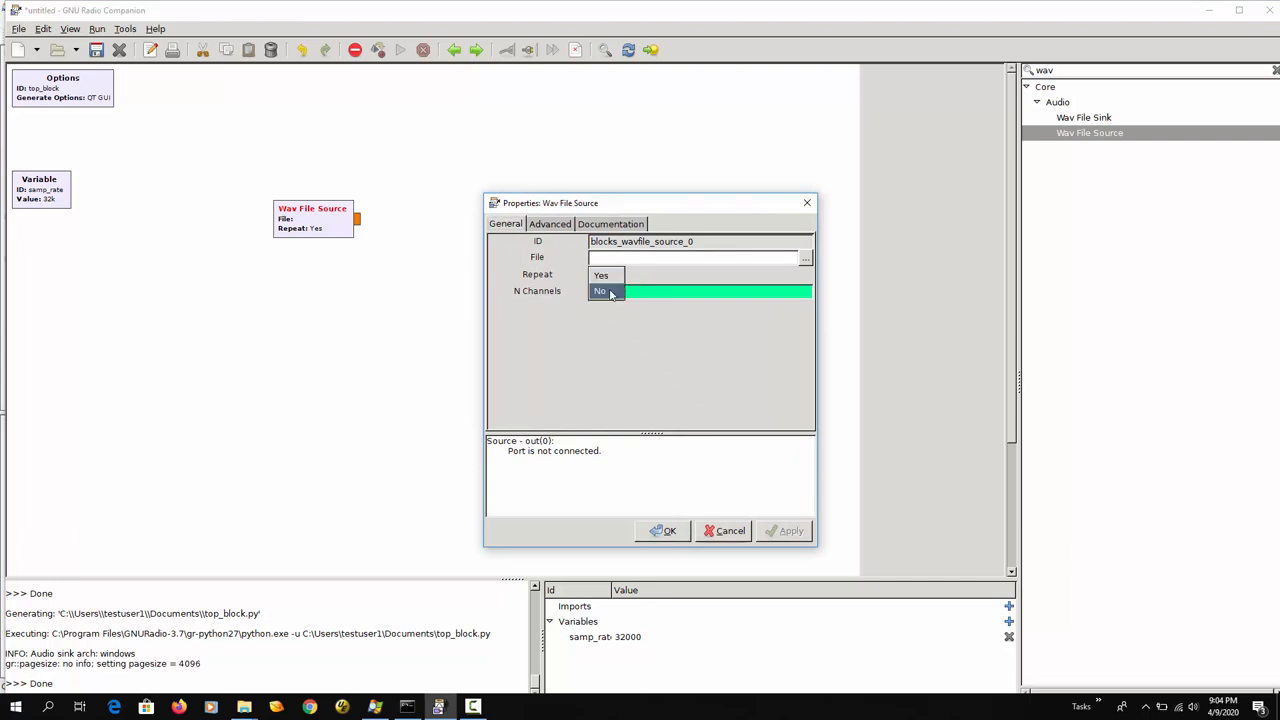
pyautogui.click(600, 290)
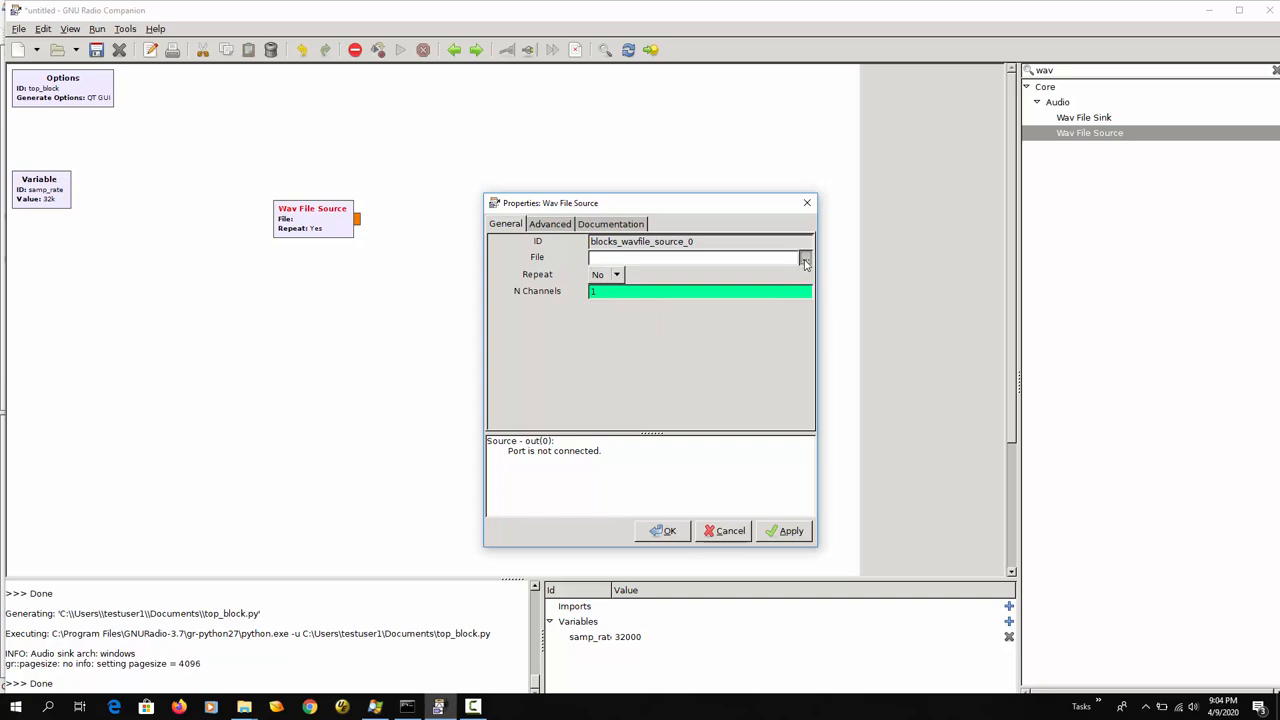
pyautogui.click(805, 257)
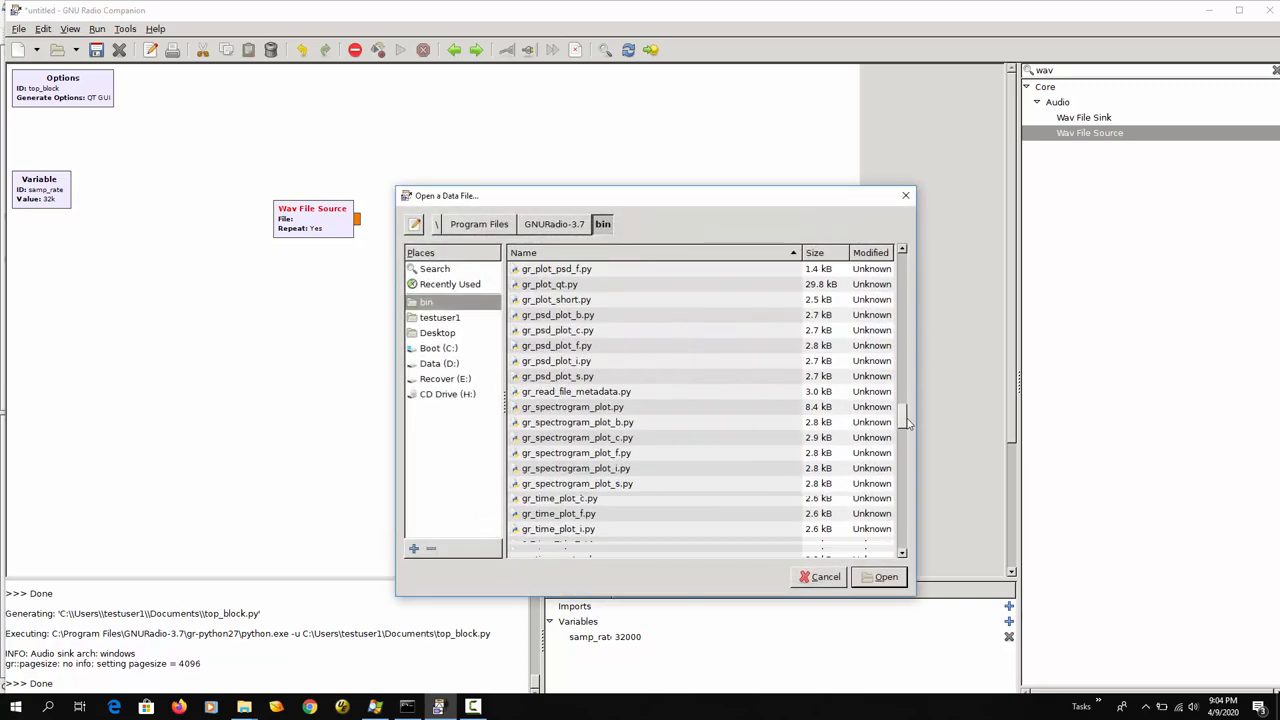
pyautogui.scroll(-3)
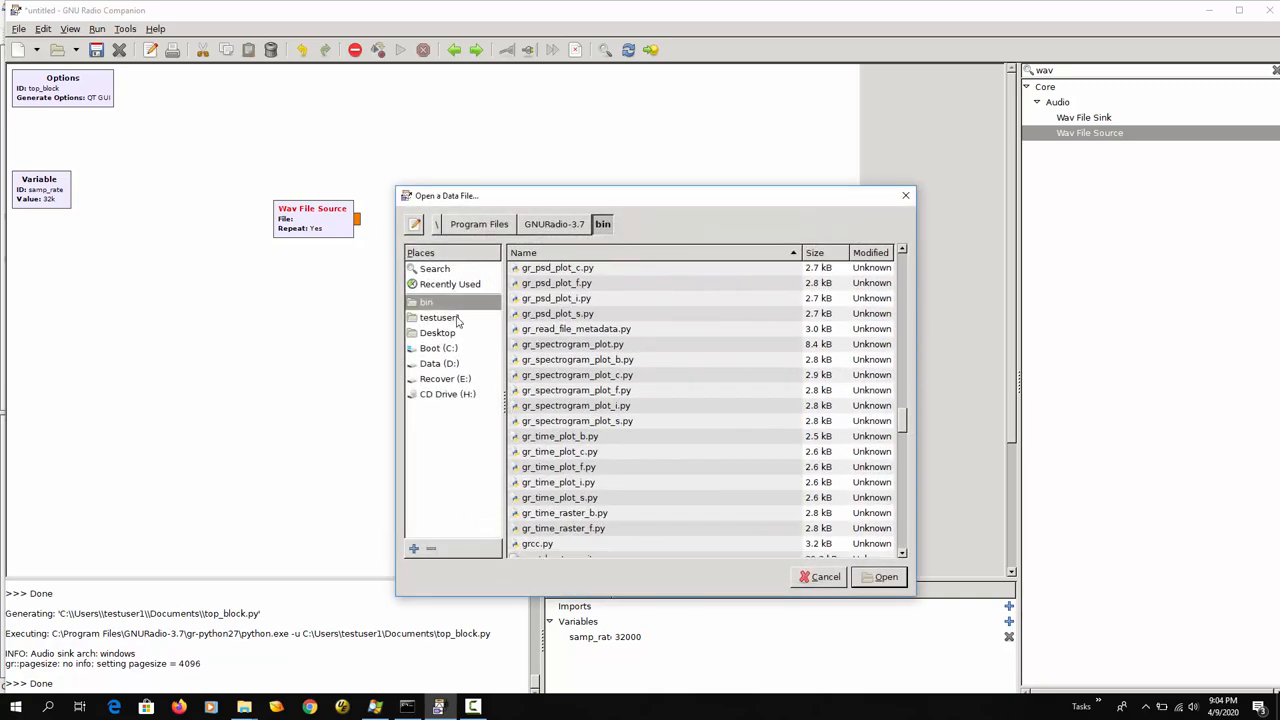
pyautogui.moveTo(438, 317)
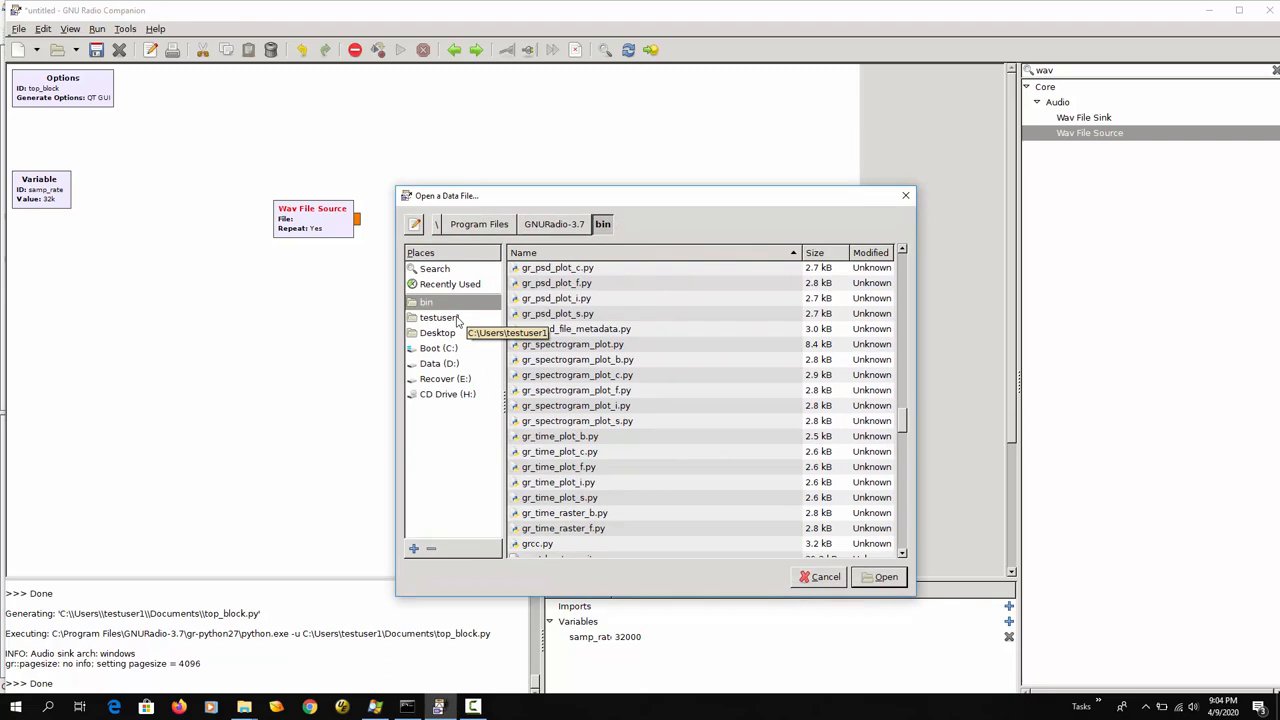
pyautogui.click(440, 317)
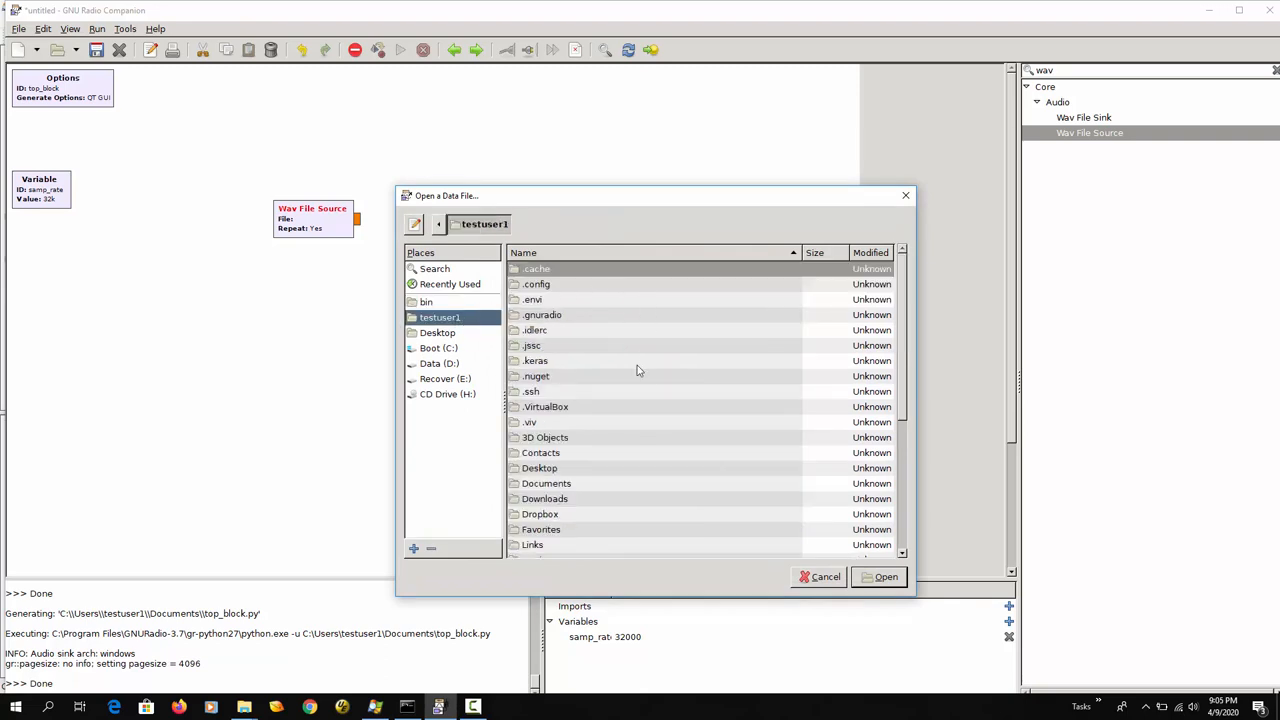
pyautogui.doubleClick(546, 483)
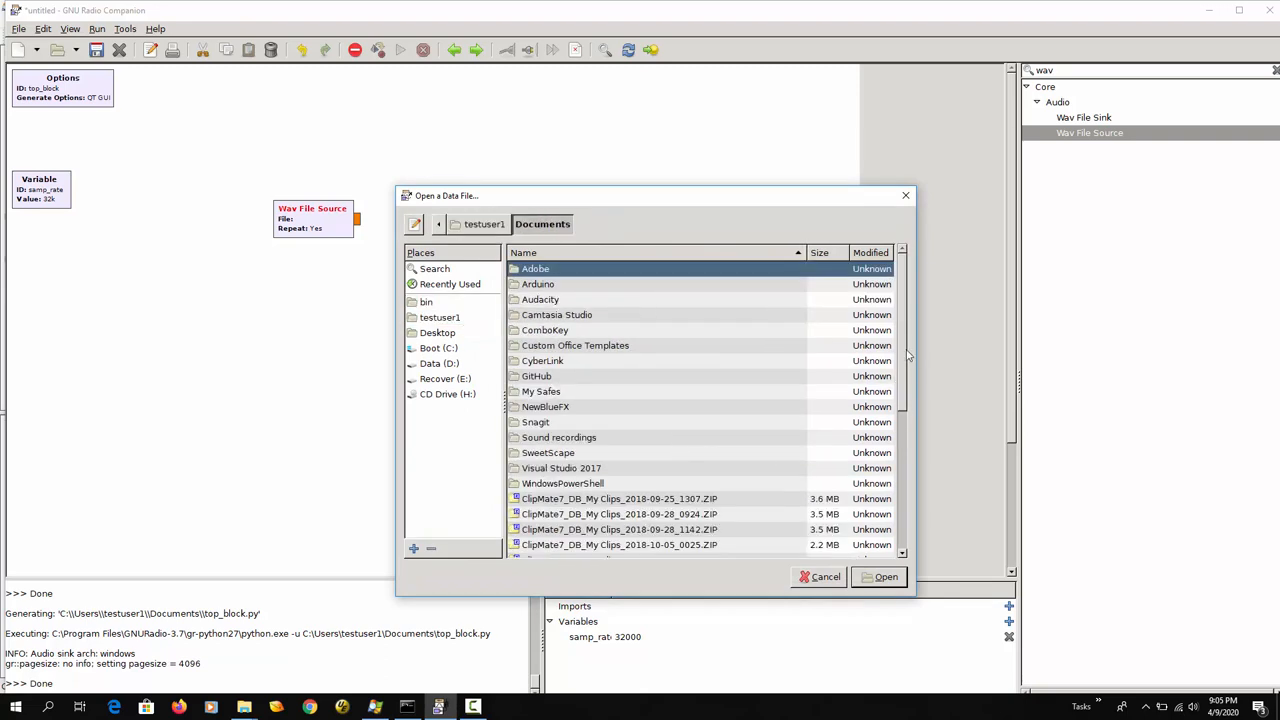
pyautogui.scroll(-3)
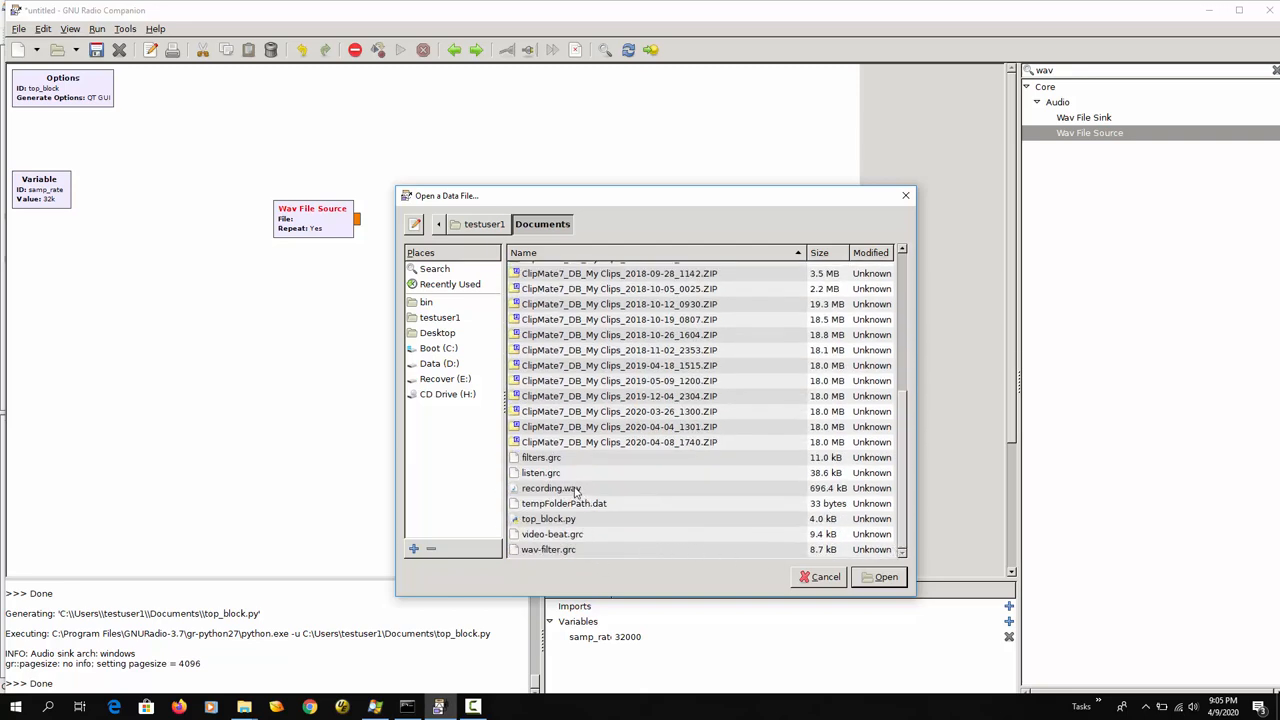
pyautogui.click(551, 488)
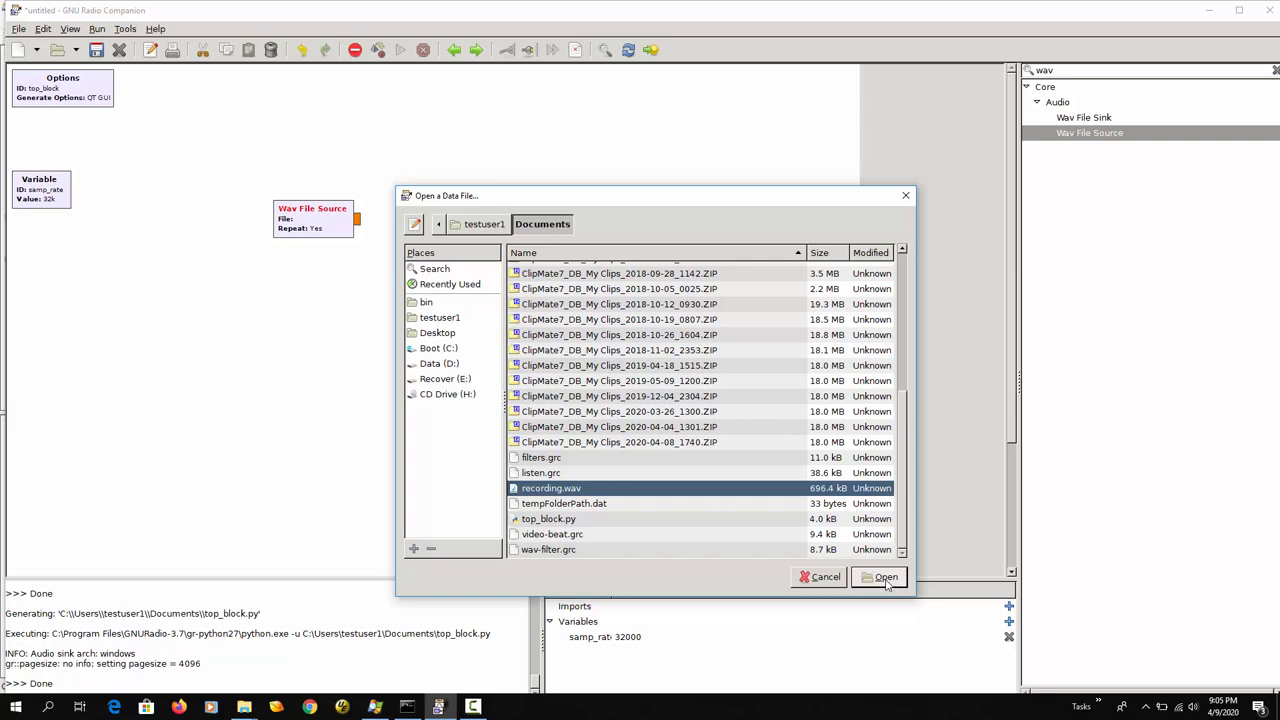
pyautogui.click(885, 577)
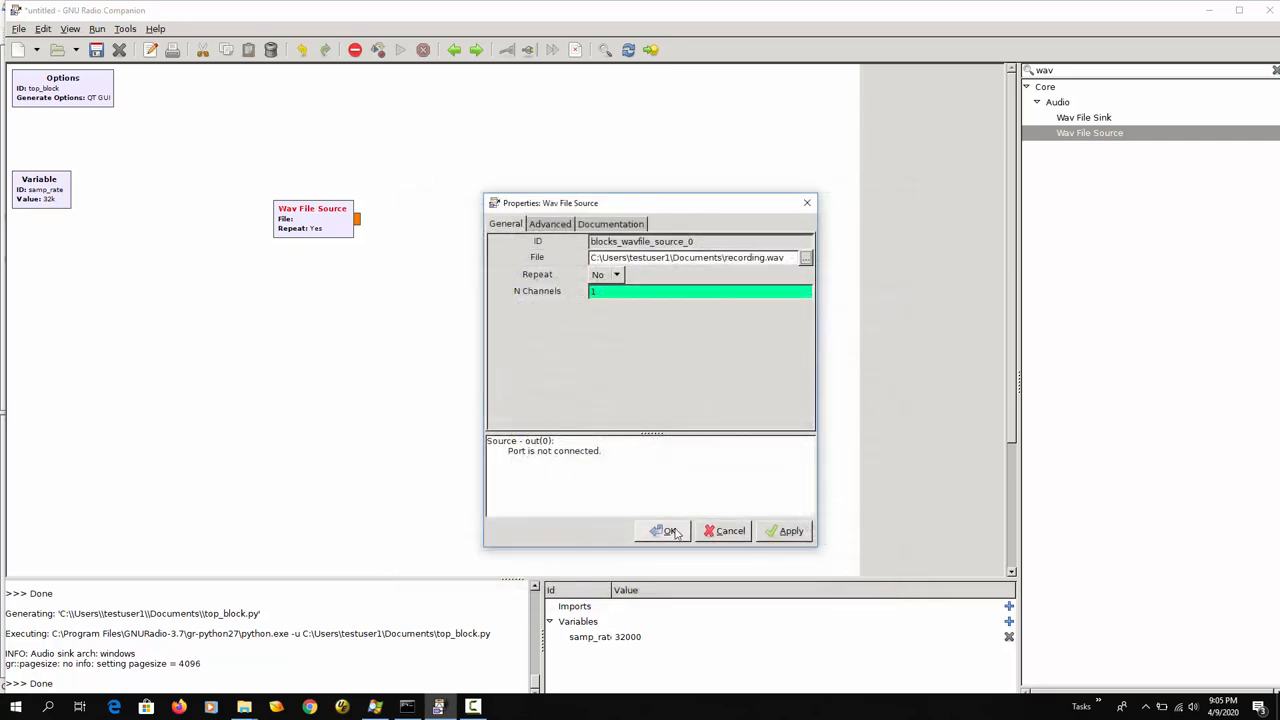
pyautogui.click(664, 531)
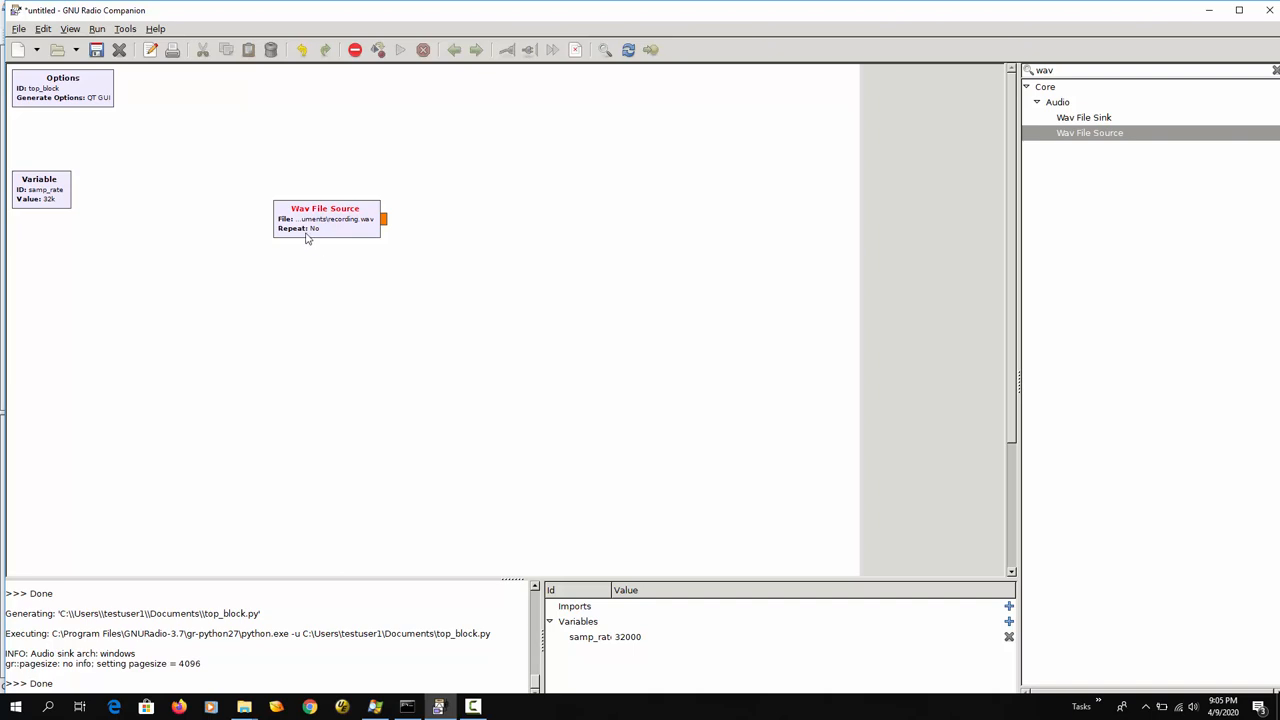
pyautogui.moveTo(183, 236)
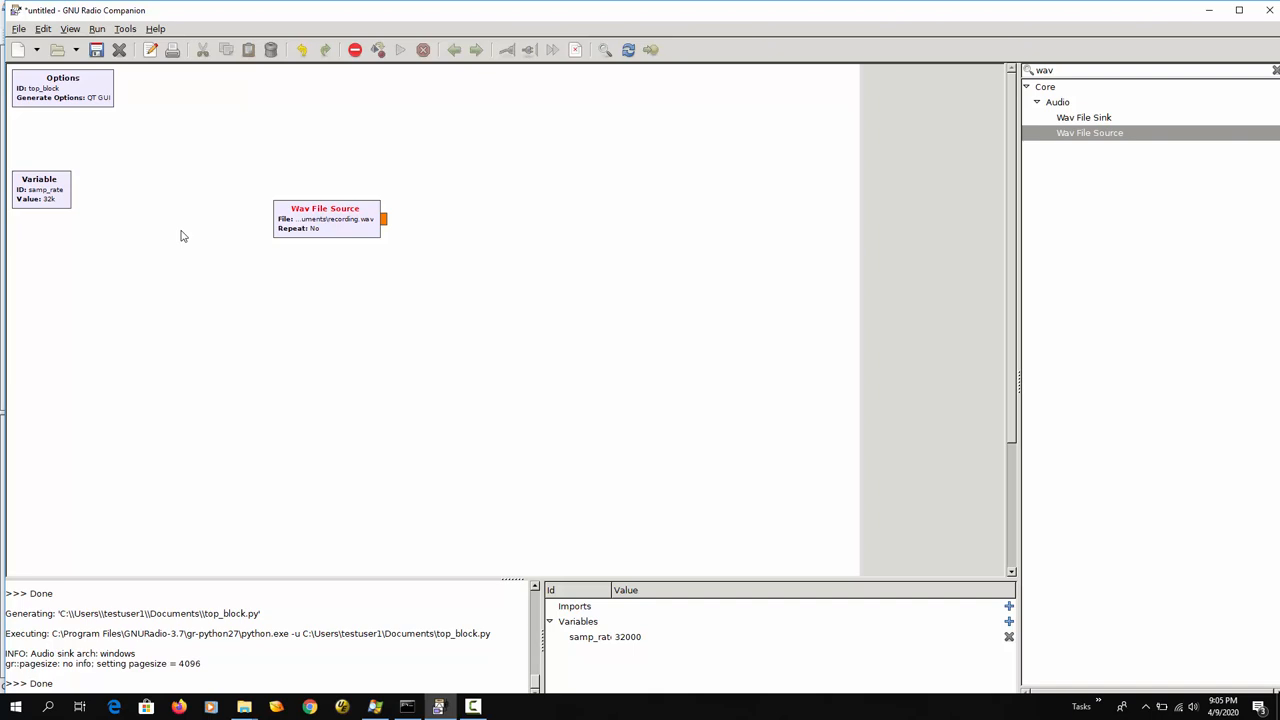
pyautogui.moveTo(52, 211)
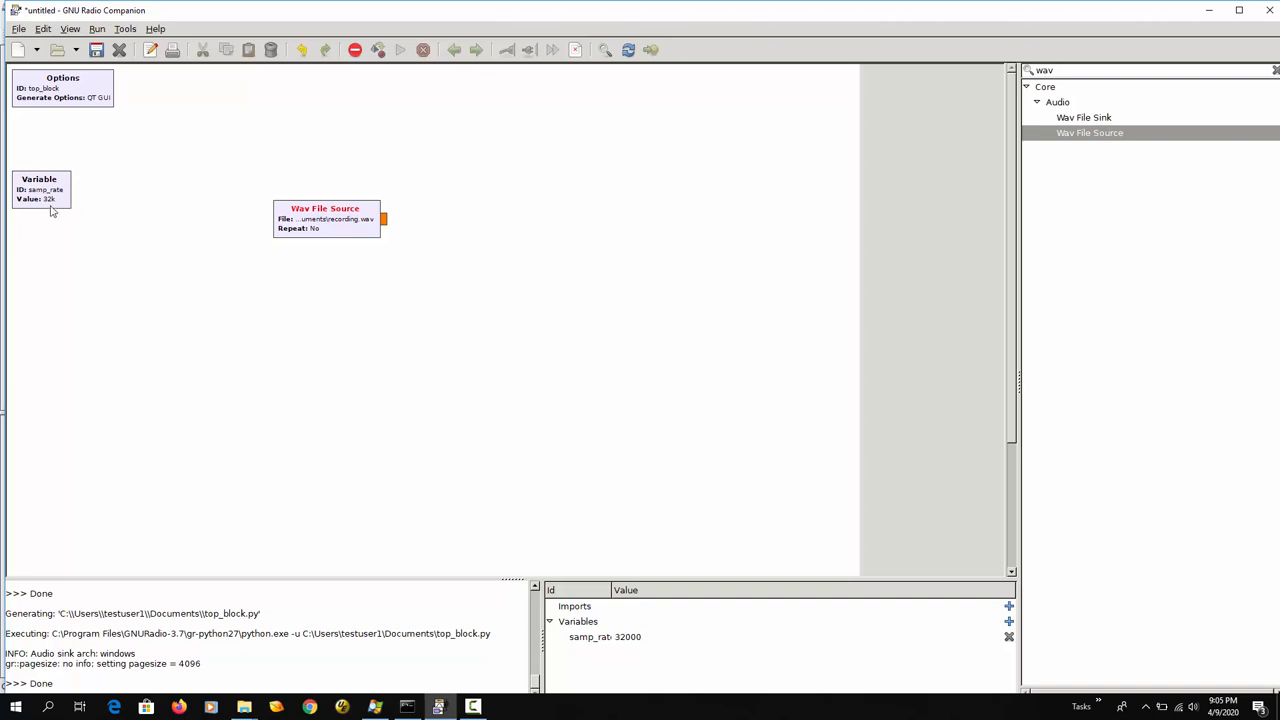
# - Change the samp_rate Variable block's value from 32000 to 44100
pyautogui.doubleClick(39, 188)
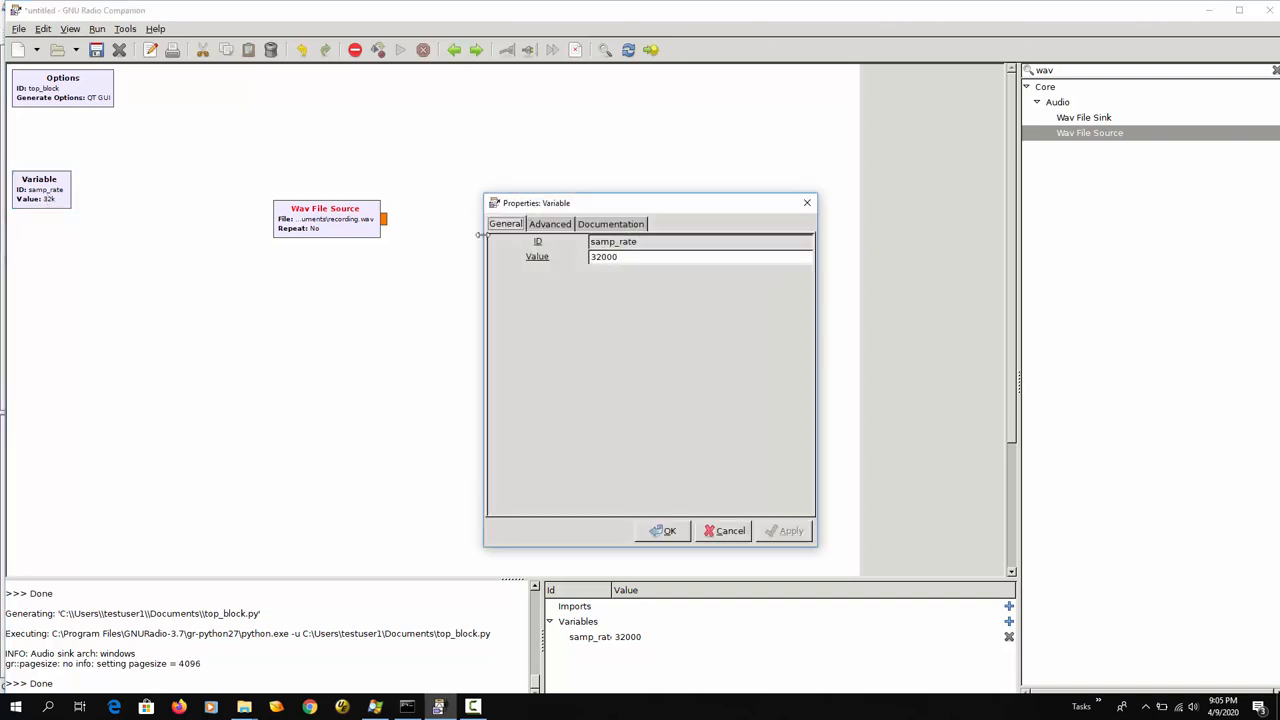
pyautogui.tripleClick(604, 256)
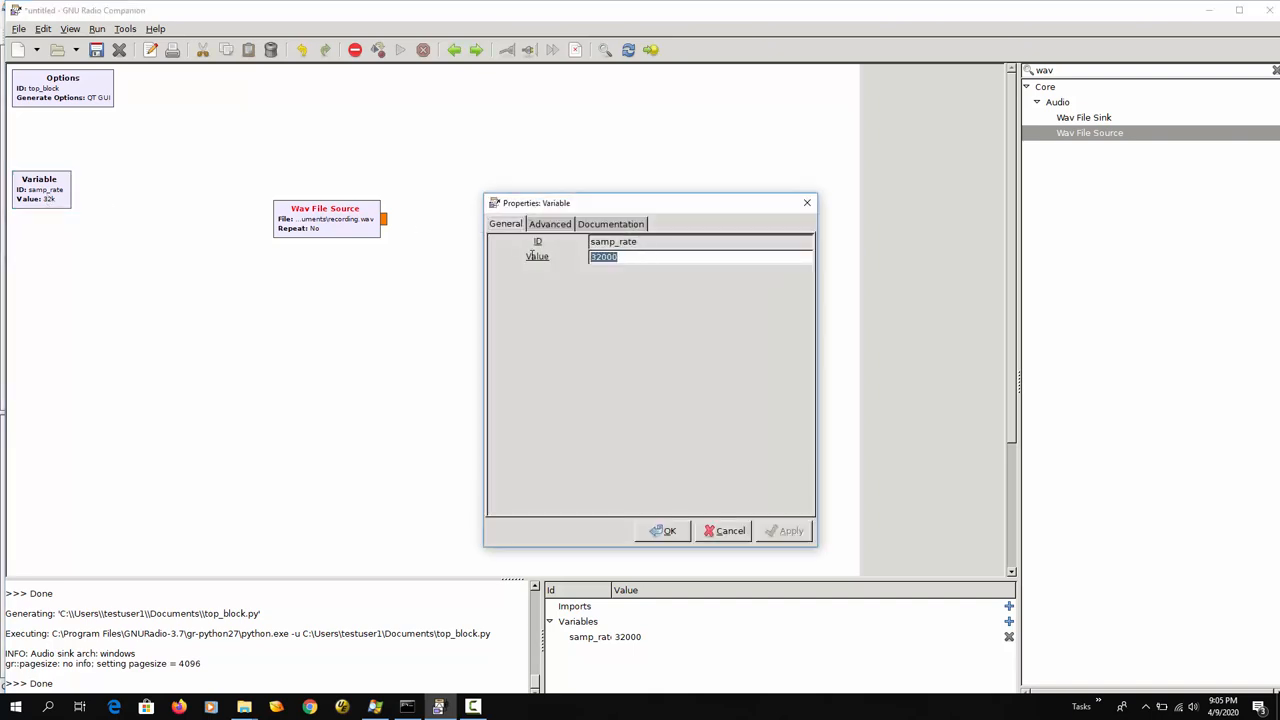
pyautogui.write('44100')
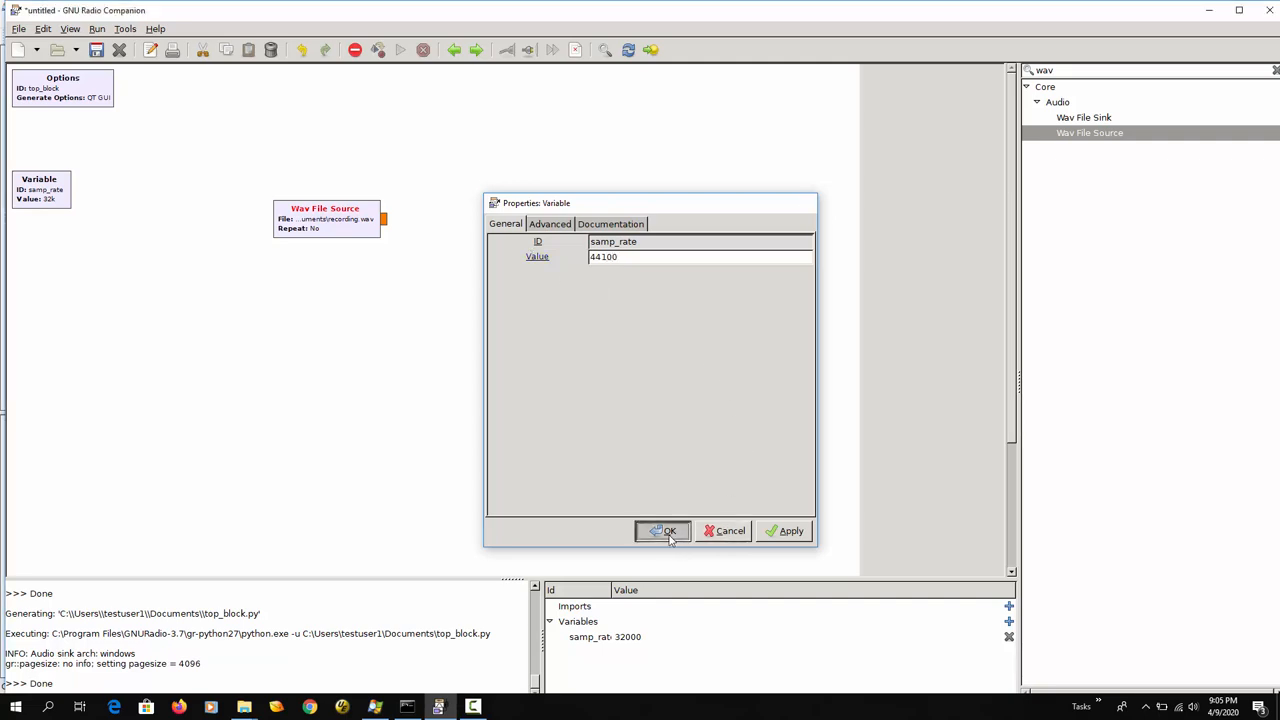
pyautogui.click(663, 531)
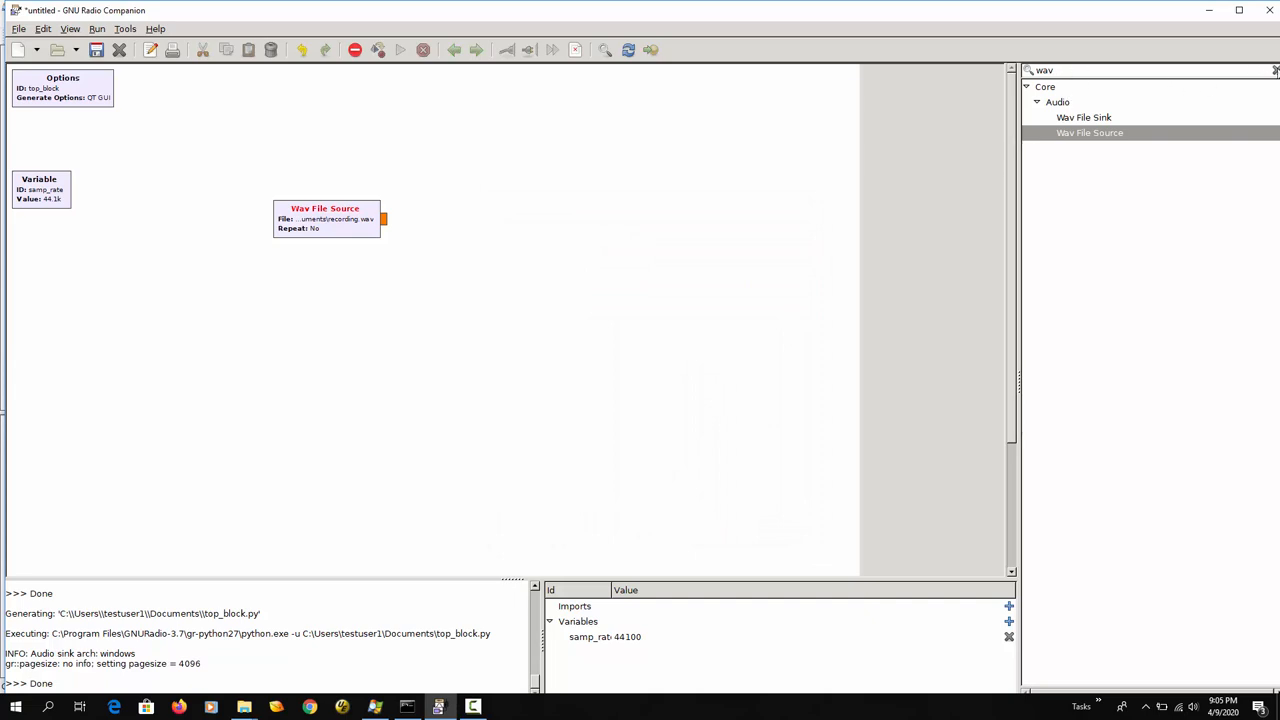
# - Connect an Audio Sink to the Wav File Source, save as Documents/wav.grc, and run it
pyautogui.click(1274, 70)
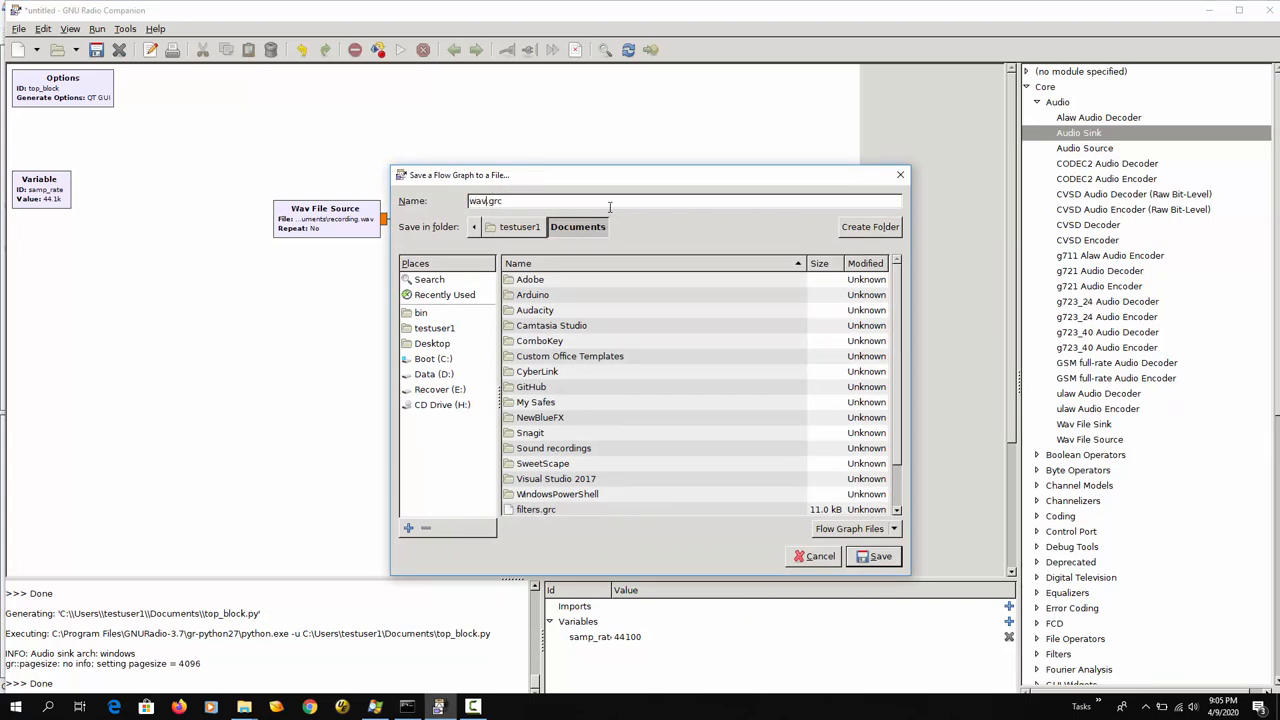
pyautogui.click(873, 556)
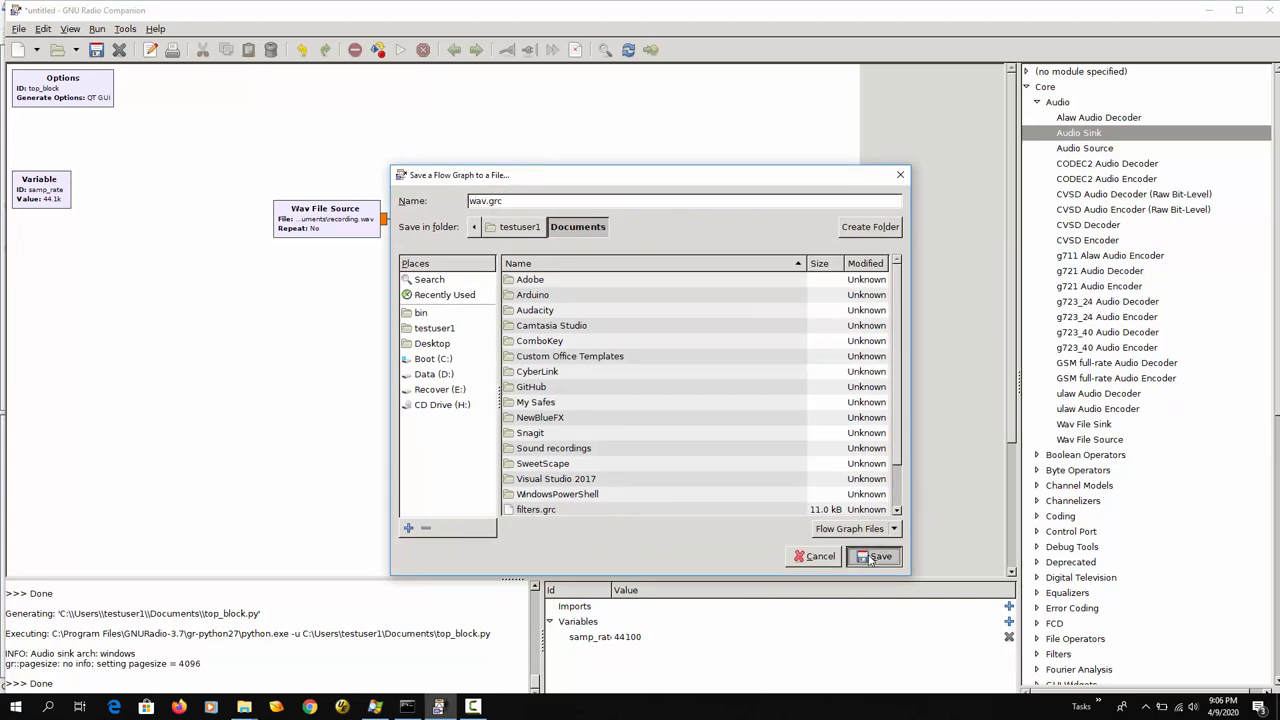
pyautogui.click(874, 556)
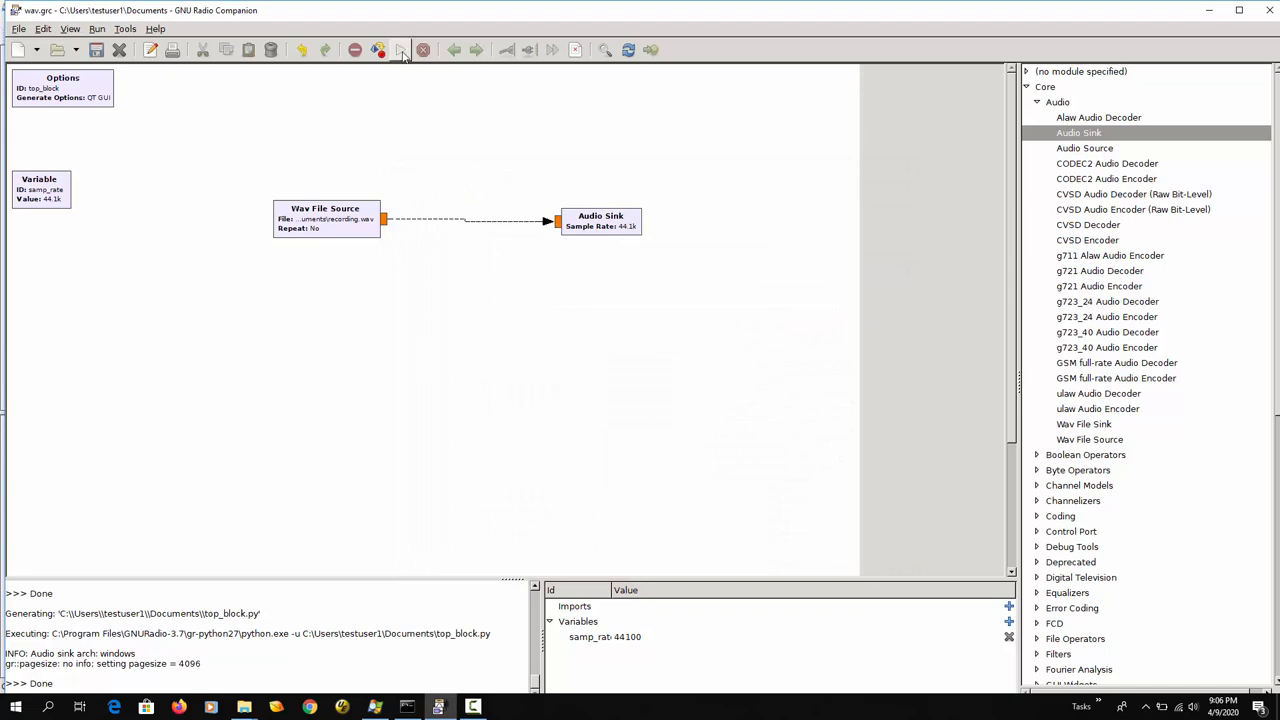
pyautogui.click(399, 50)
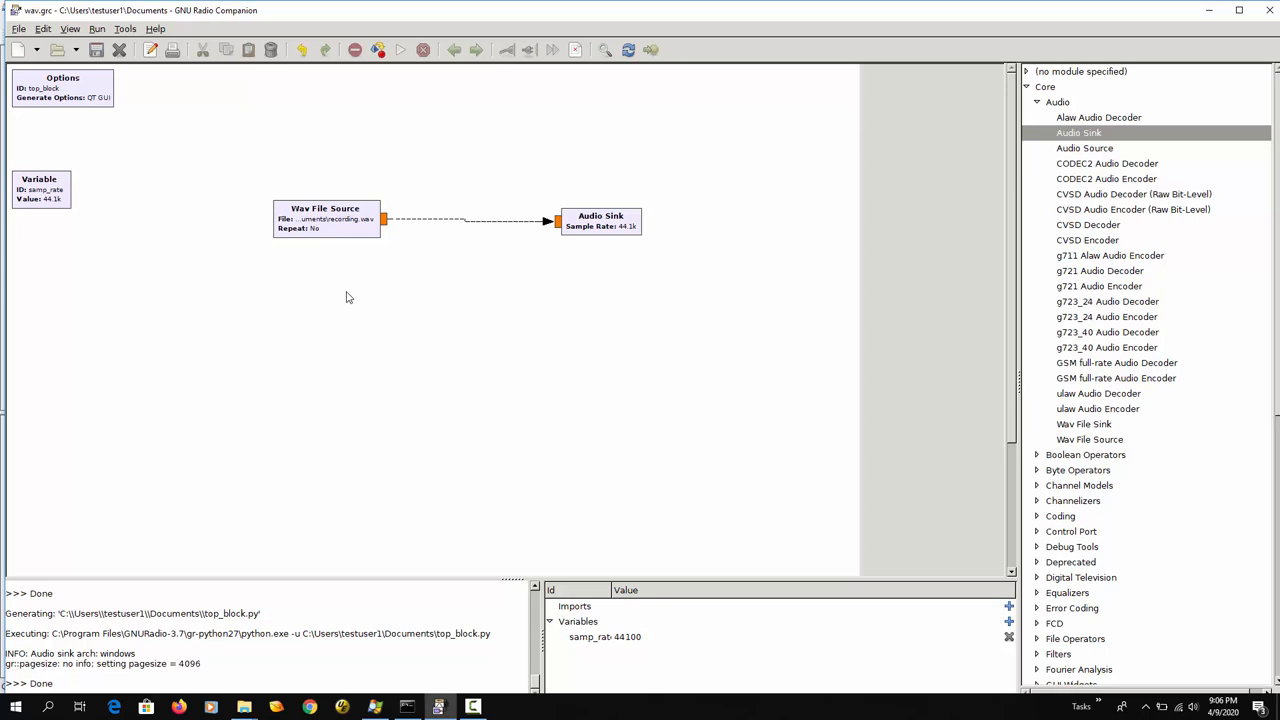
pyautogui.moveTo(99, 225)
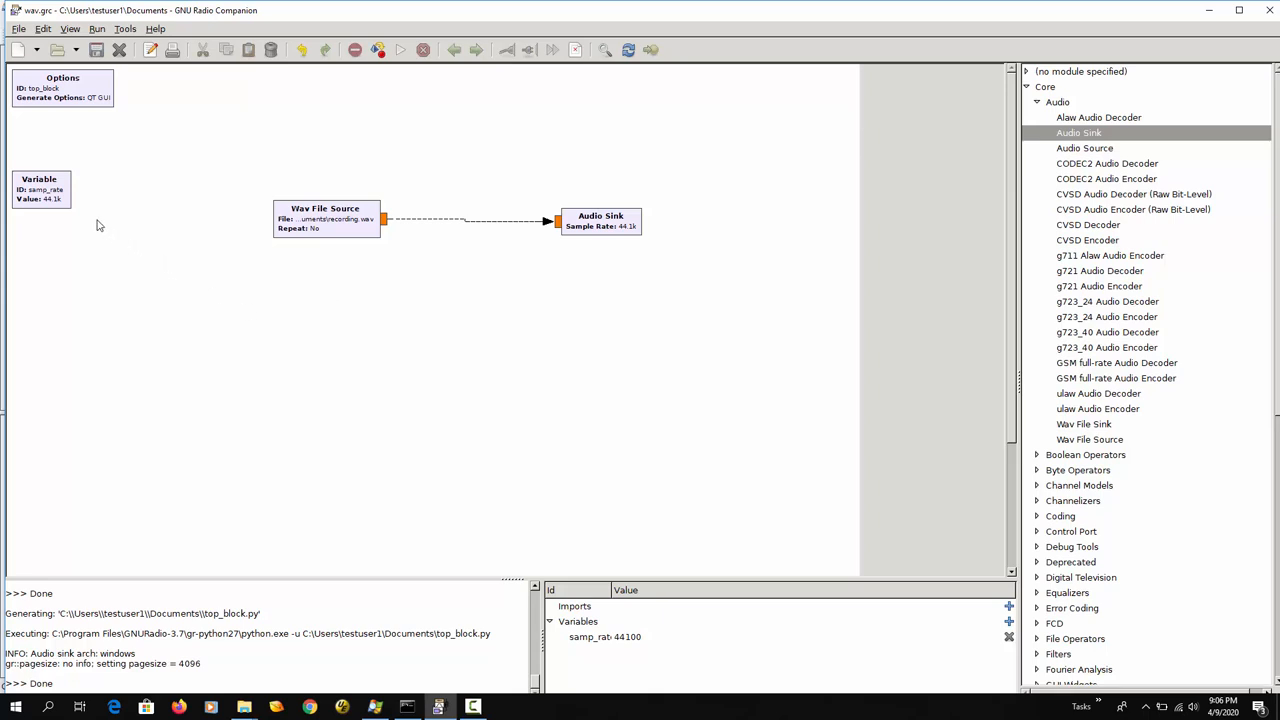
# - Change samp_rate to 48000, then execute and kill the flow graph
pyautogui.doubleClick(40, 189)
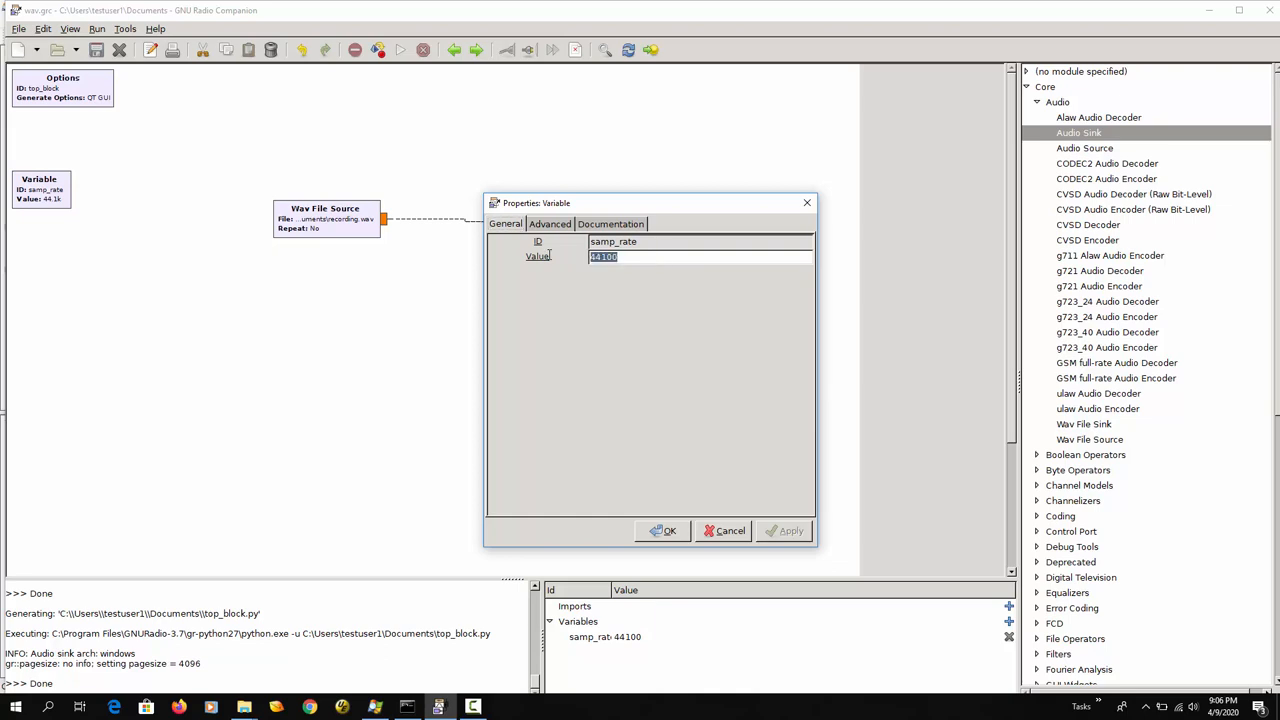
pyautogui.write('48000')
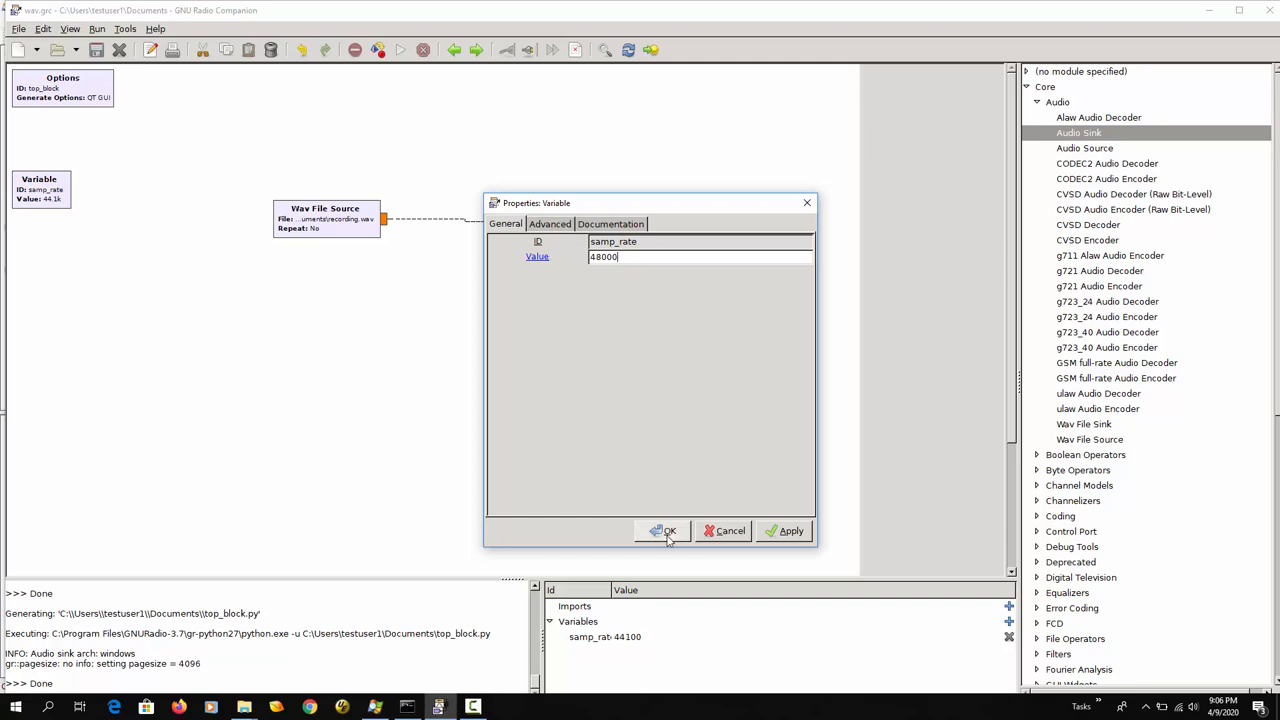
pyautogui.click(664, 531)
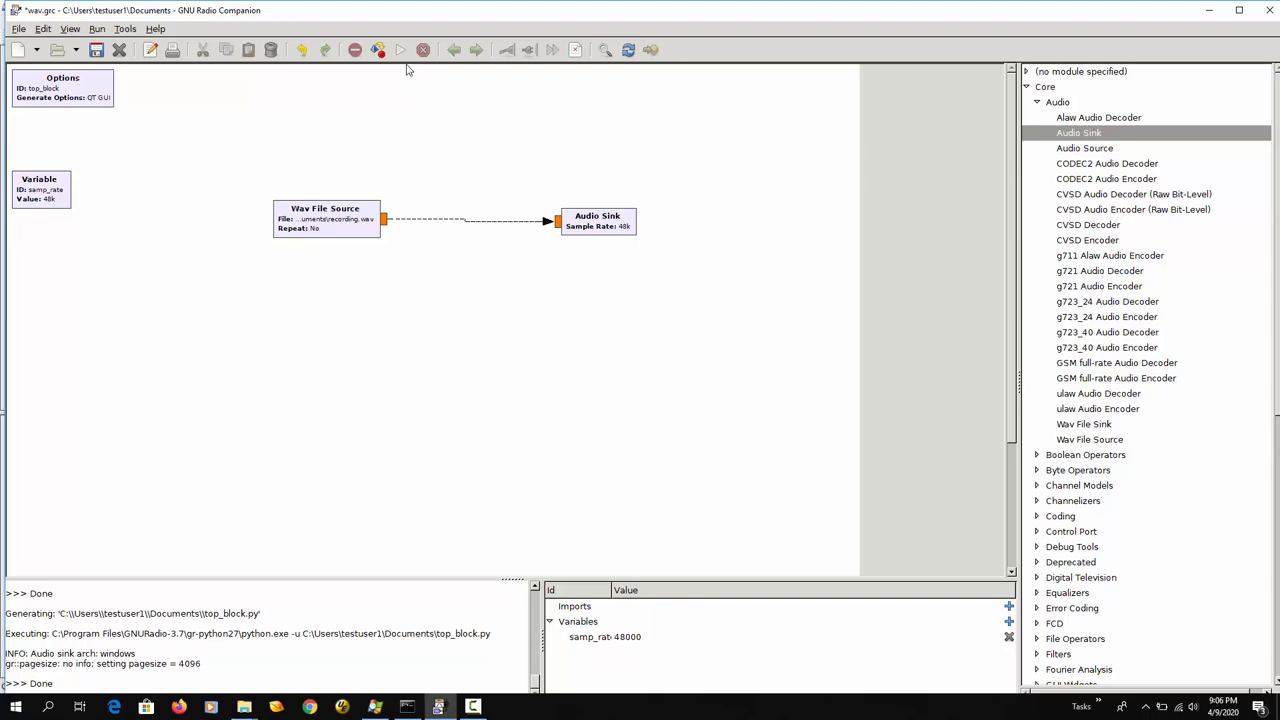
pyautogui.click(400, 50)
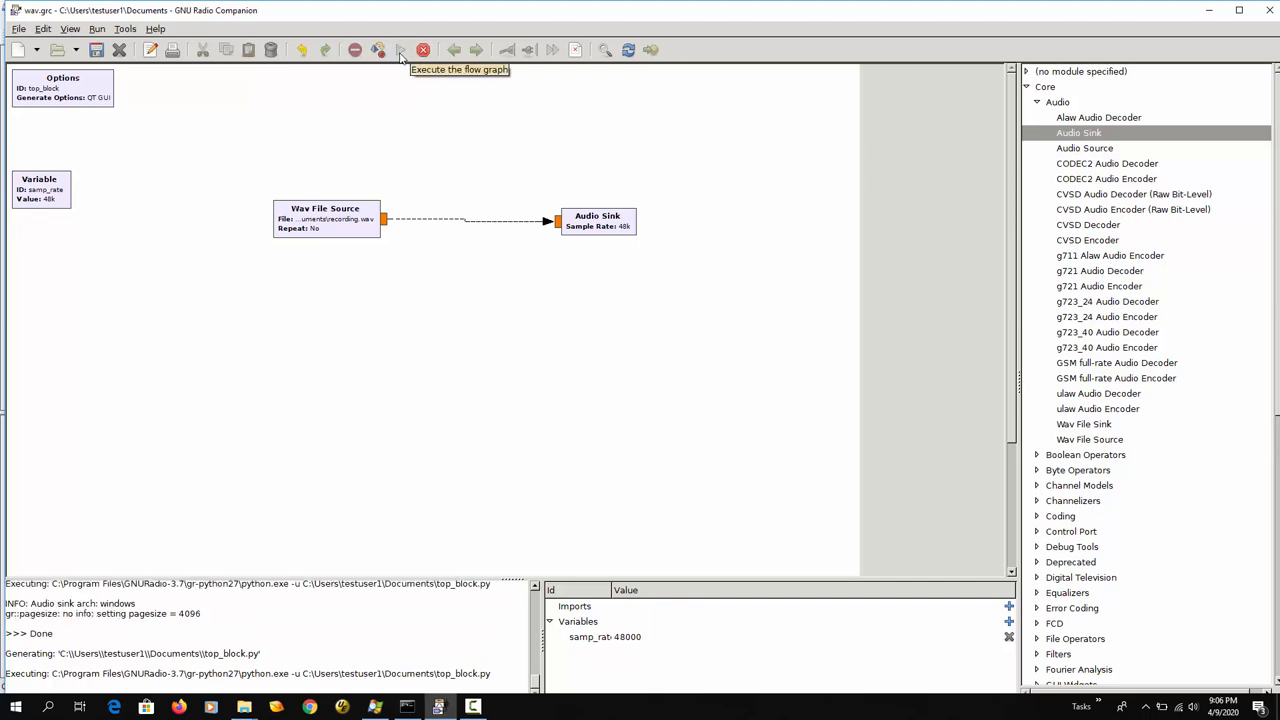
pyautogui.click(399, 50)
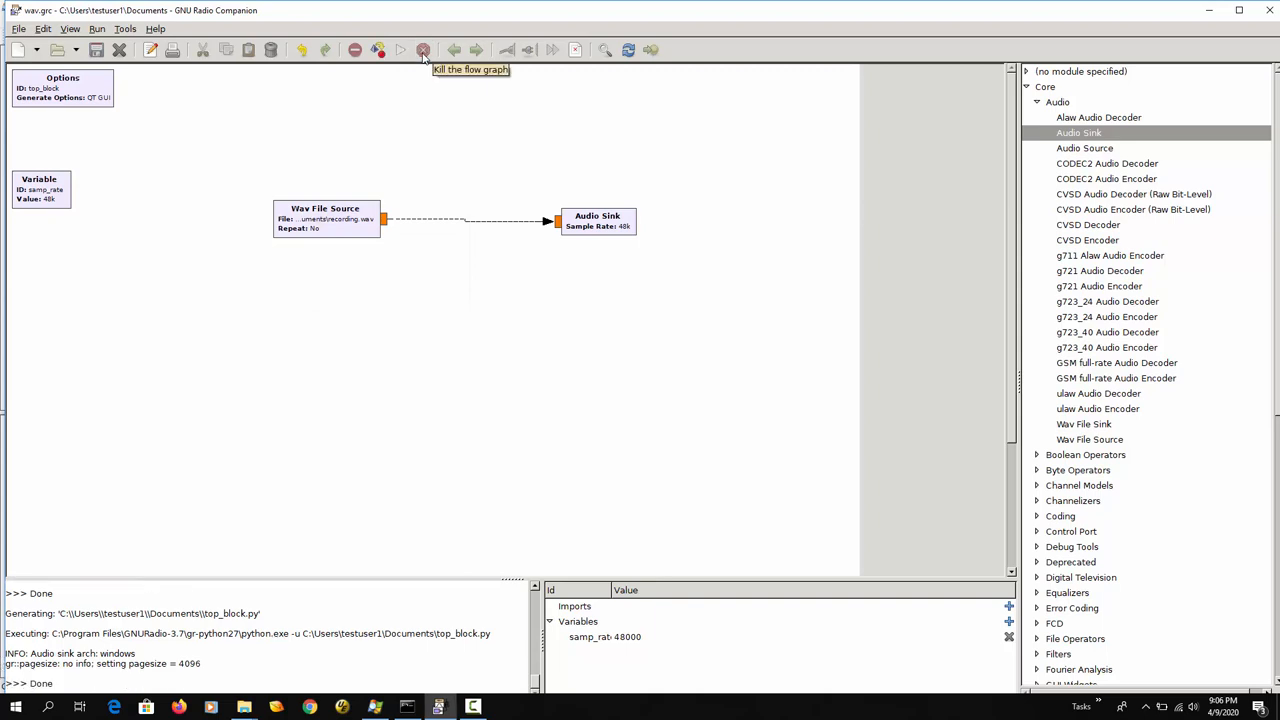
# - Change samp_rate to 32000 and execute the flow graph again
pyautogui.doubleClick(40, 190)
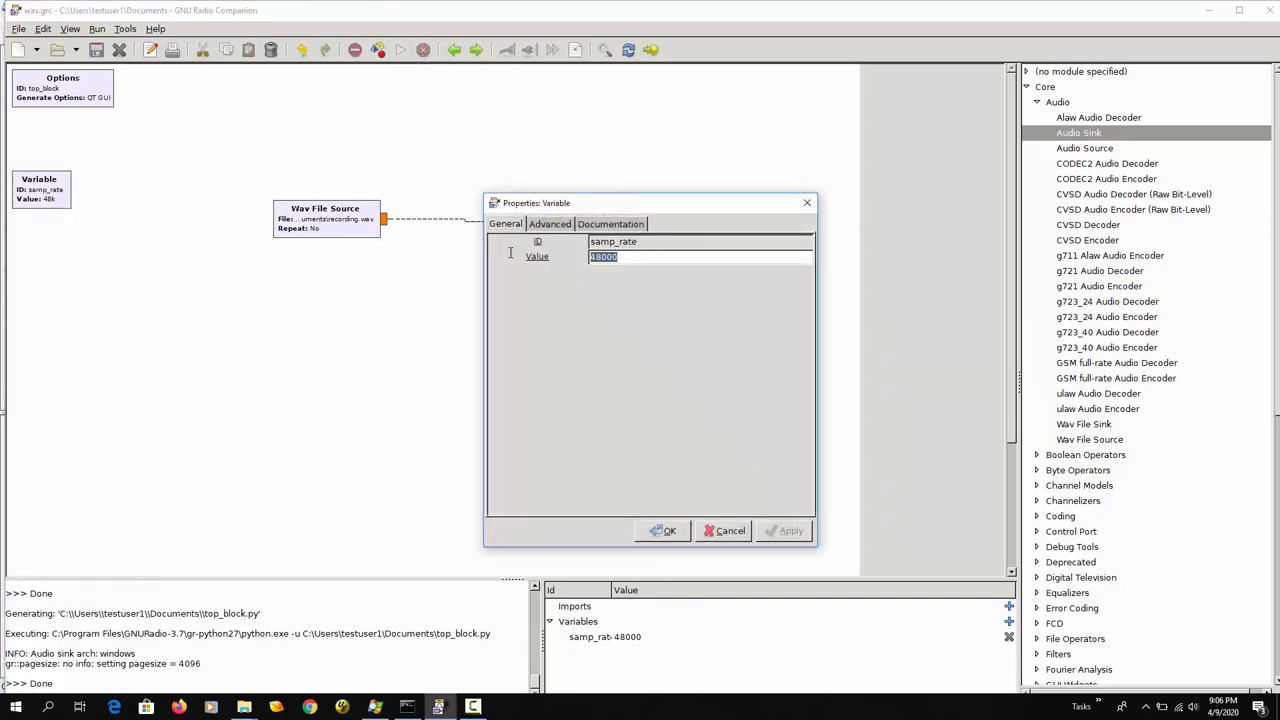
pyautogui.write('32000')
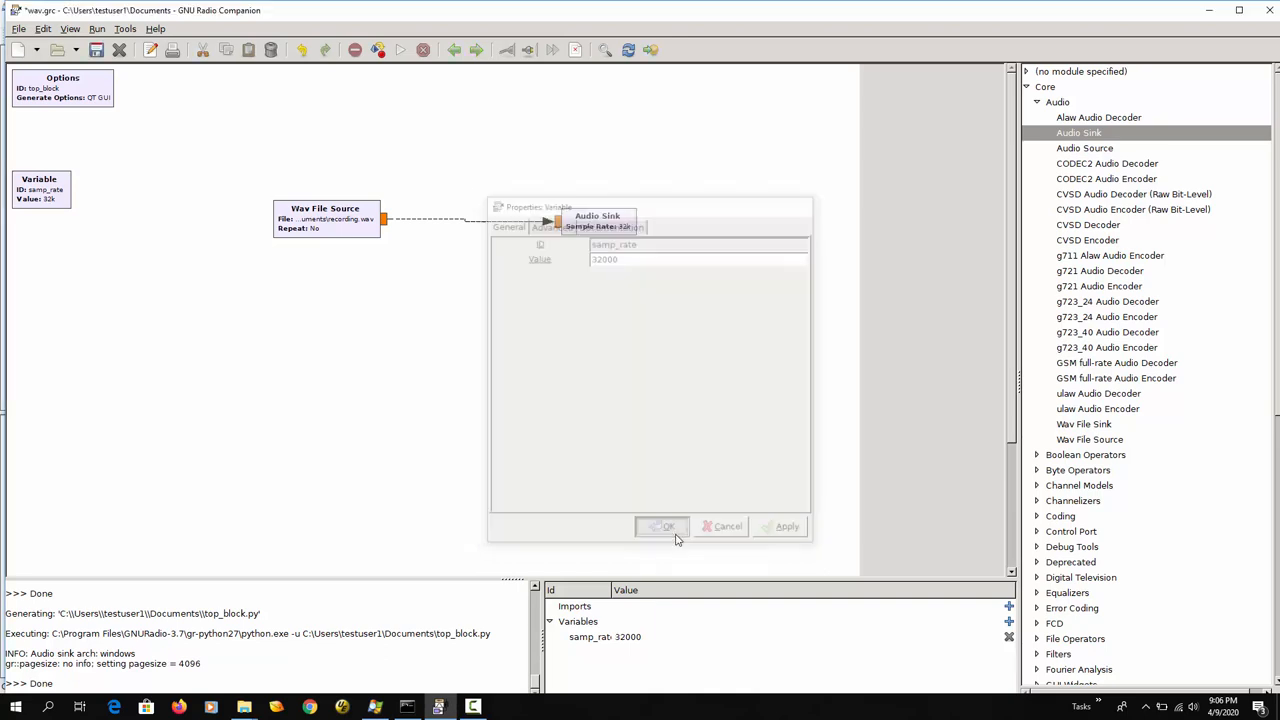
pyautogui.click(662, 526)
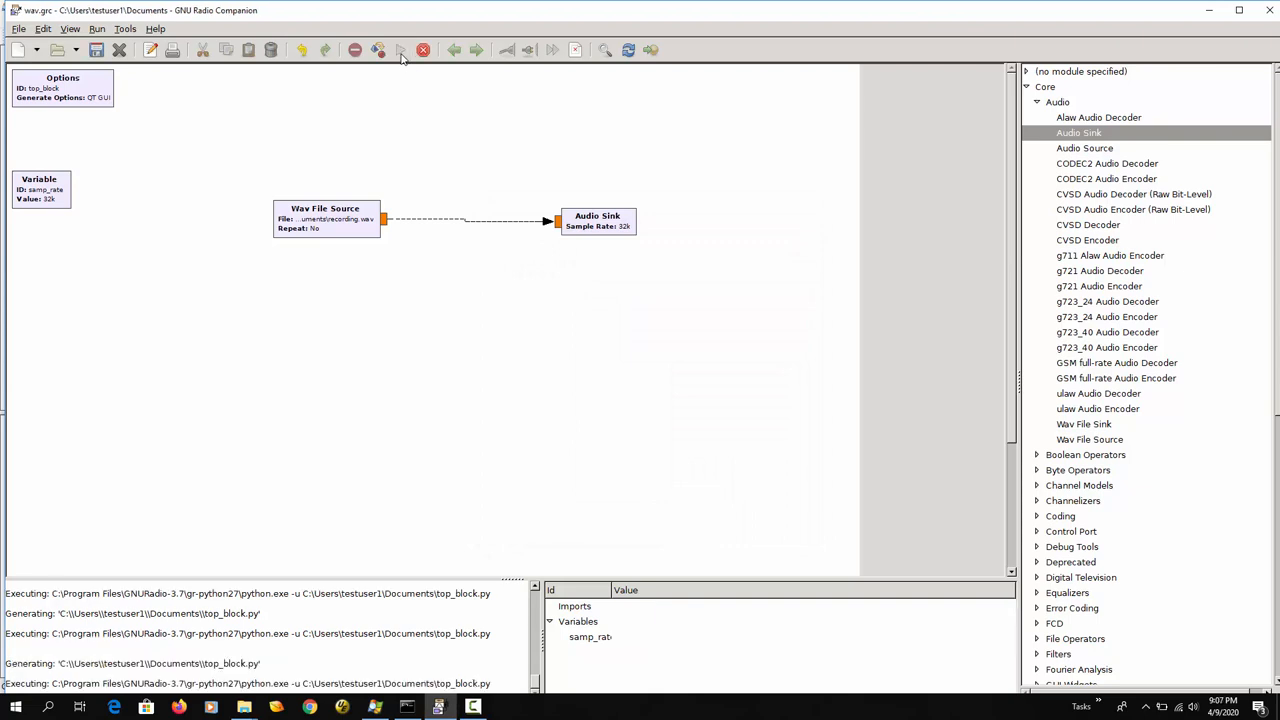
pyautogui.click(399, 50)
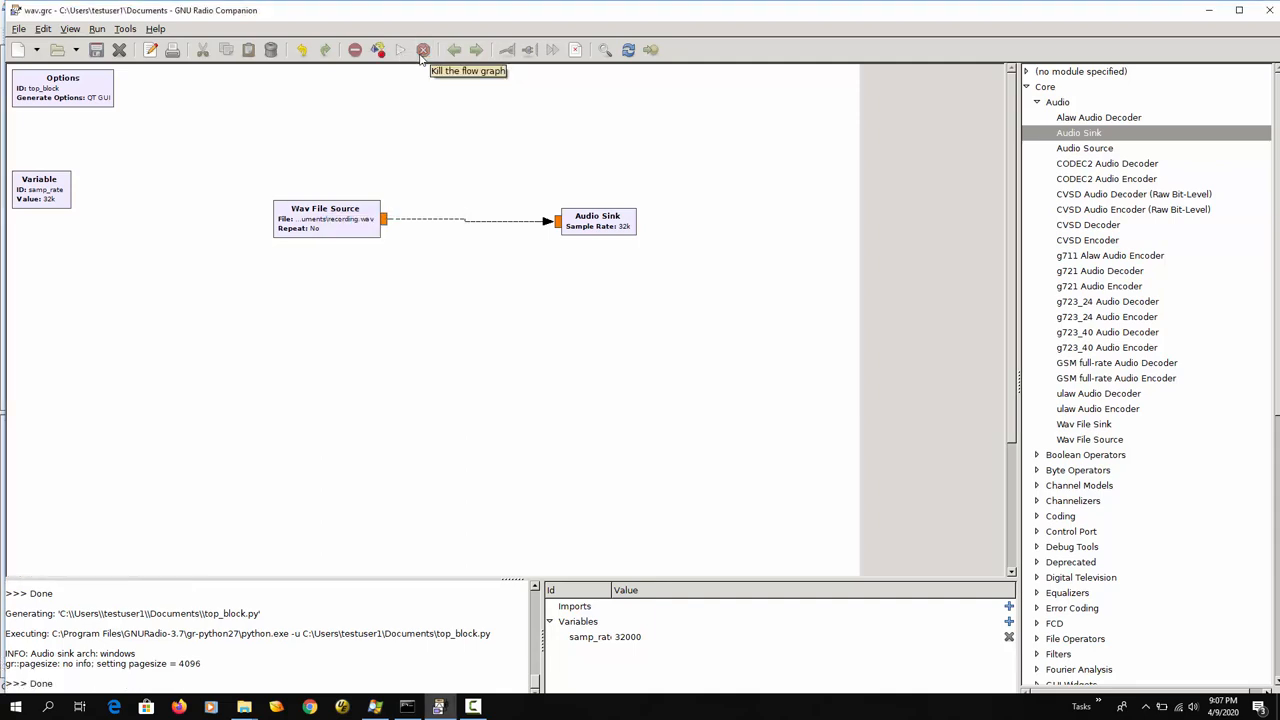
pyautogui.moveTo(192, 211)
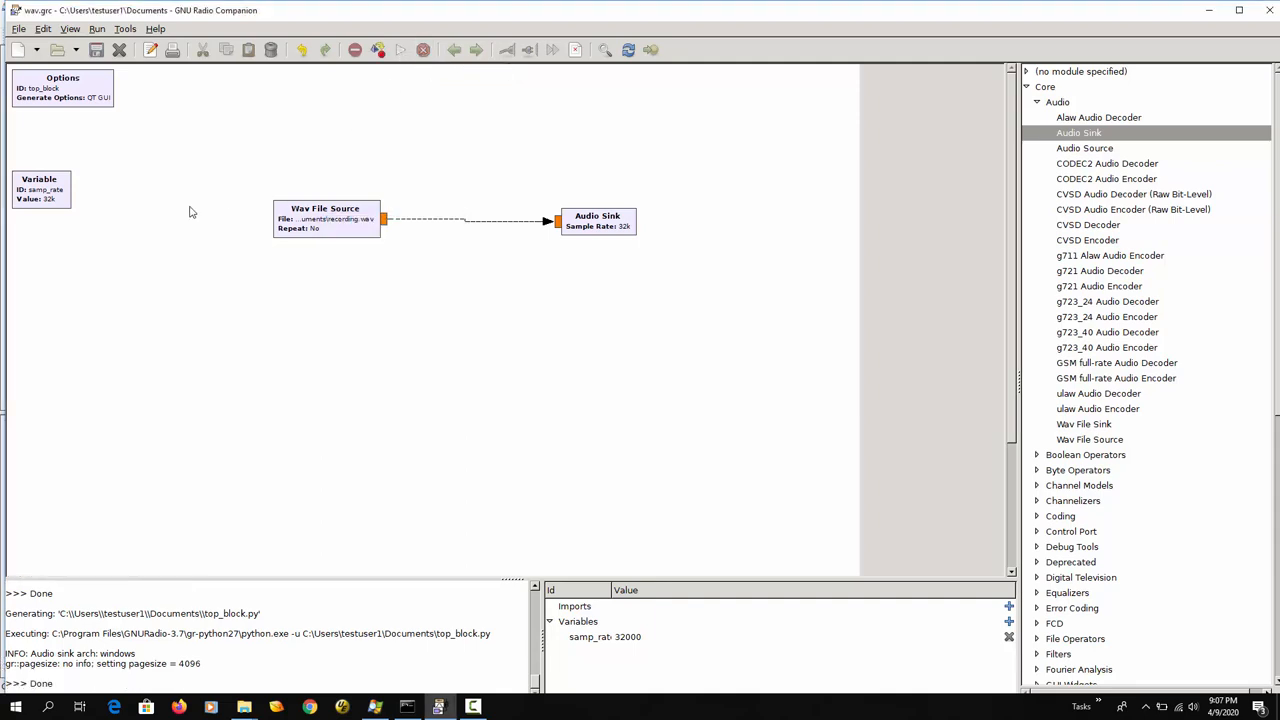
# - Return the samp_rate Variable block's value to 44100
pyautogui.doubleClick(40, 188)
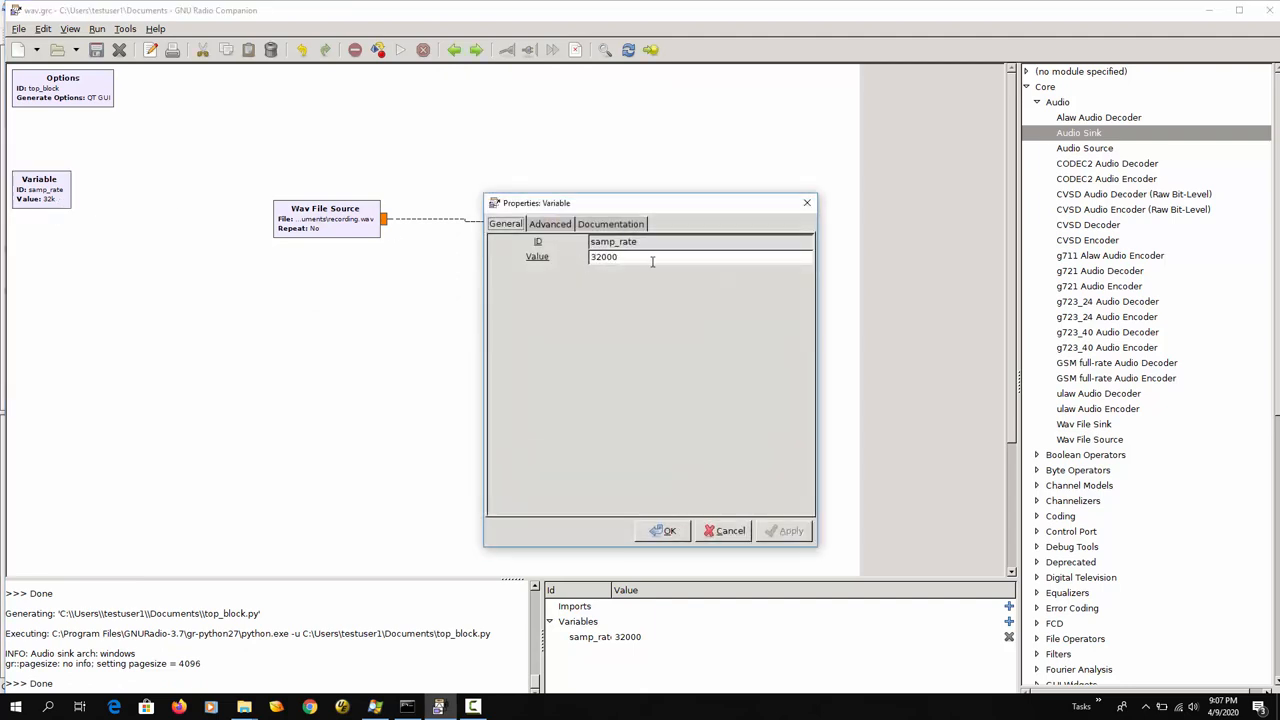
pyautogui.write('44100')
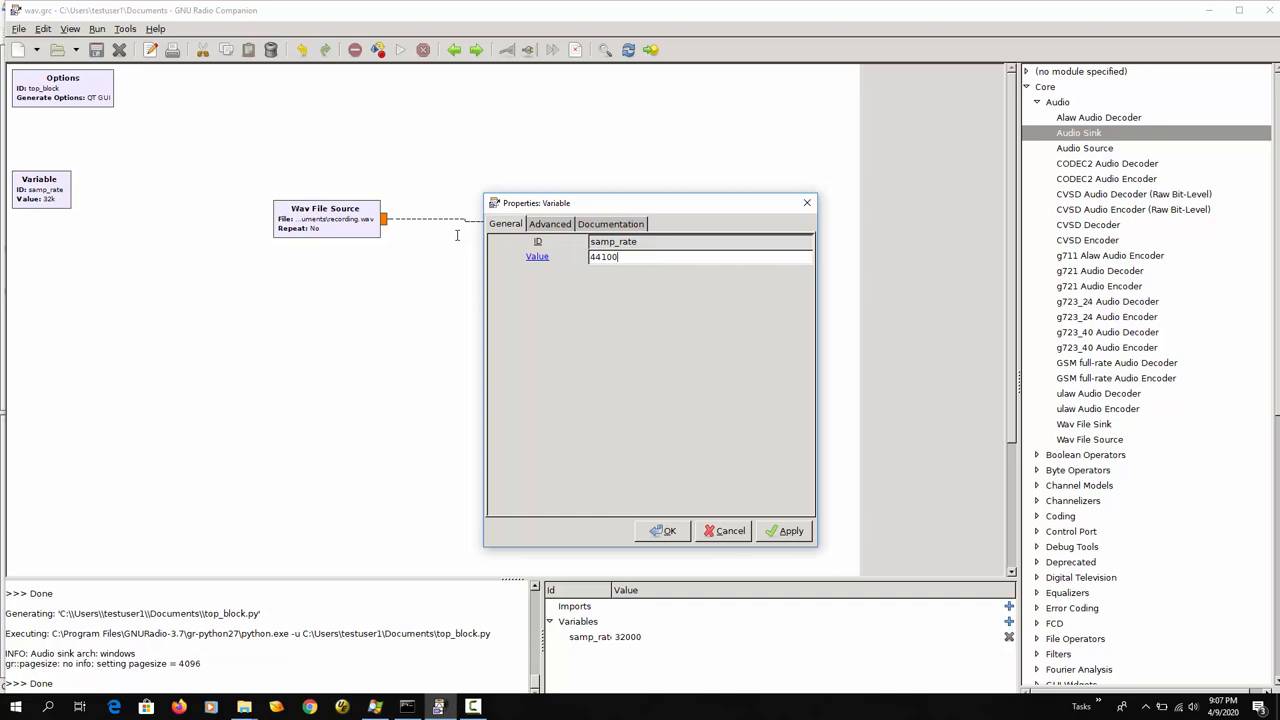
pyautogui.click(663, 531)
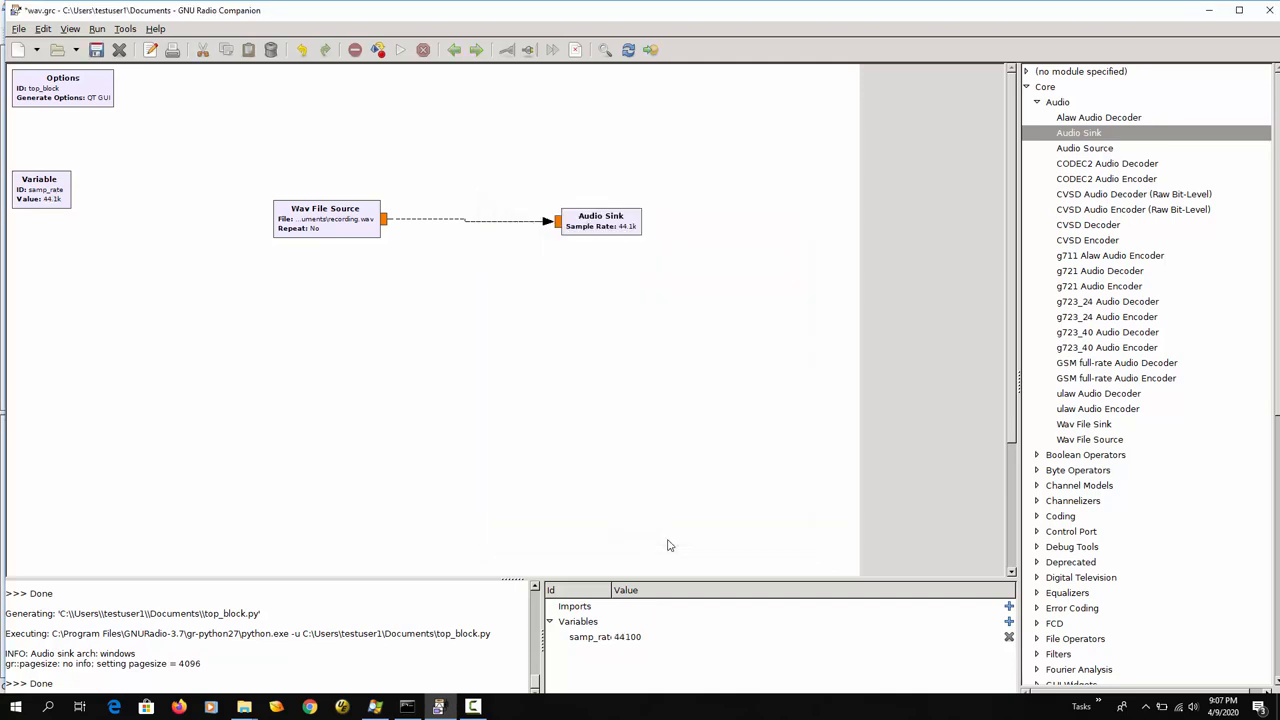
pyautogui.moveTo(645, 358)
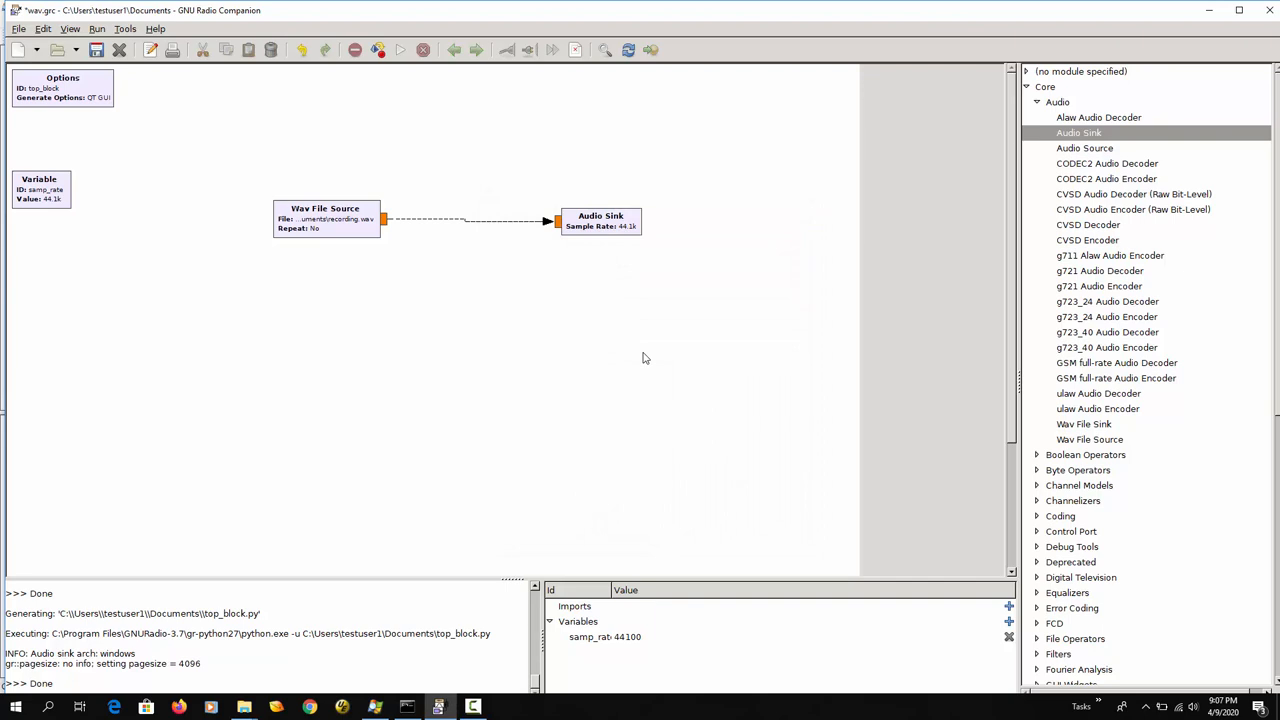
pyautogui.moveTo(1045, 113)
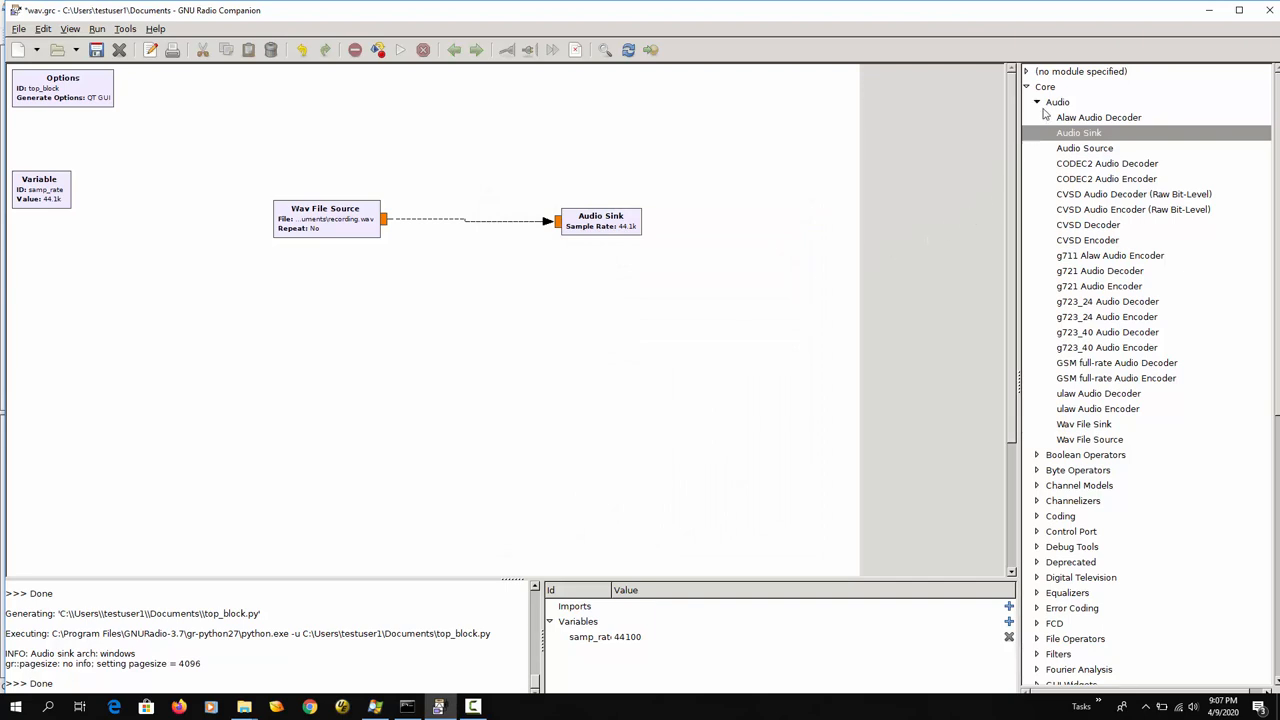
# - Add a Band Pass Filter from Filters below the source and shift the Audio Sink right
pyautogui.click(1037, 102)
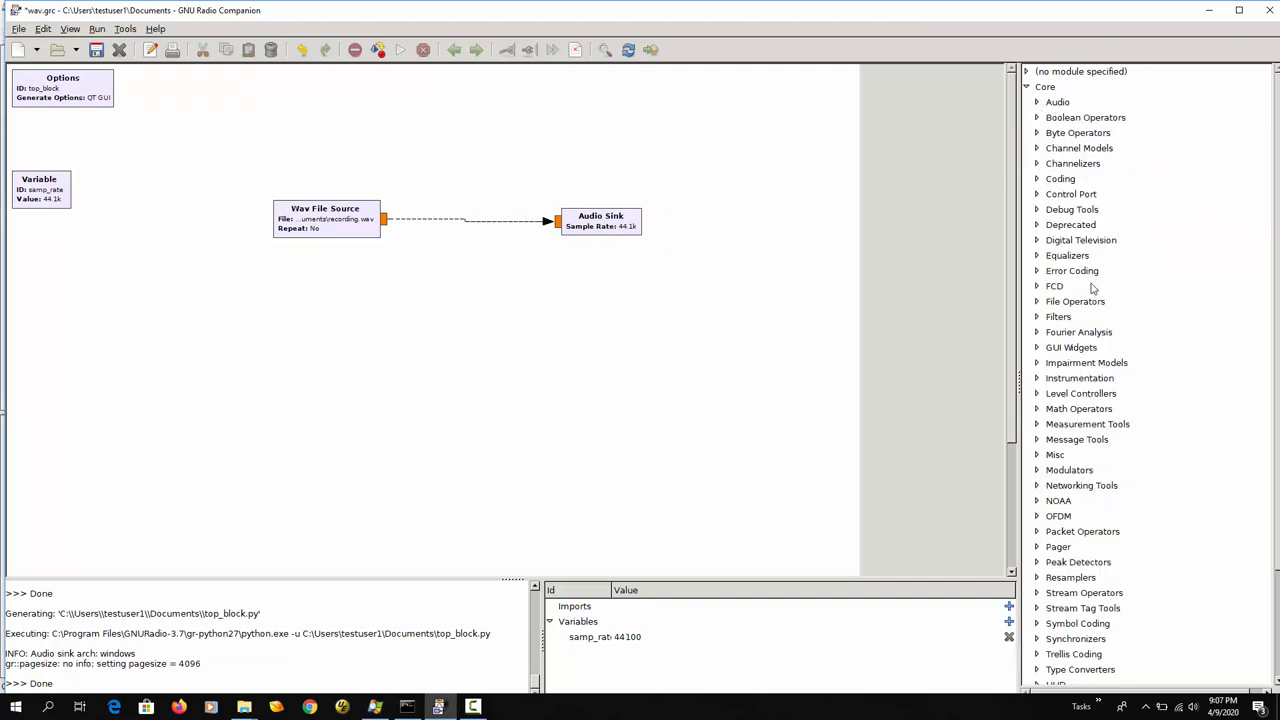
pyautogui.click(1058, 316)
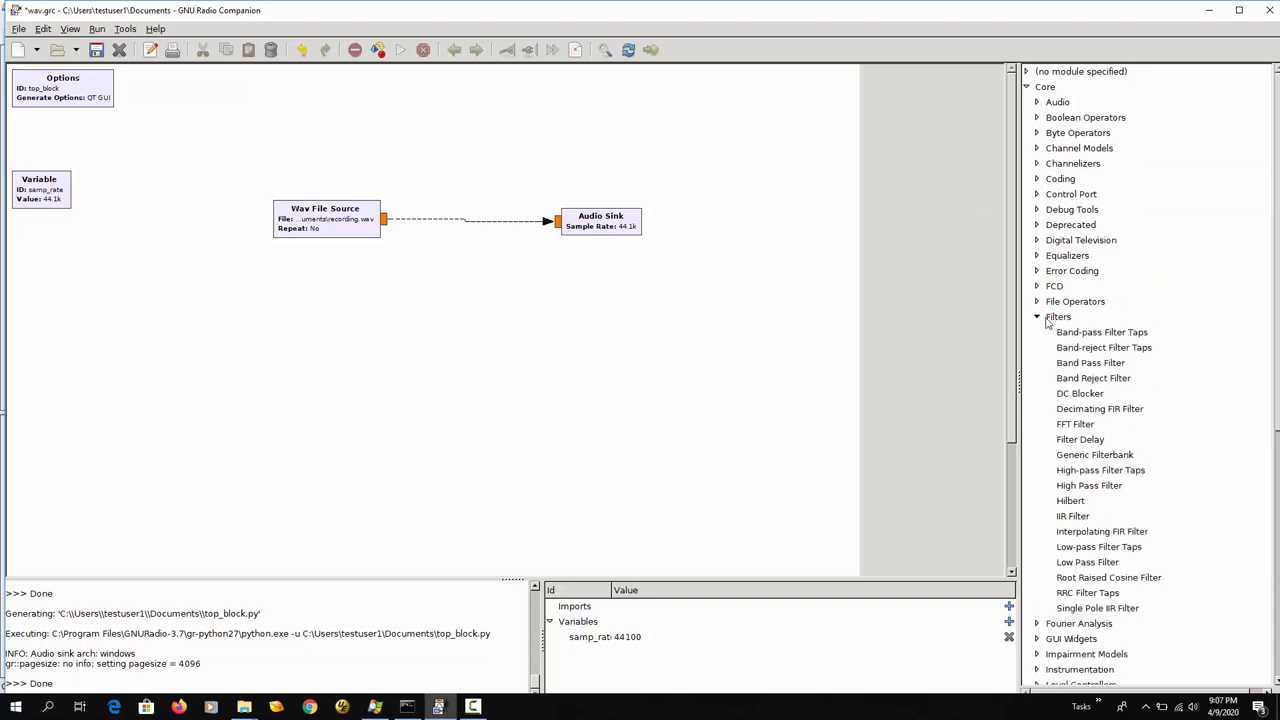
pyautogui.moveTo(1102, 370)
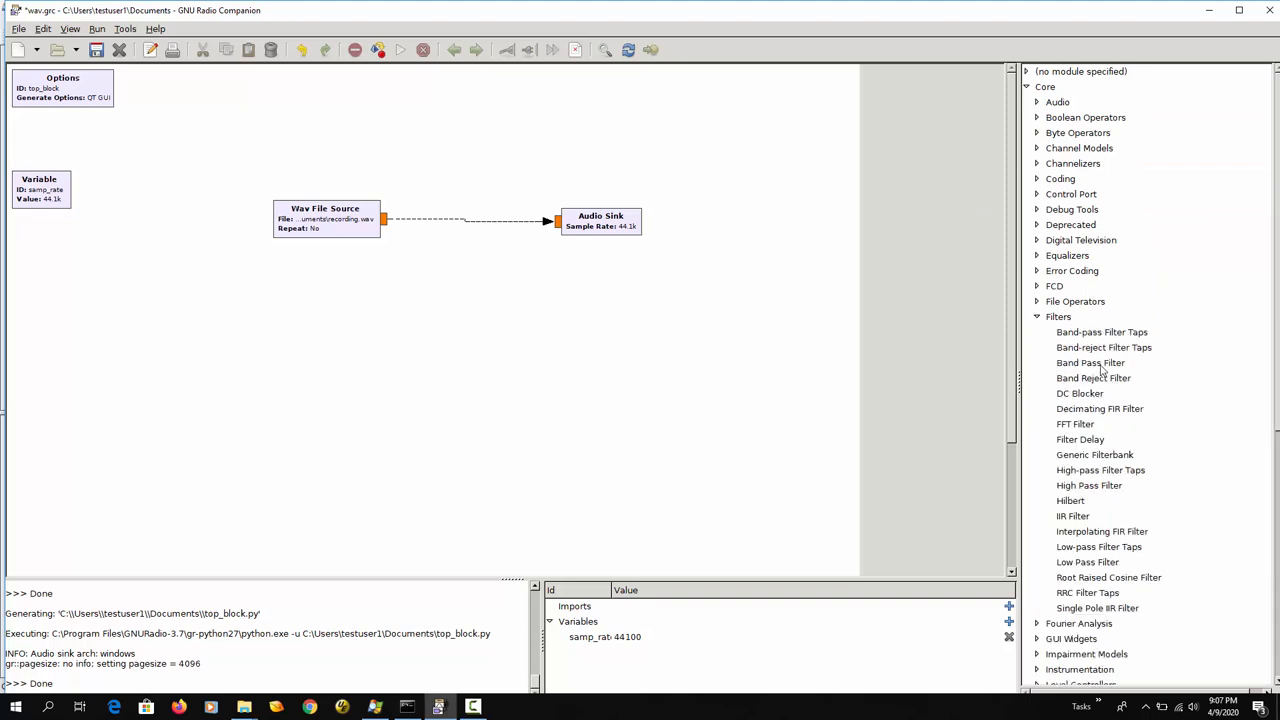
pyautogui.click(1090, 362)
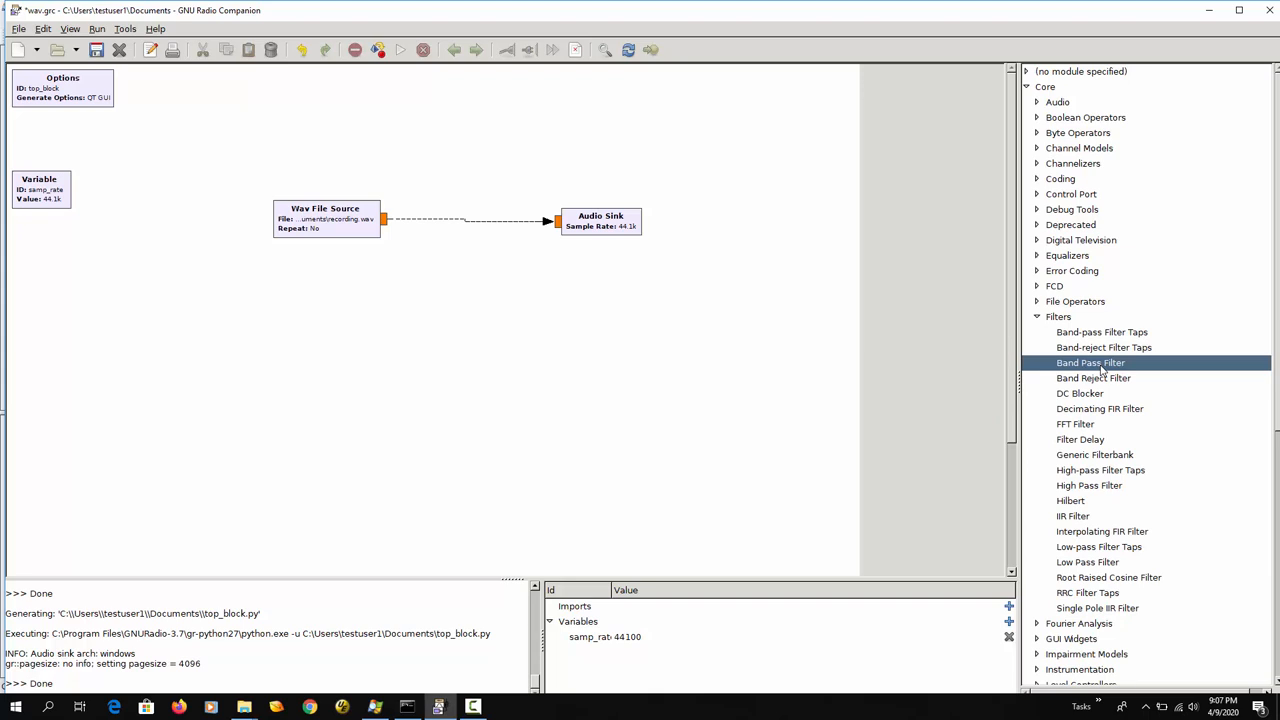
pyautogui.moveTo(1090, 375)
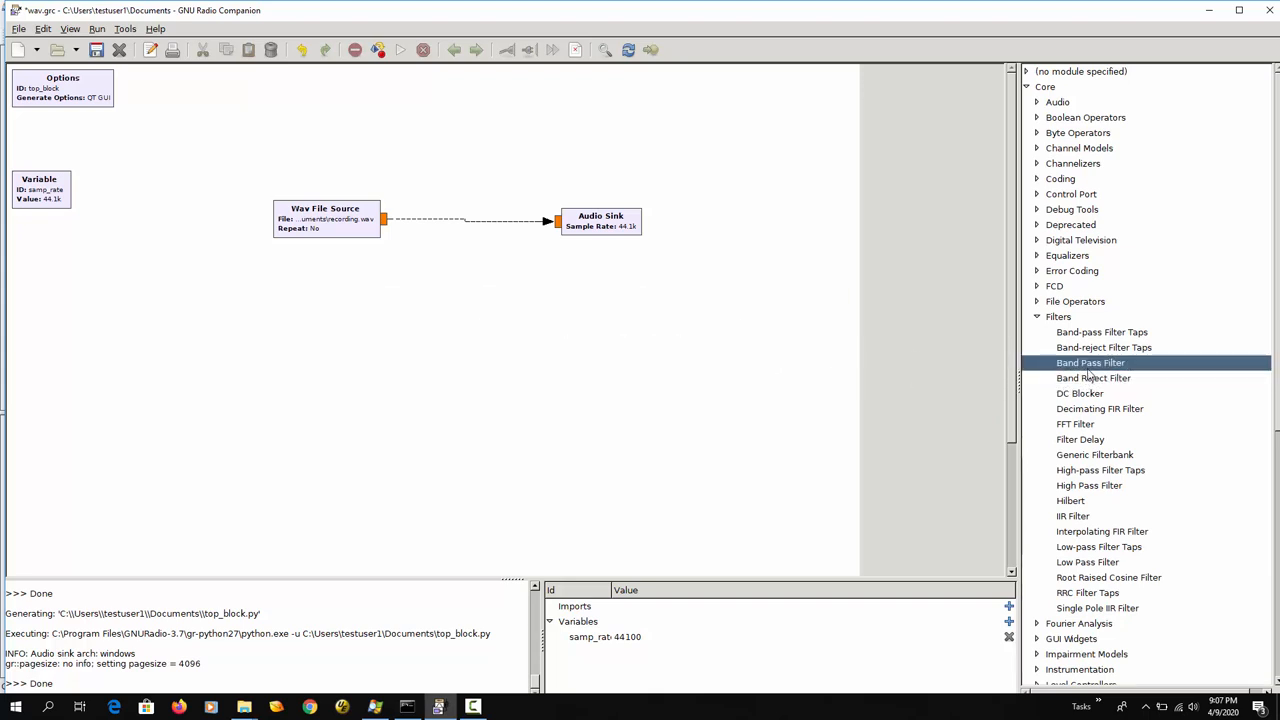
pyautogui.doubleClick(1090, 362)
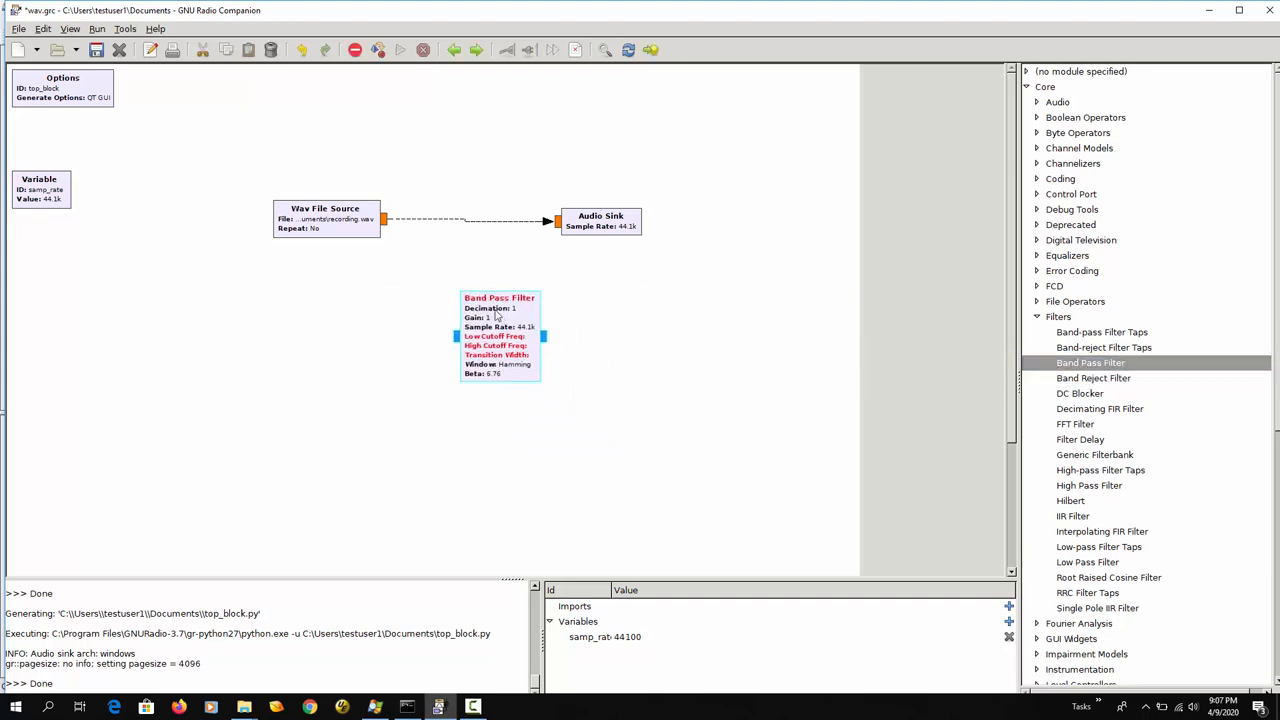
pyautogui.moveTo(499, 335); pyautogui.dragTo(462, 303)
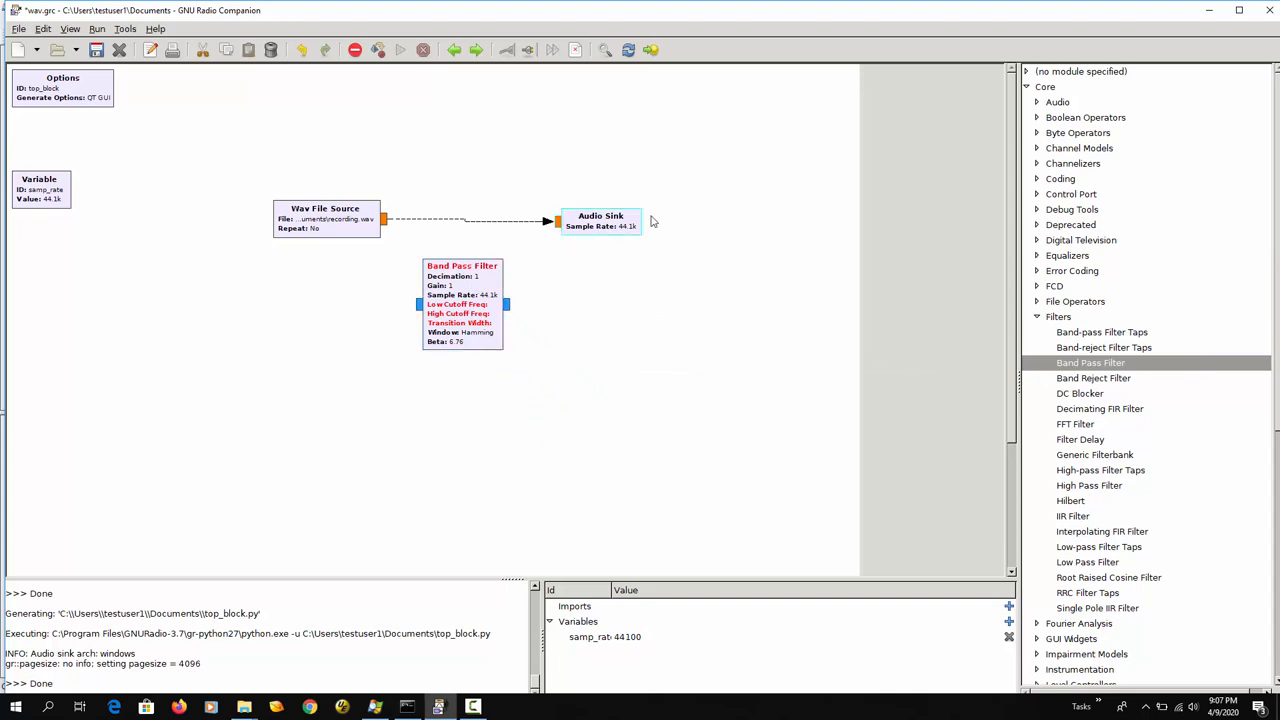
pyautogui.moveTo(600, 220); pyautogui.dragTo(728, 218)
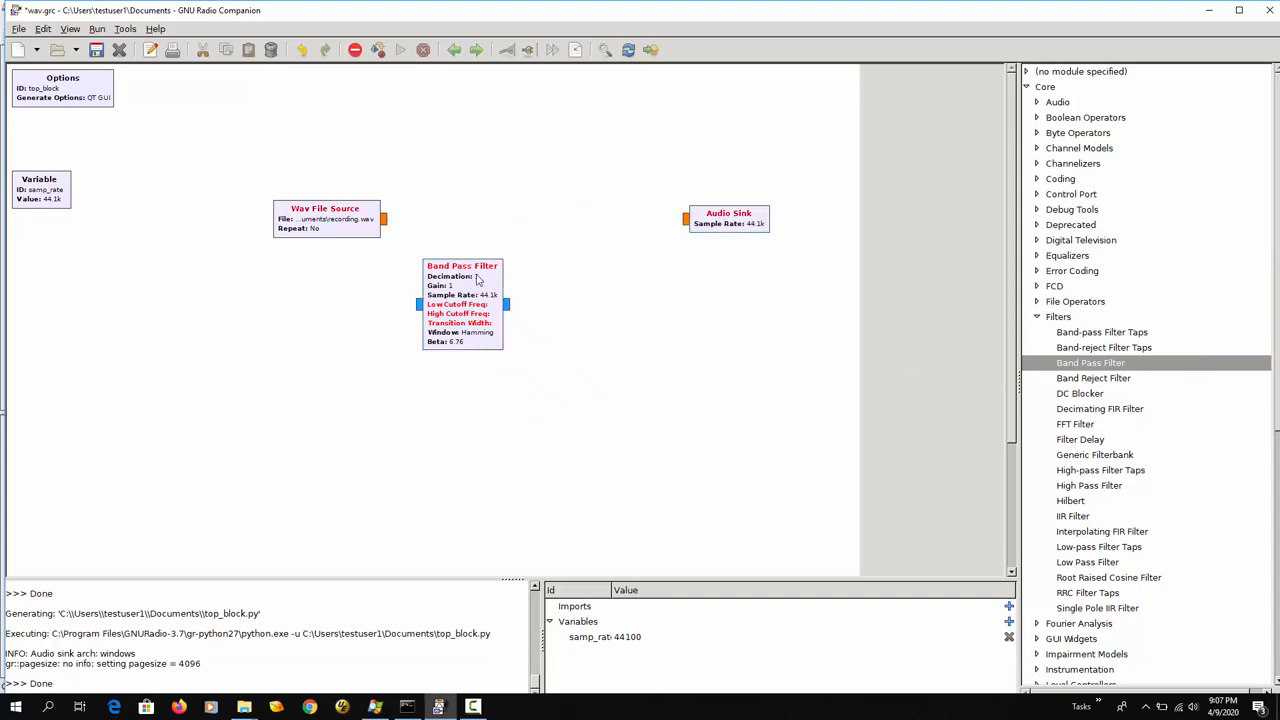
# - Set the Band Pass Filter to Float->Float (Real Taps), cutoffs 300/3000, transition width 10
pyautogui.doubleClick(461, 303)
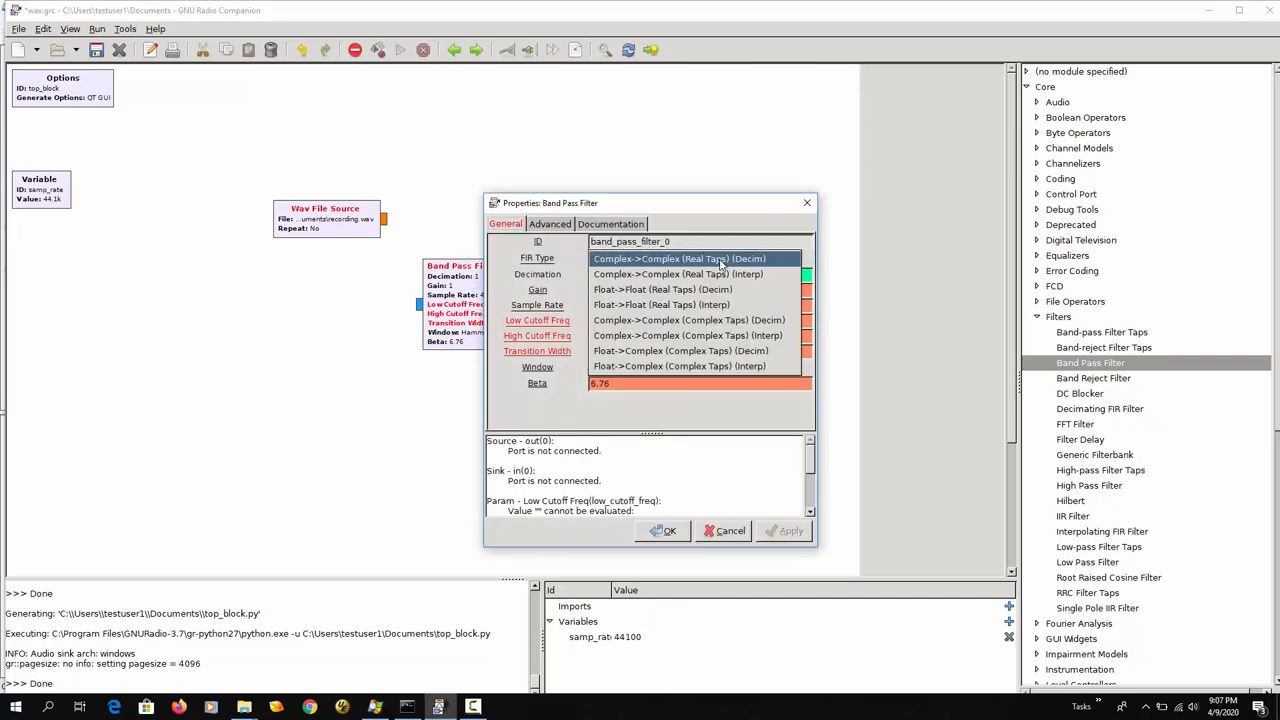
pyautogui.click(662, 289)
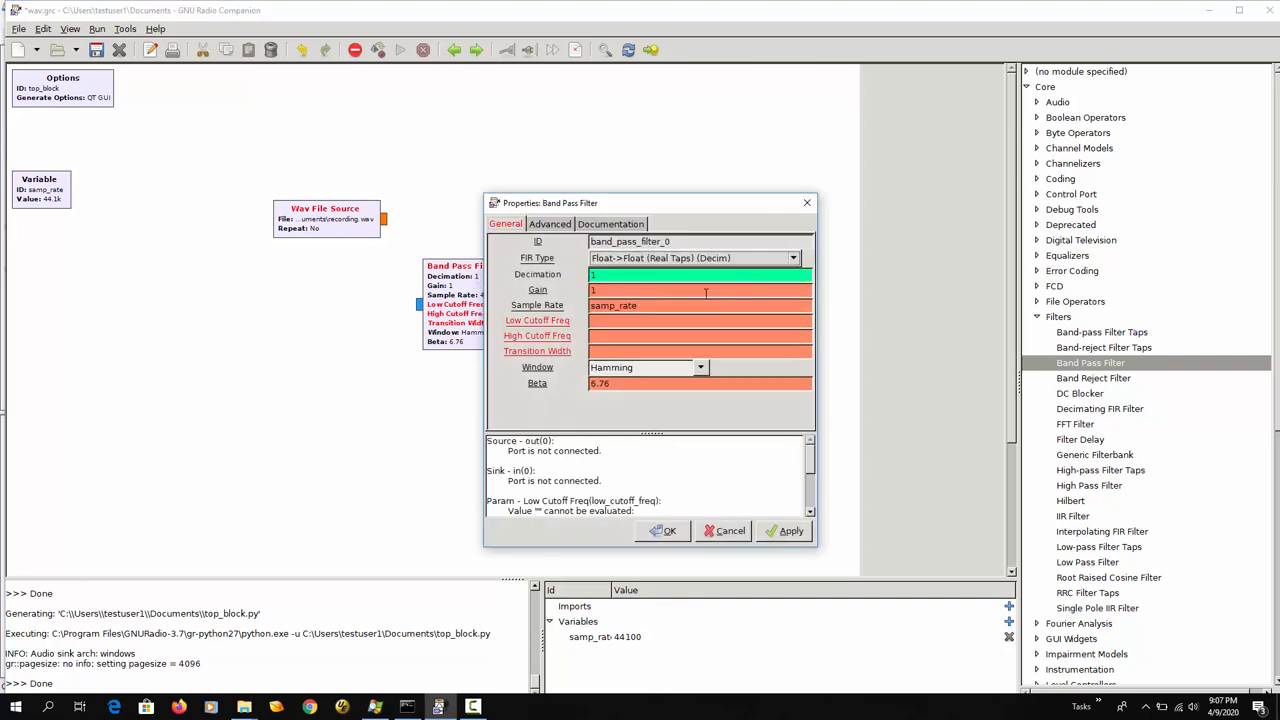
pyautogui.write('3')
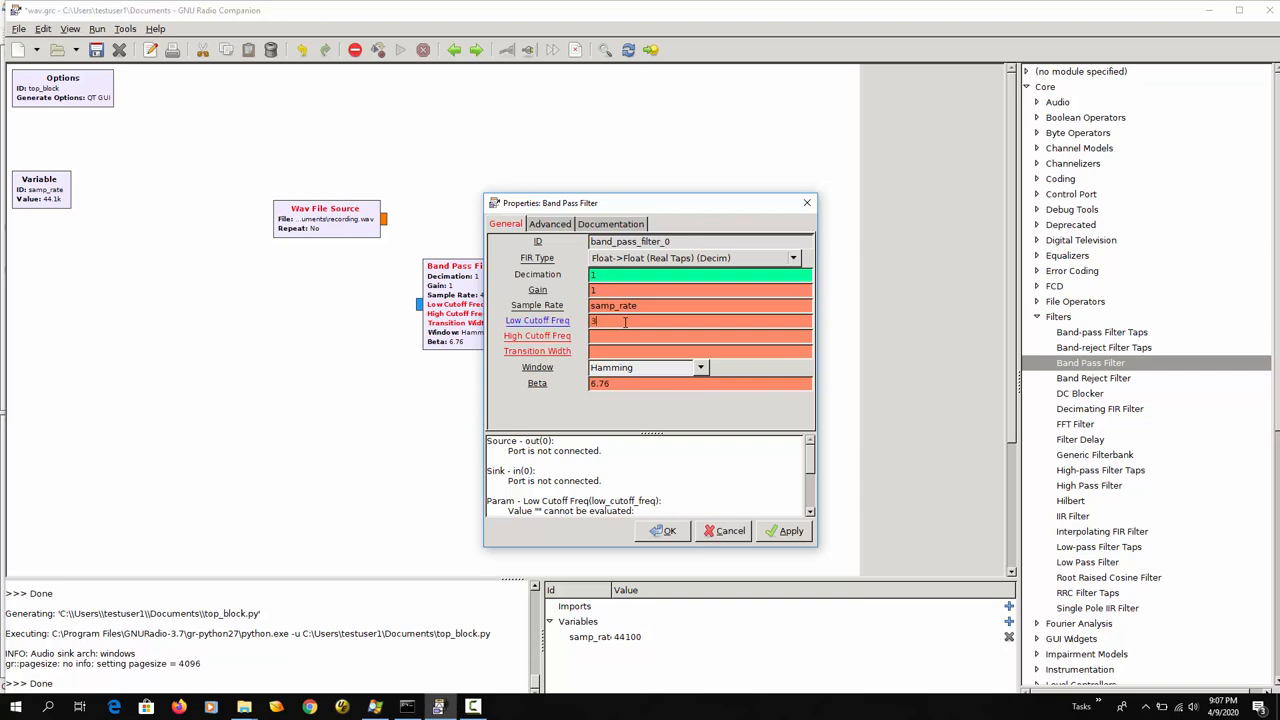
pyautogui.write('00')
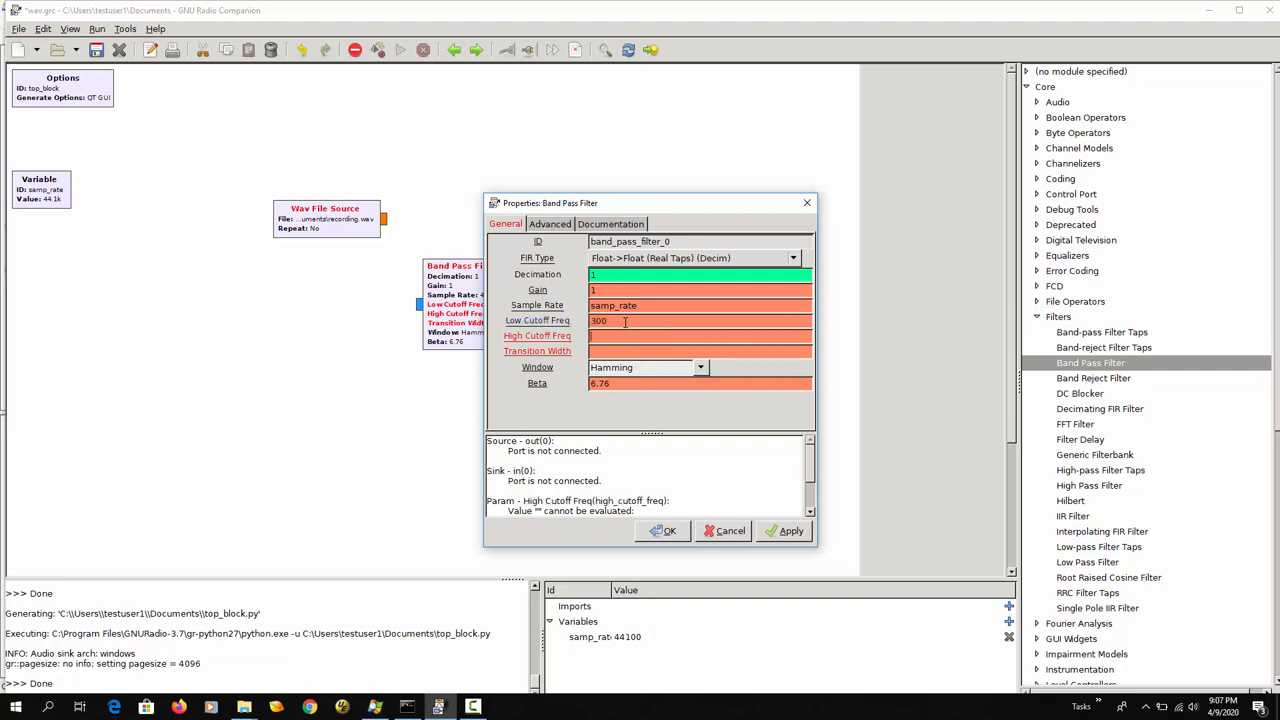
pyautogui.write('3000')
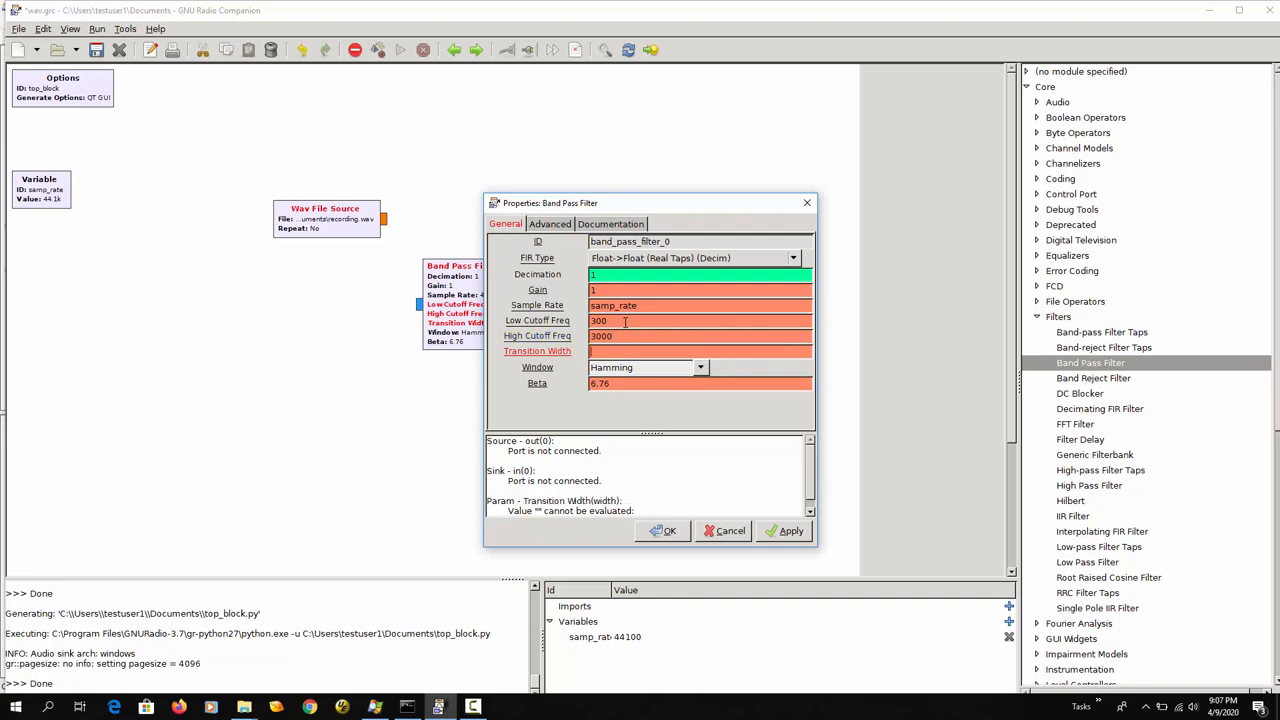
pyautogui.write('10')
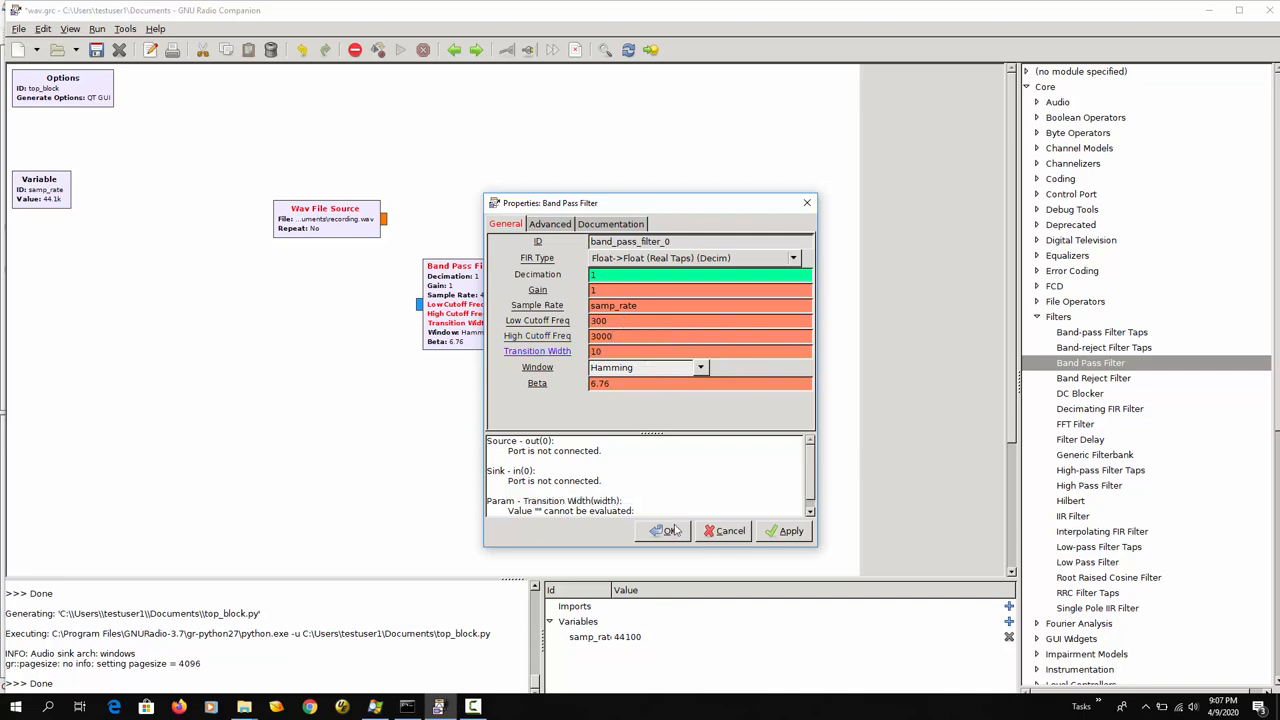
pyautogui.click(663, 530)
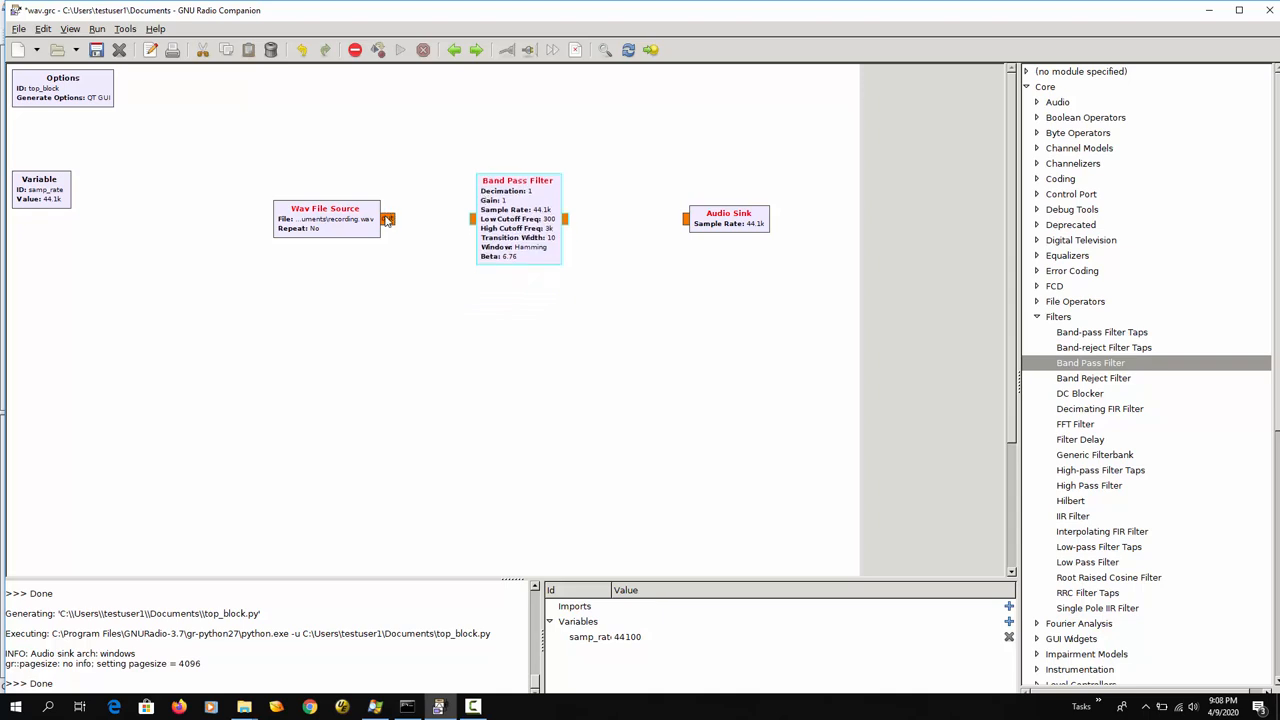
# - Chain Wav File Source through the Band Pass Filter to the Audio Sink and execute it
pyautogui.moveTo(384, 219); pyautogui.dragTo(472, 219)
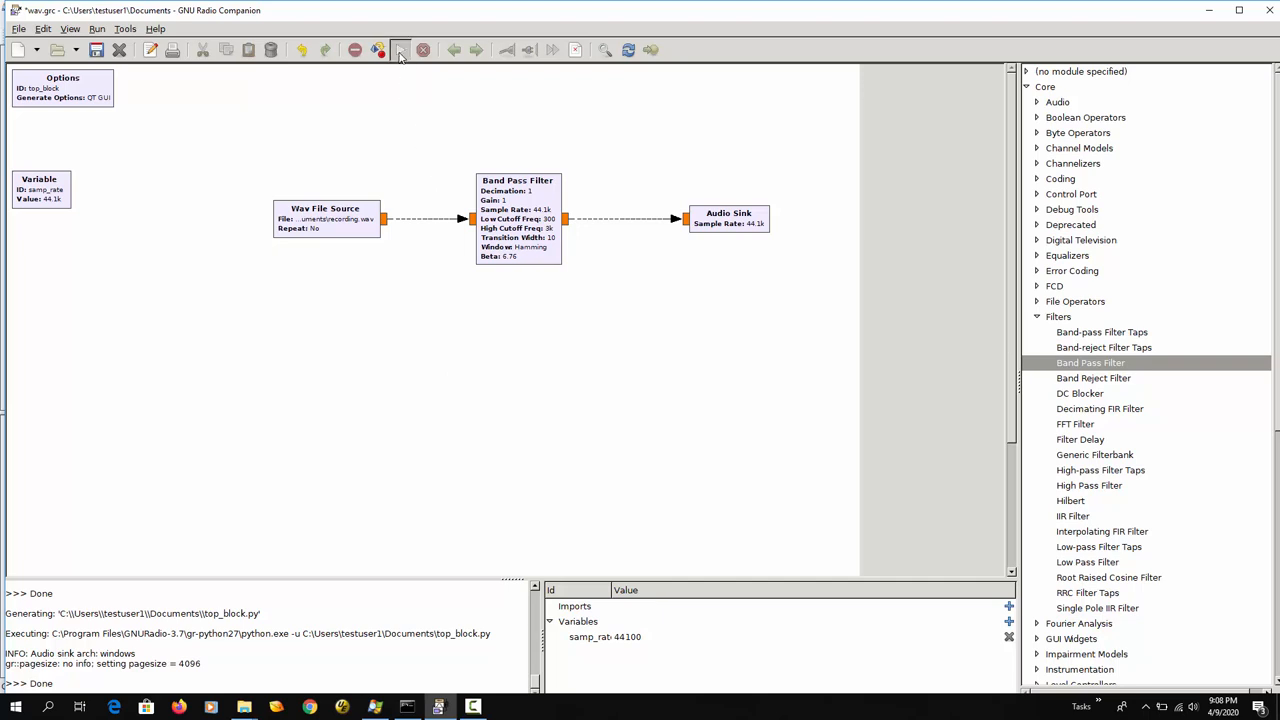
pyautogui.click(399, 50)
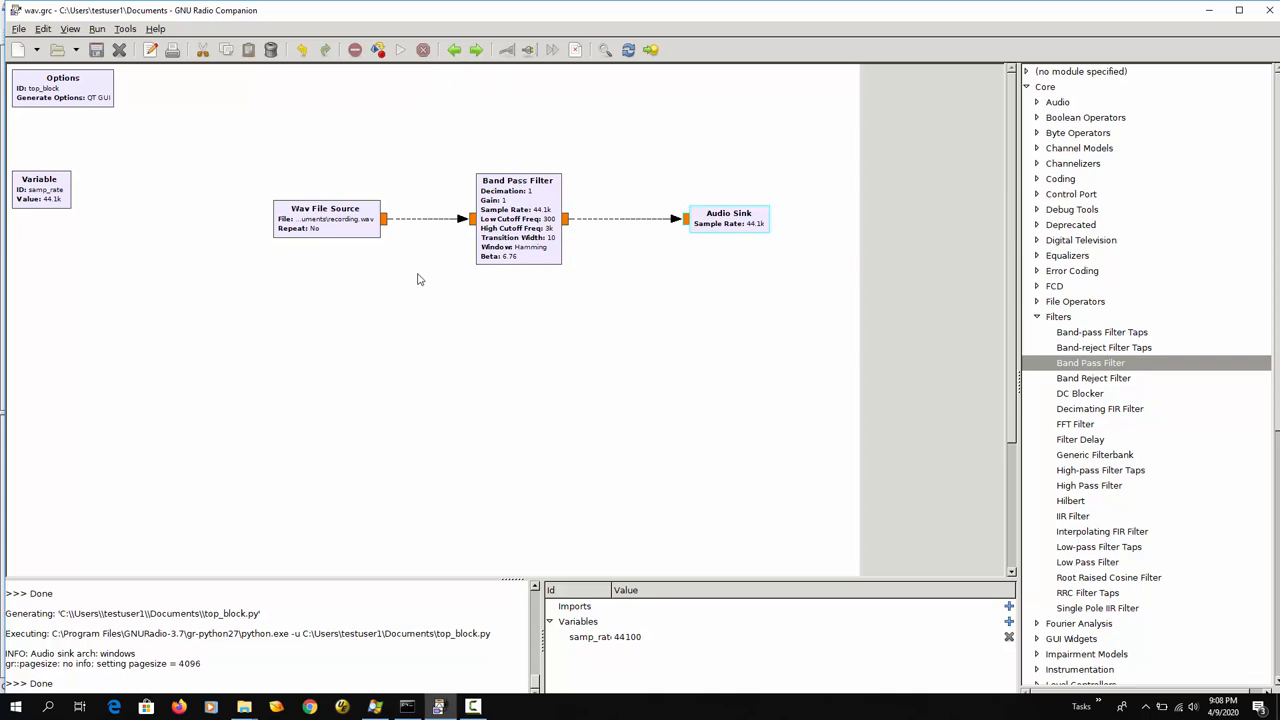
pyautogui.click(325, 218)
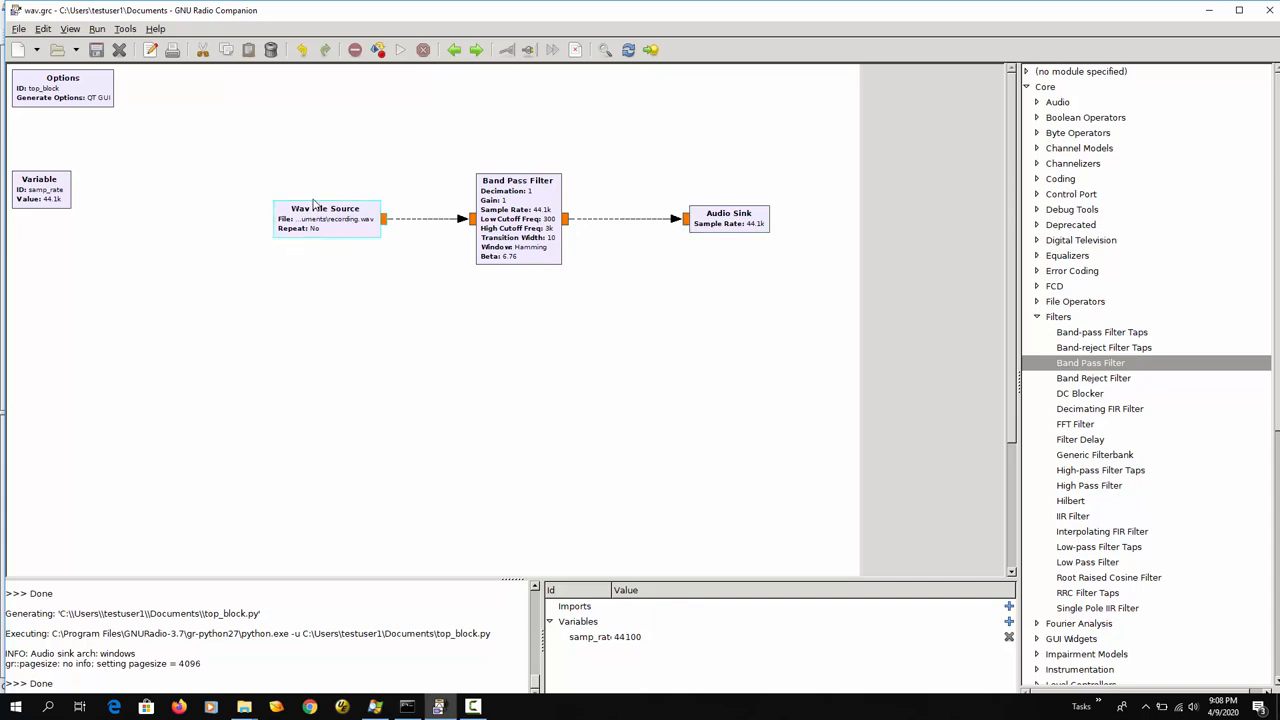
pyautogui.moveTo(320, 224)
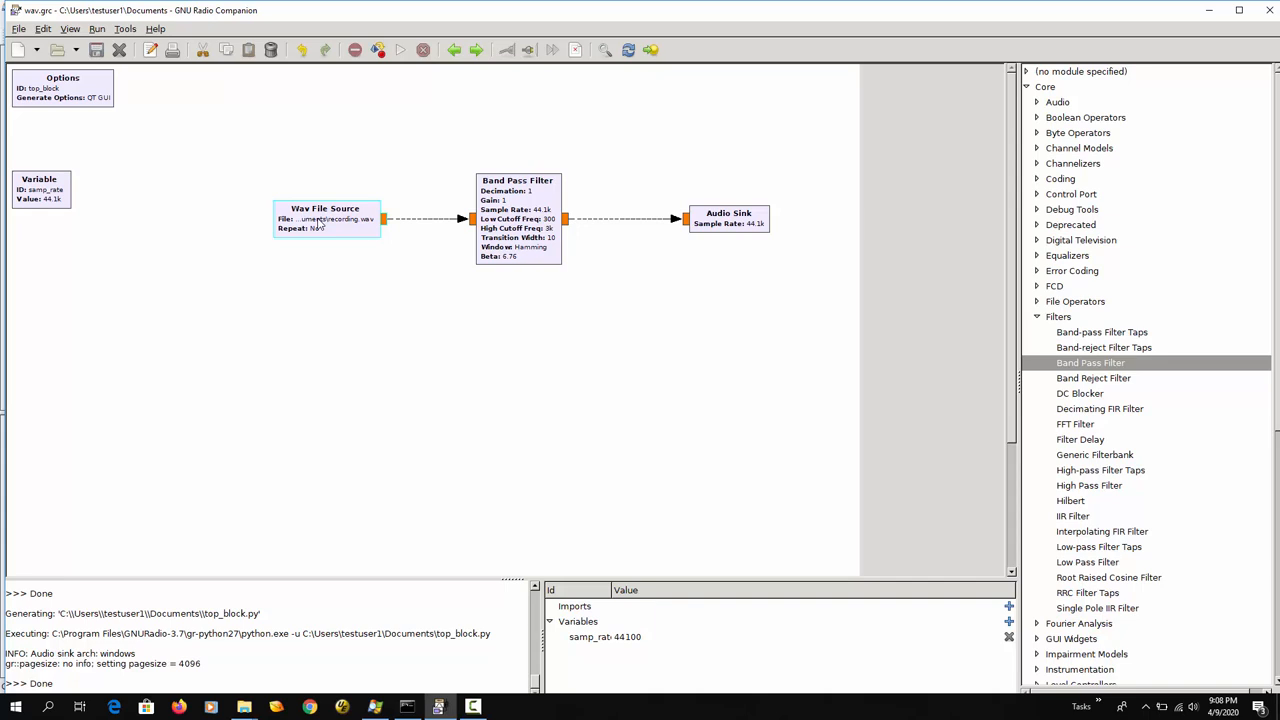
pyautogui.moveTo(454, 267)
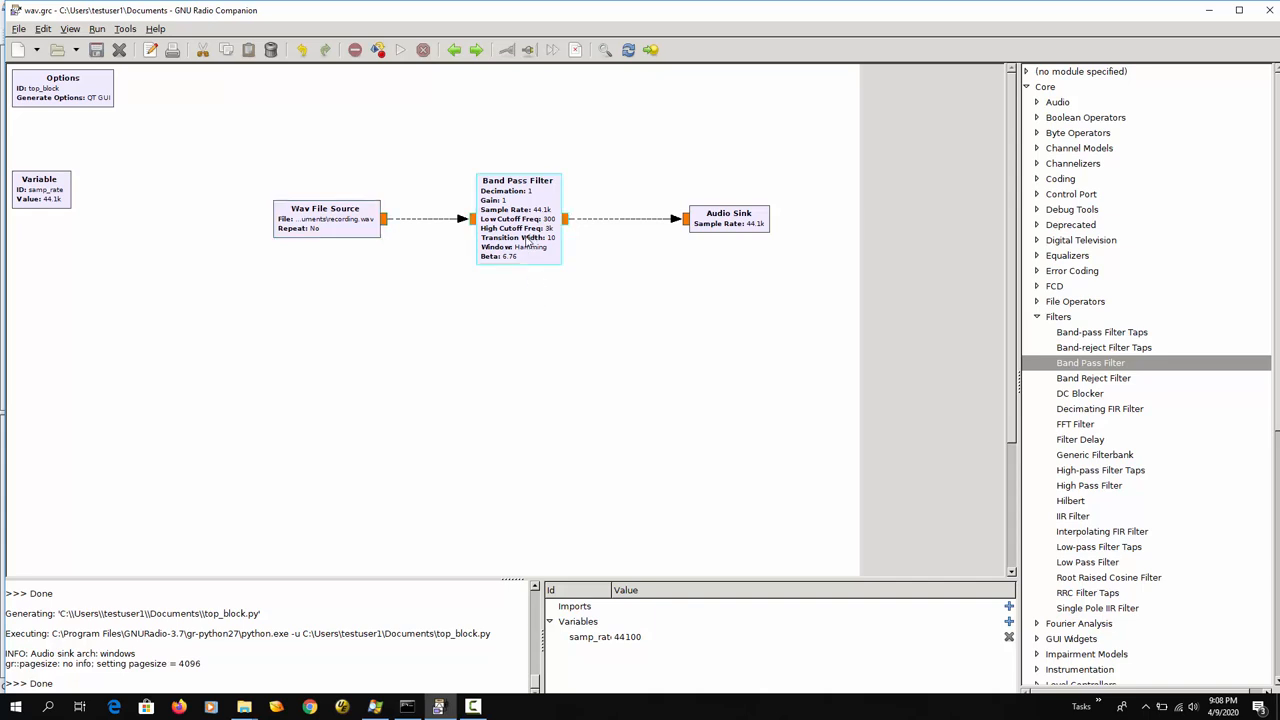
# - Delete the selected Band Pass Filter block from the flowgraph
pyautogui.press('Delete')
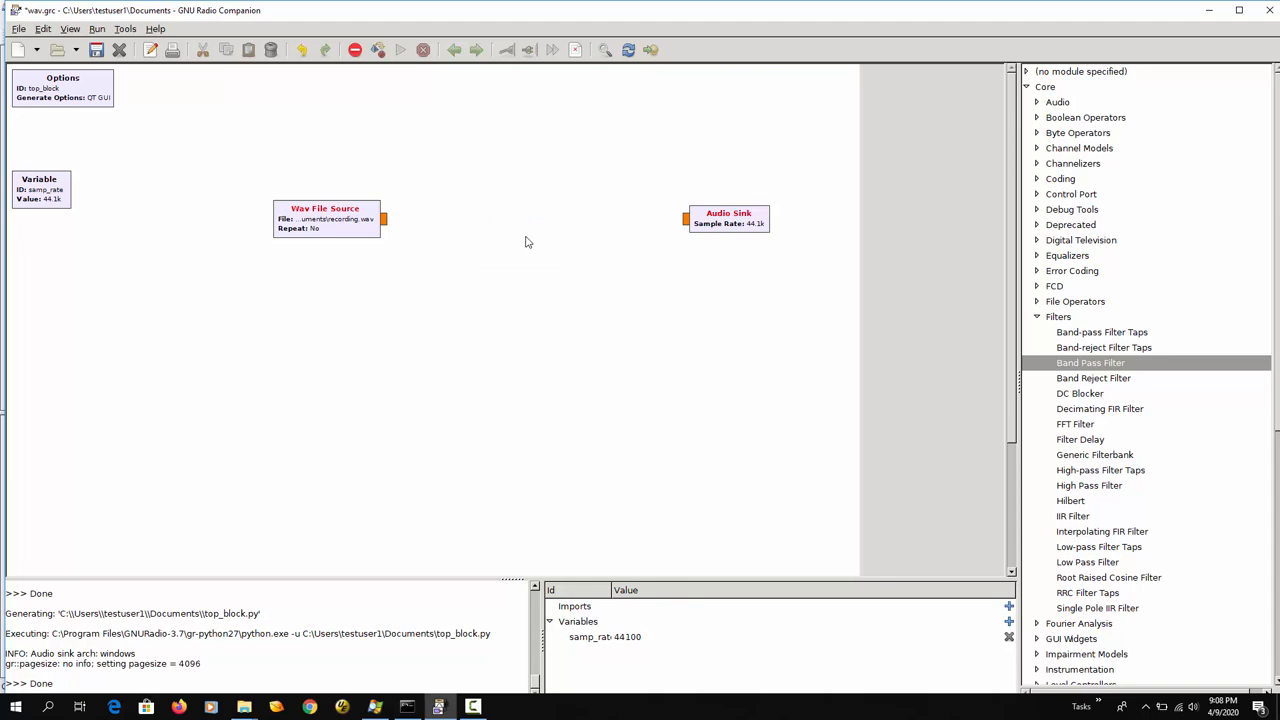
pyautogui.moveTo(567, 232)
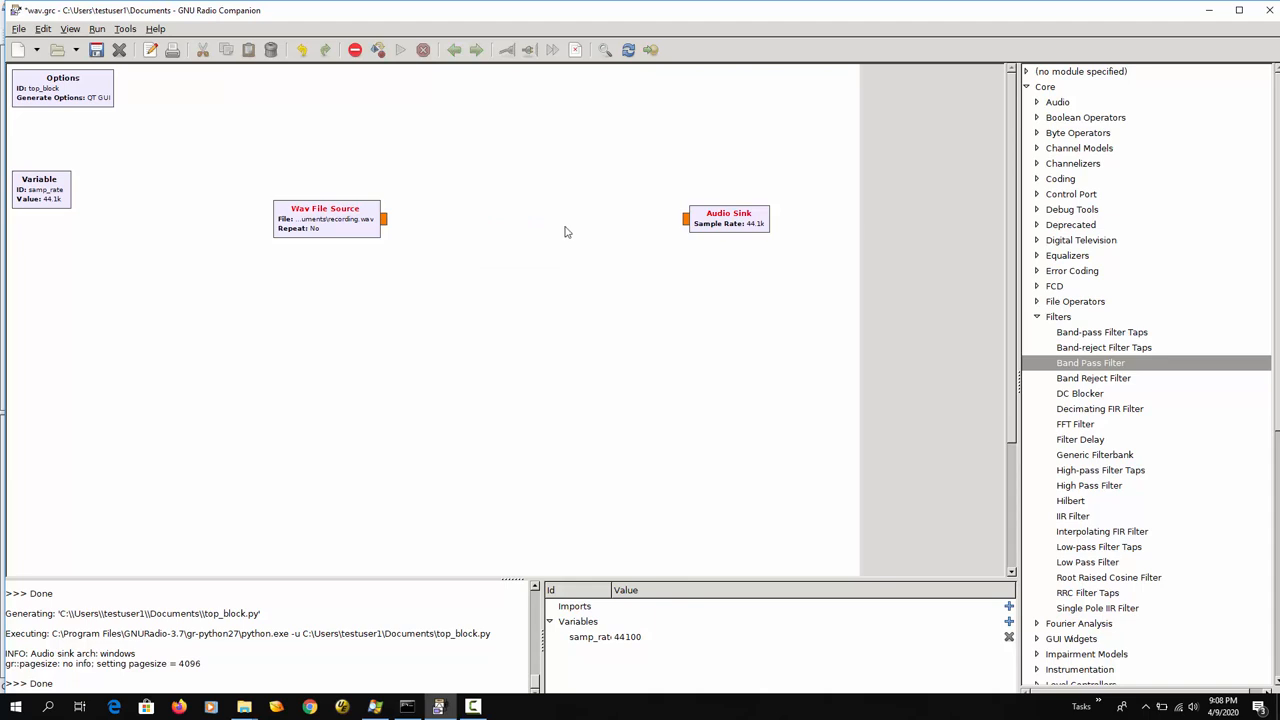
# - Search the library for 'delay' and place a Delay block between source and sink
pyautogui.click(1085, 117)
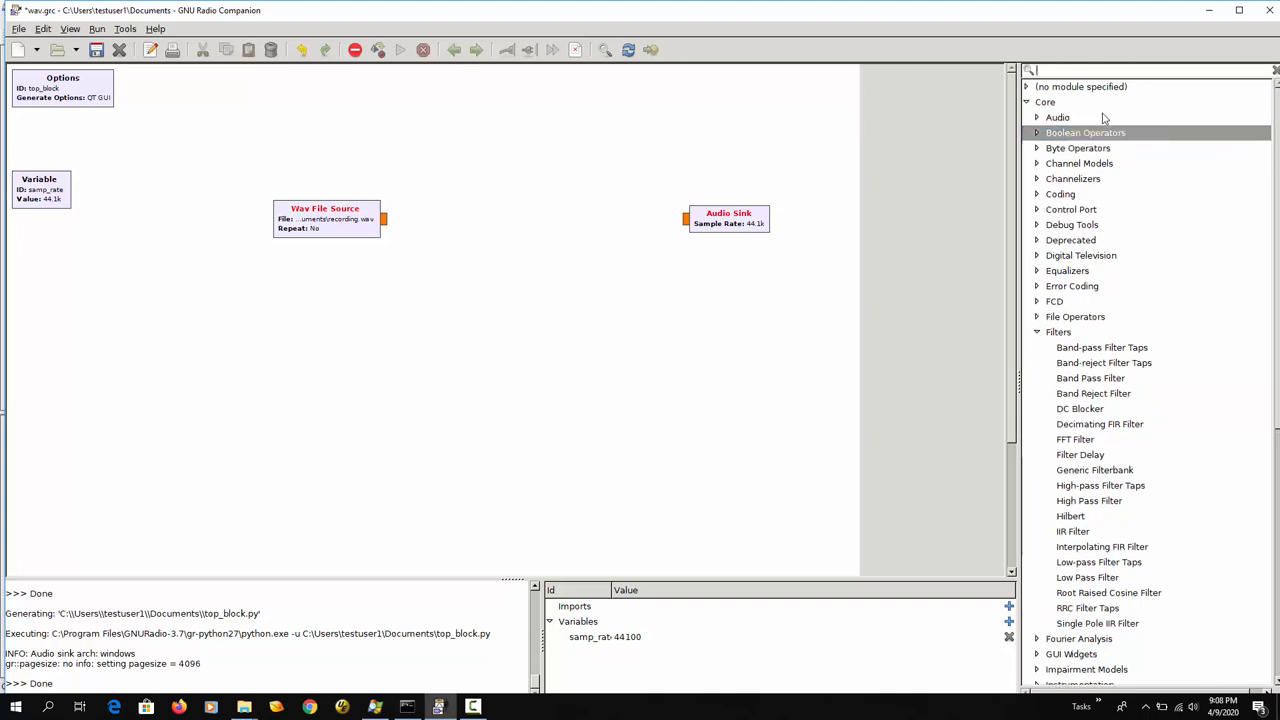
pyautogui.write('delay')
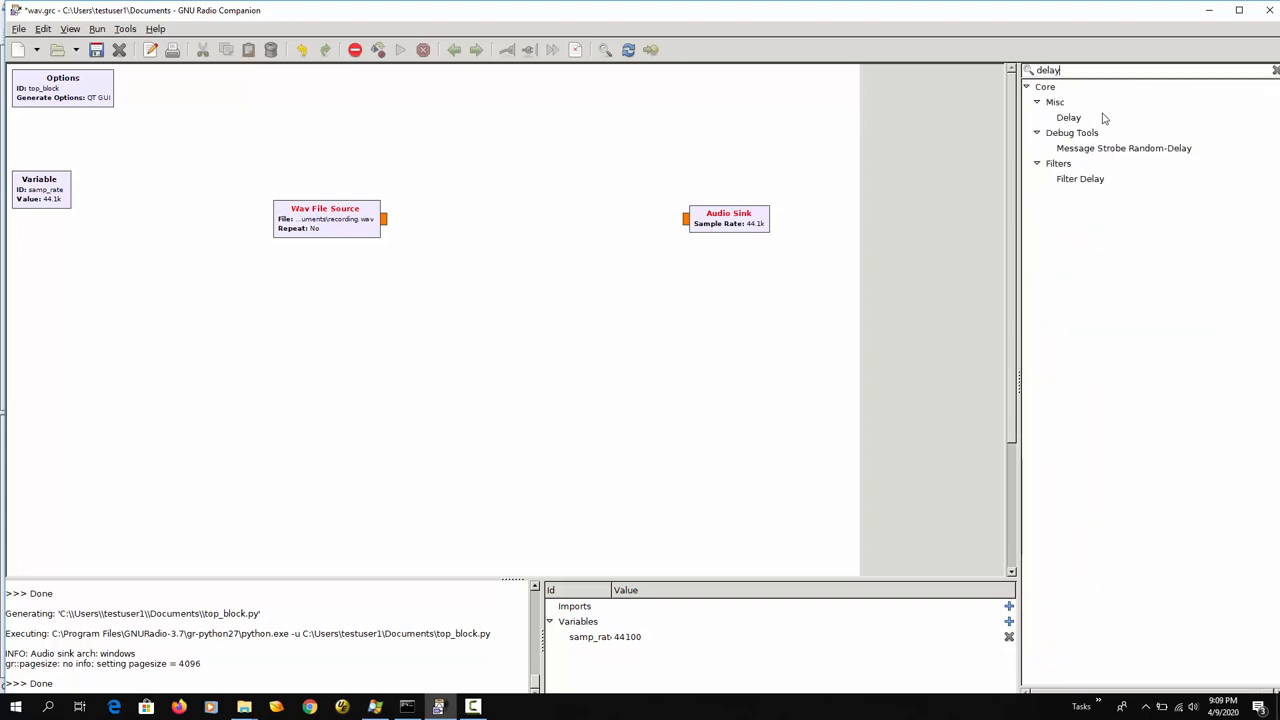
pyautogui.click(1068, 117)
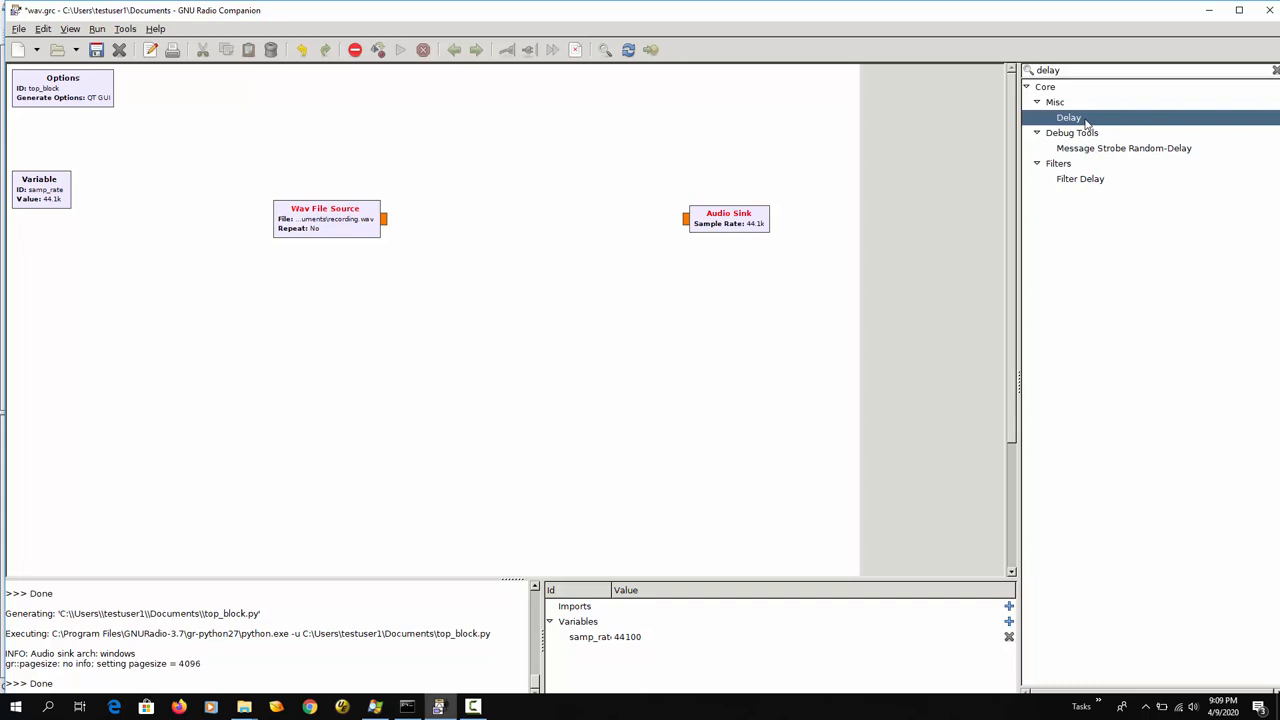
pyautogui.doubleClick(1068, 117)
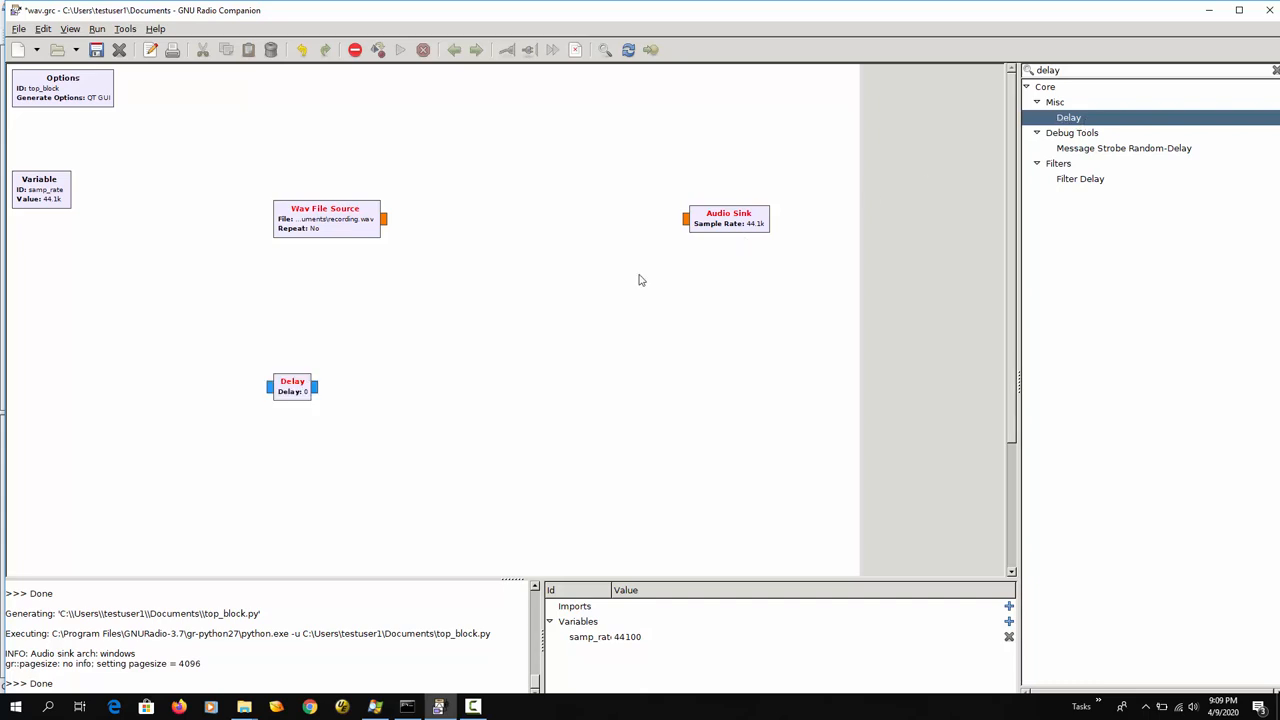
pyautogui.moveTo(292, 385); pyautogui.dragTo(511, 240)
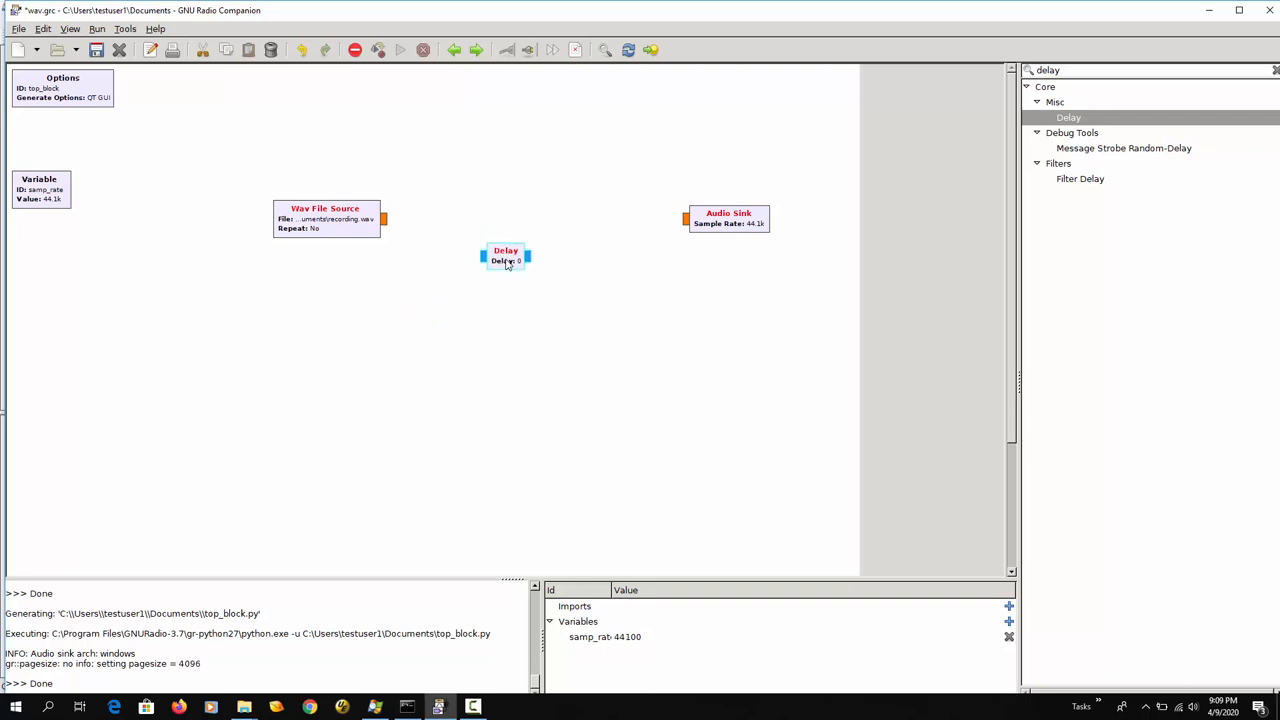
pyautogui.moveTo(505, 257); pyautogui.dragTo(484, 272)
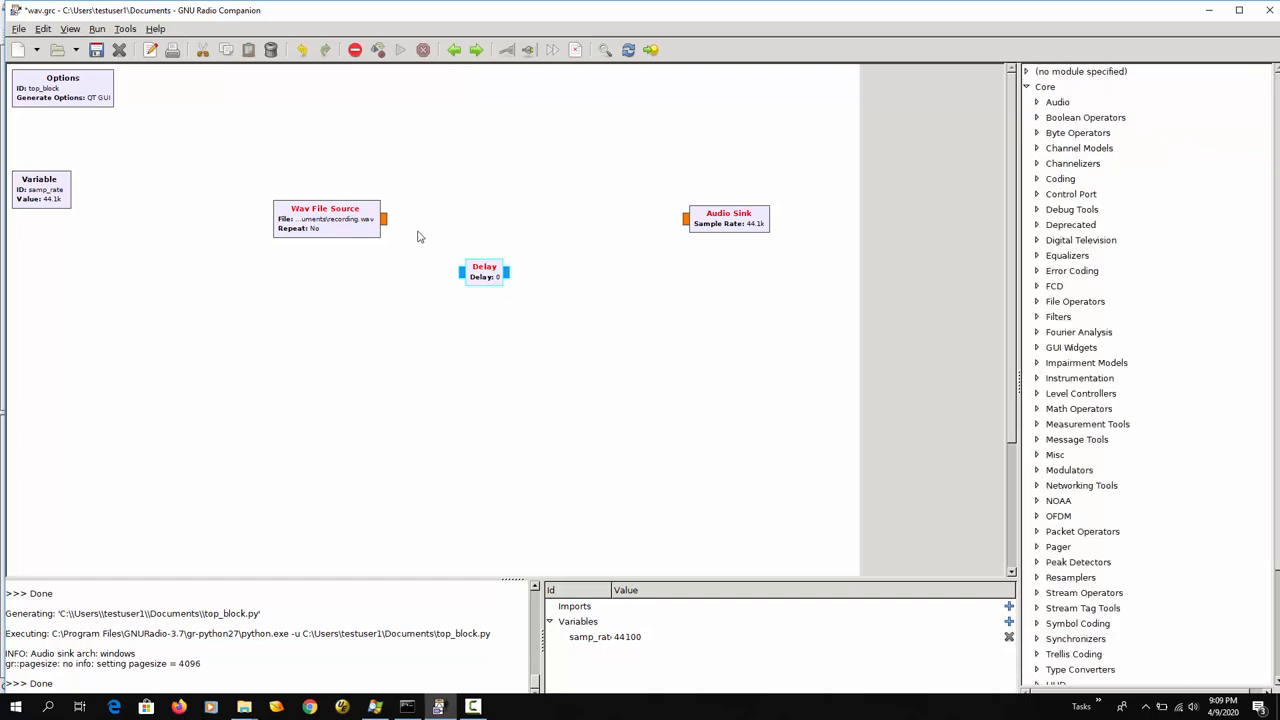
pyautogui.moveTo(444, 226)
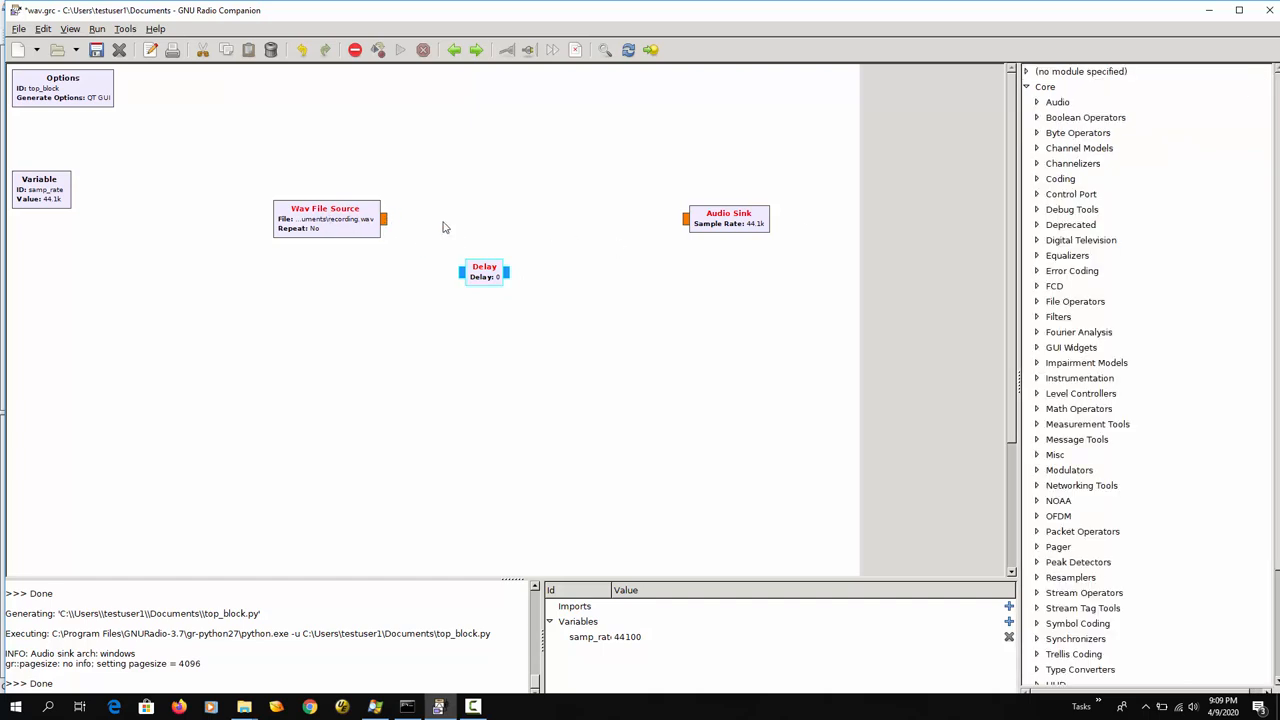
pyautogui.moveTo(473, 227)
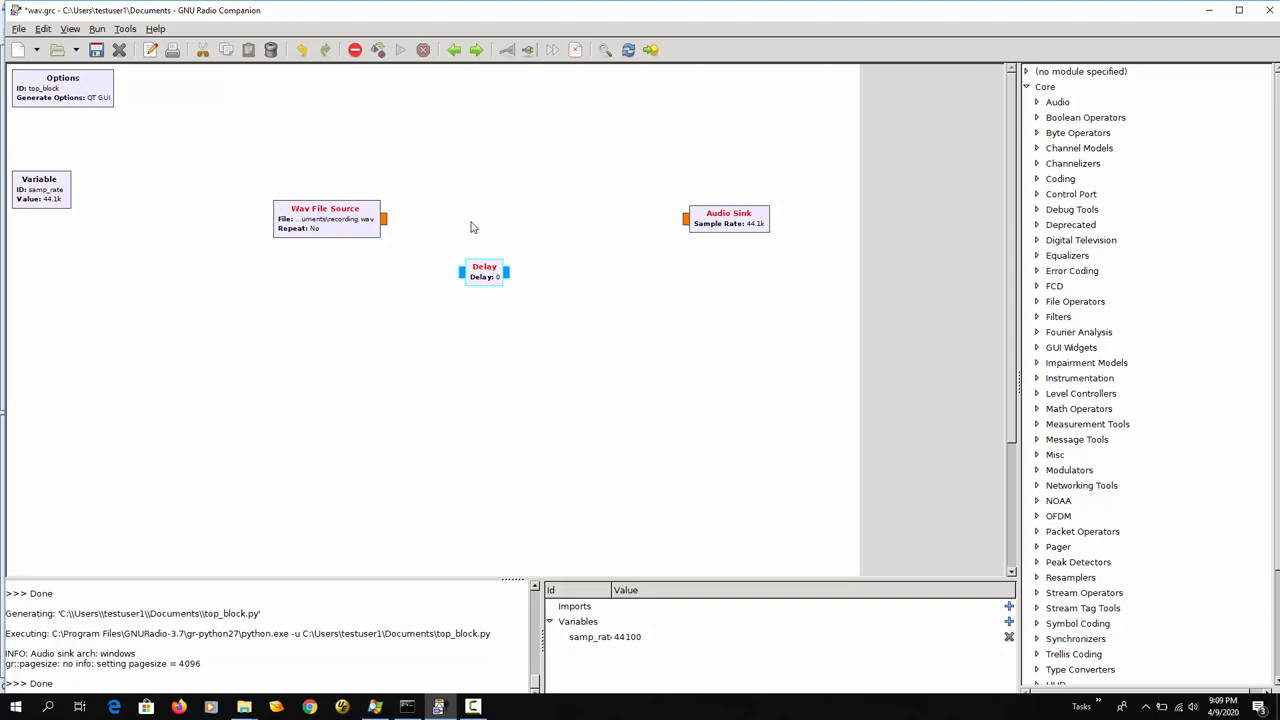
pyautogui.moveTo(469, 244)
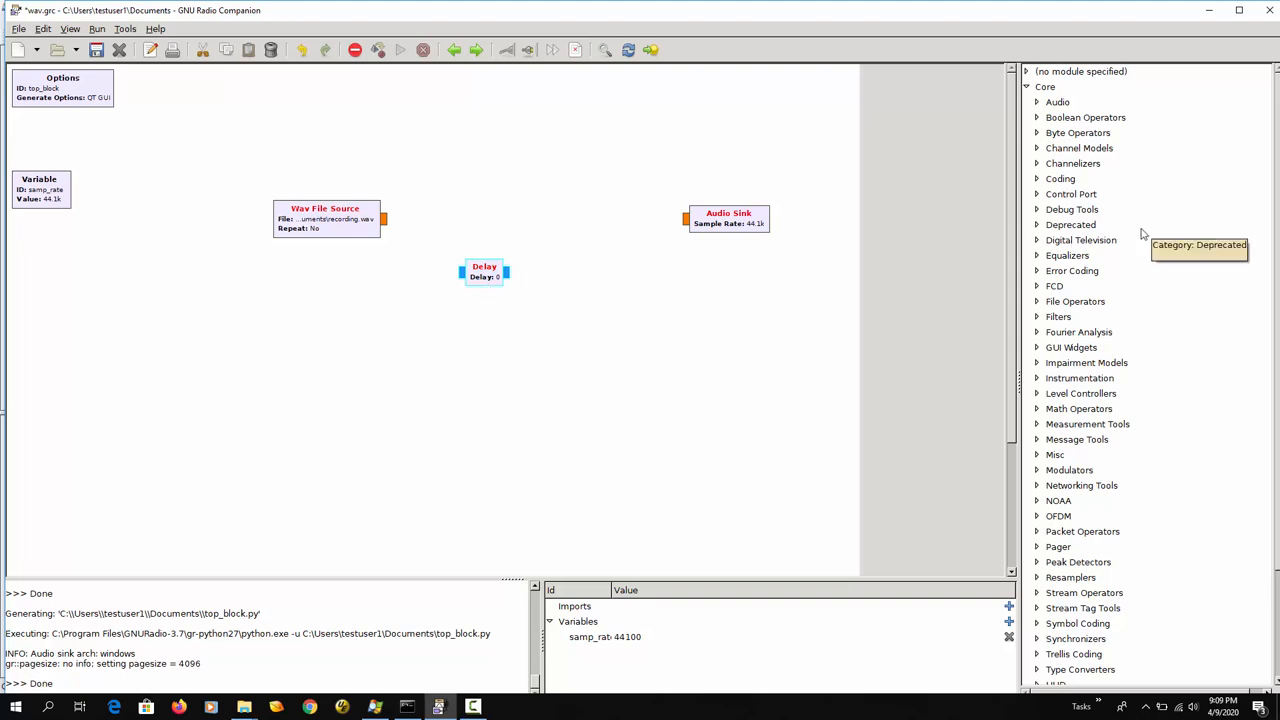
pyautogui.moveTo(1047, 418)
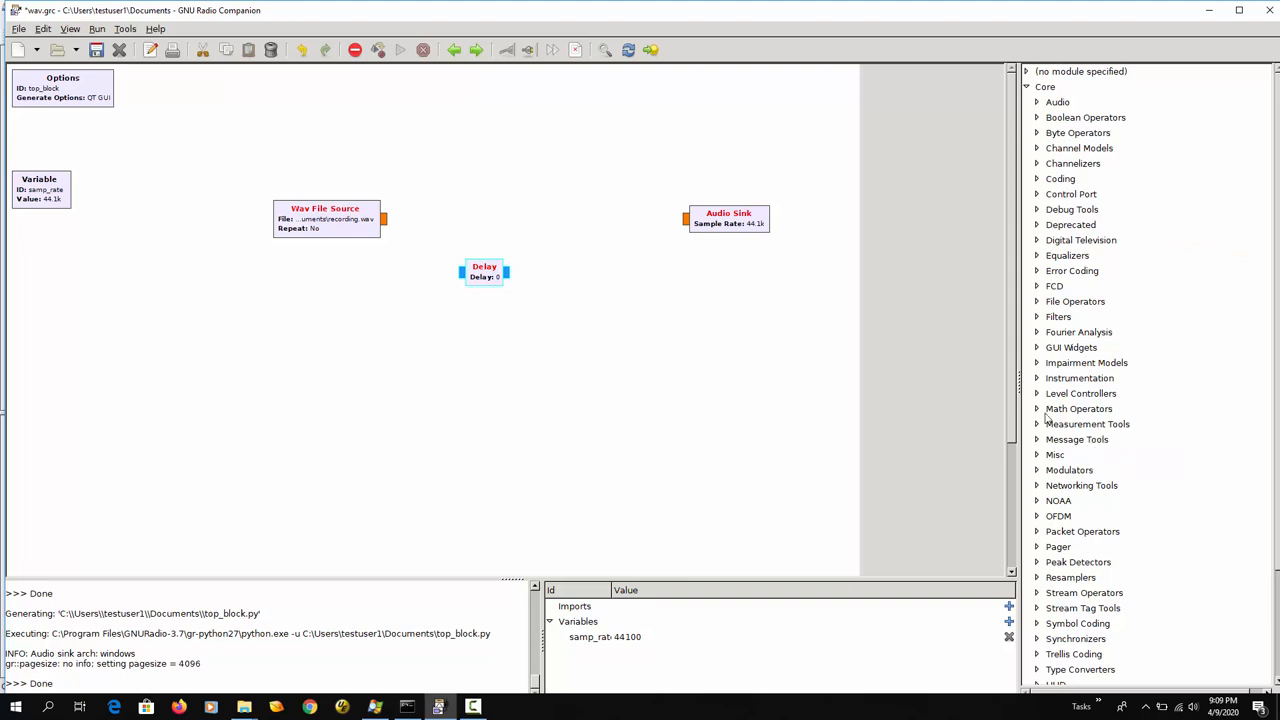
# - Place a Math Operators Add block beside the Audio Sink with Float IO type
pyautogui.click(1079, 408)
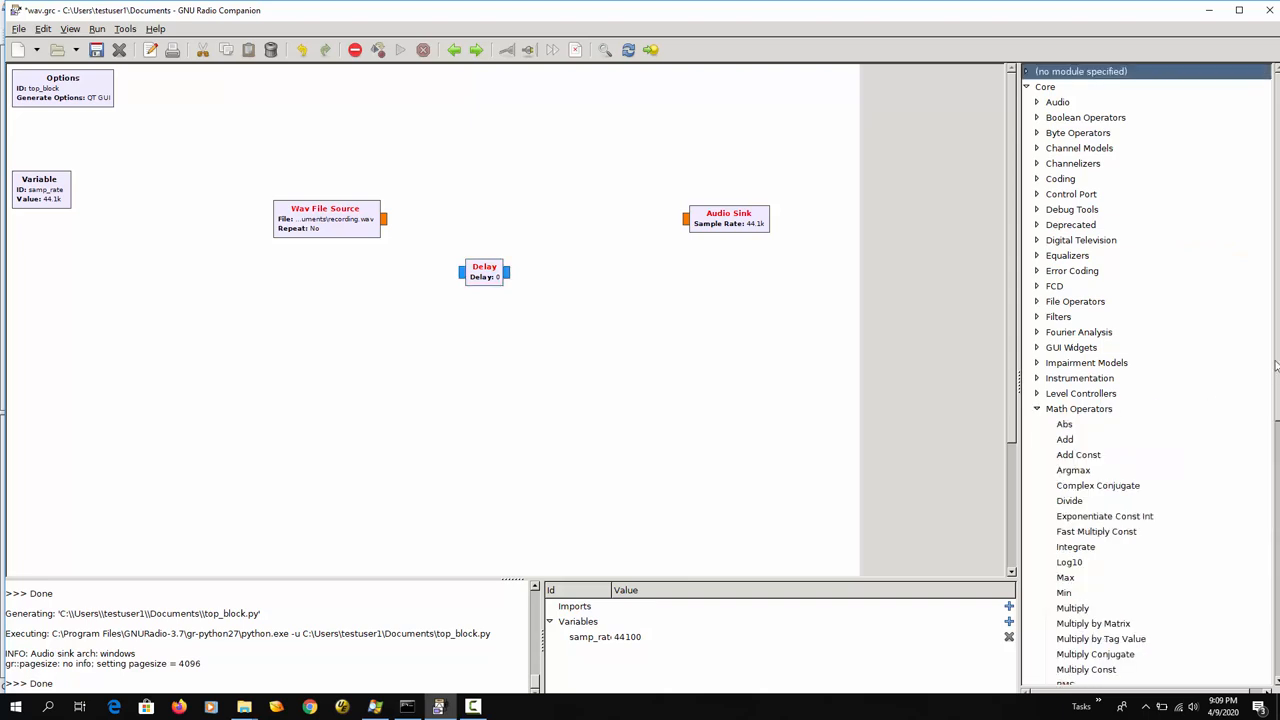
pyautogui.scroll(-3)
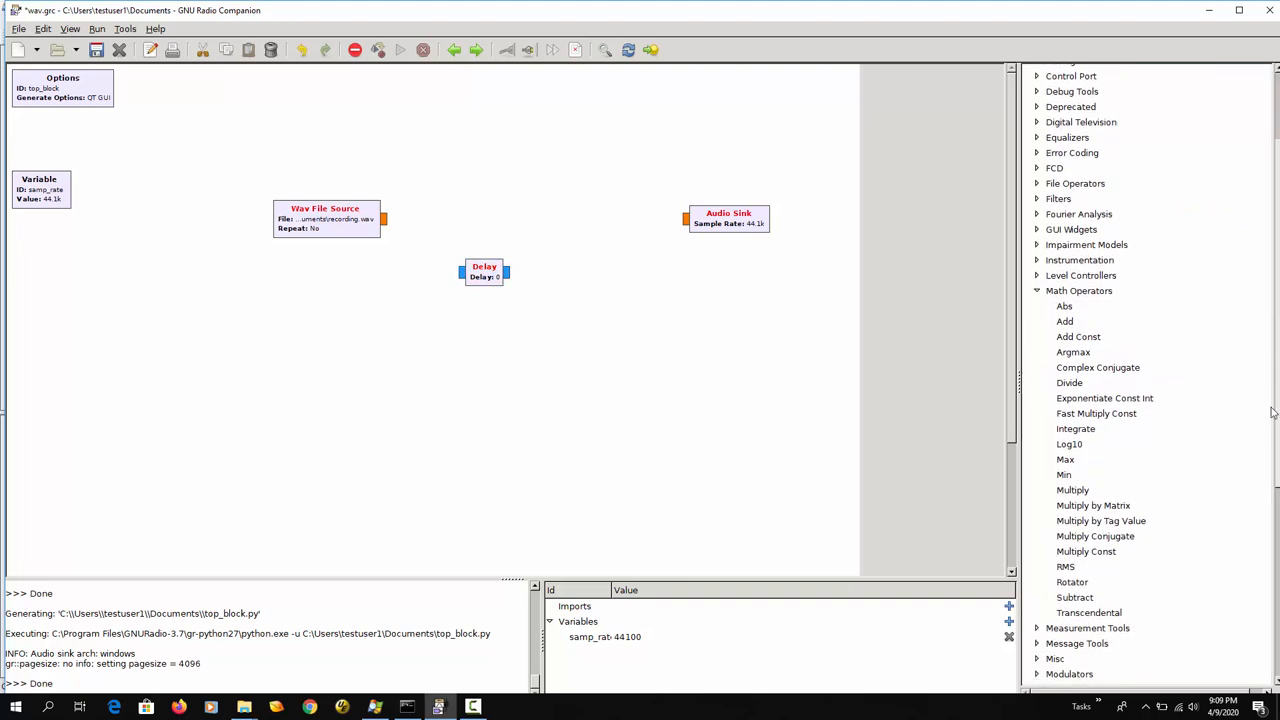
pyautogui.moveTo(1065, 321)
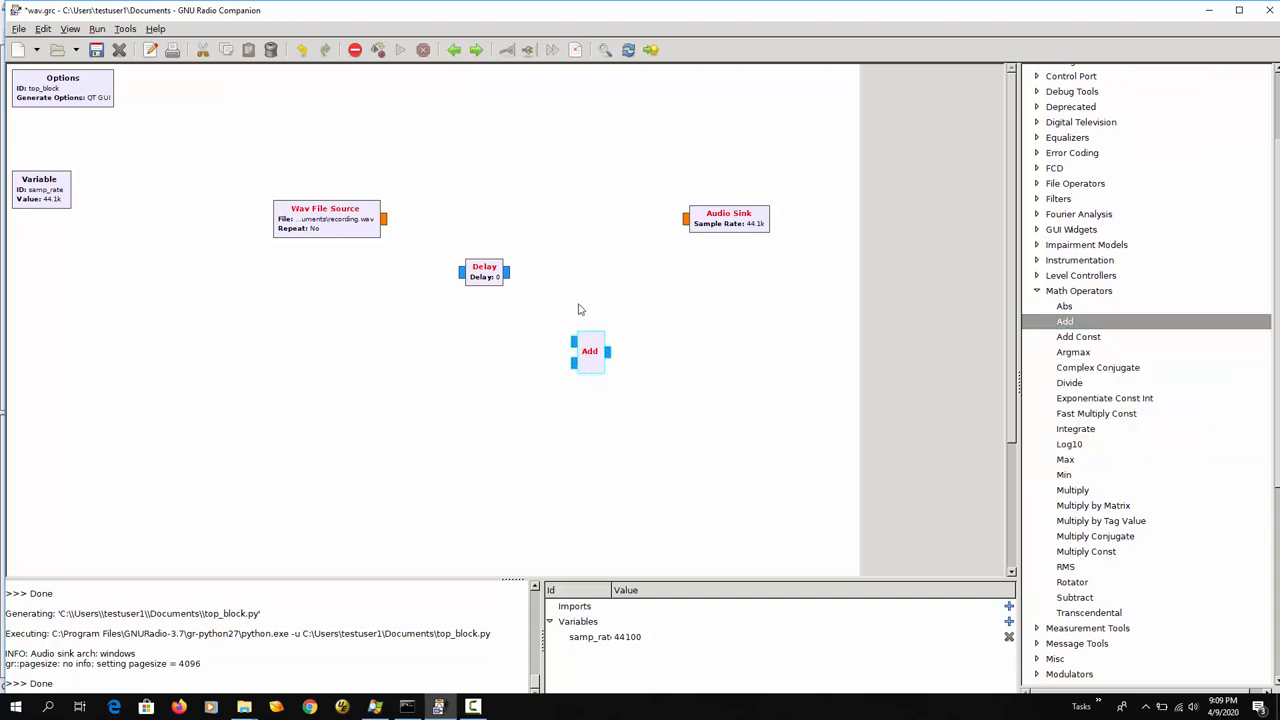
pyautogui.moveTo(590, 351); pyautogui.dragTo(568, 222)
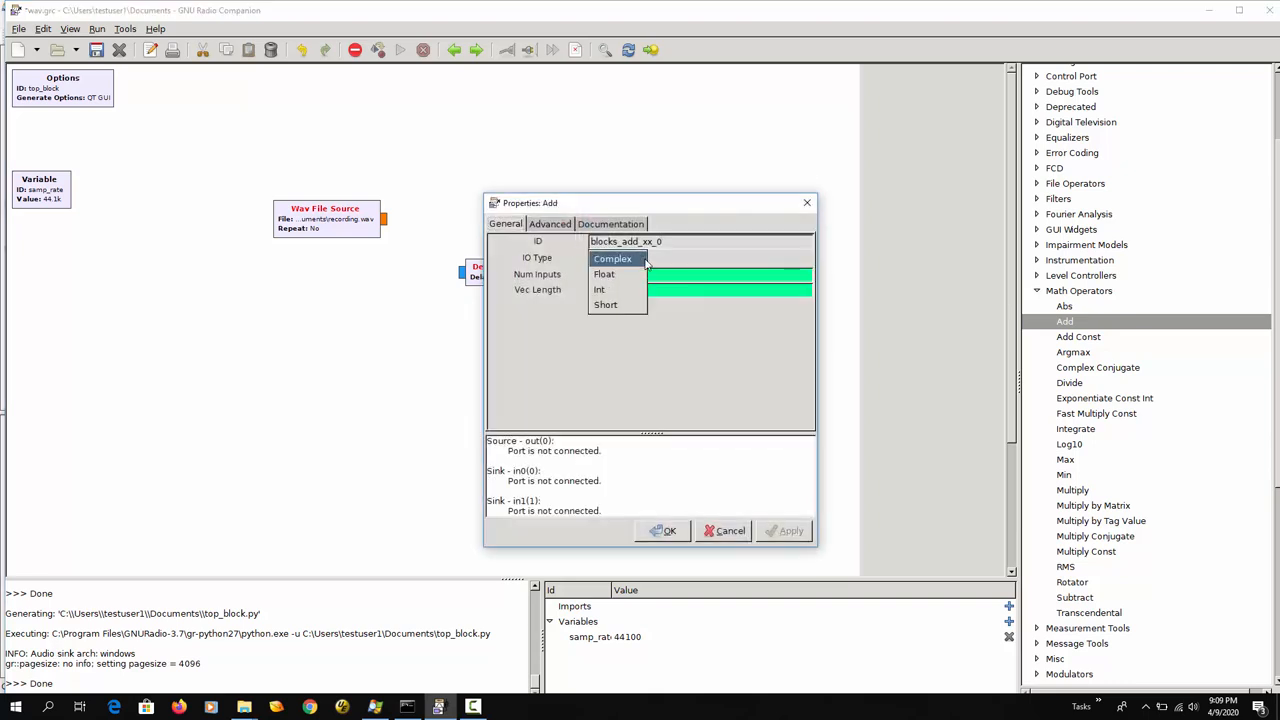
pyautogui.click(604, 273)
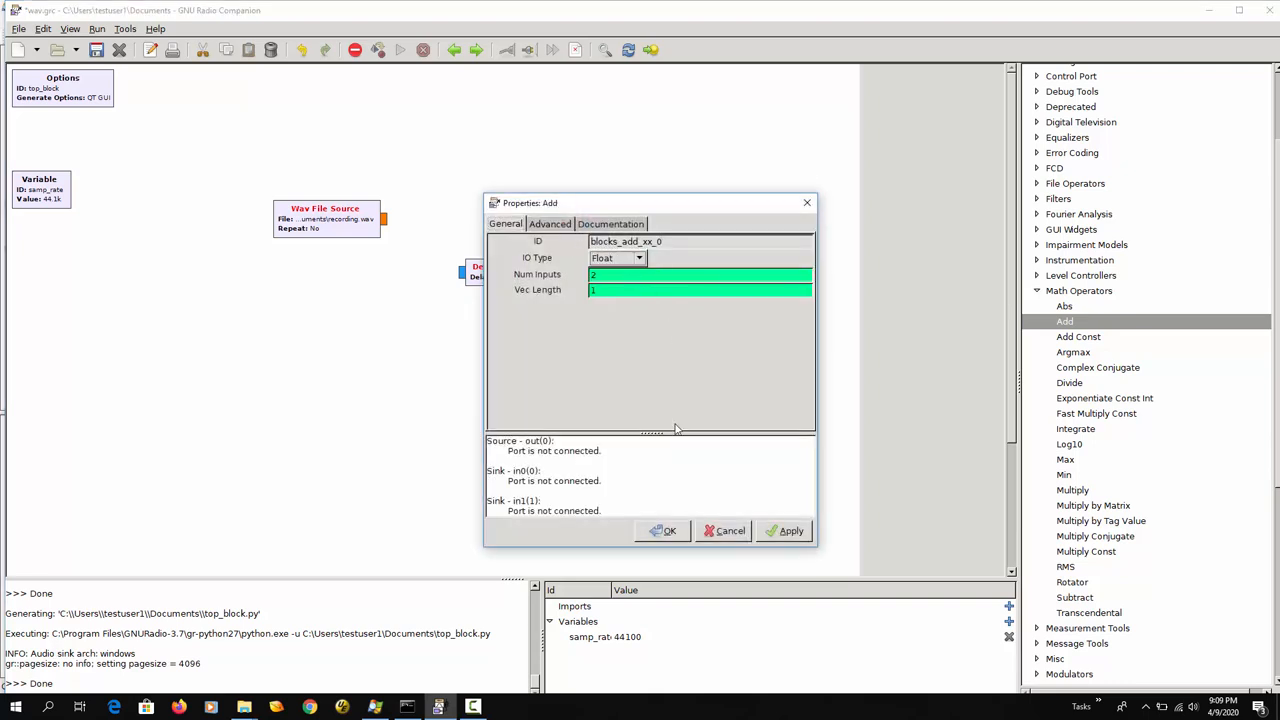
pyautogui.click(669, 530)
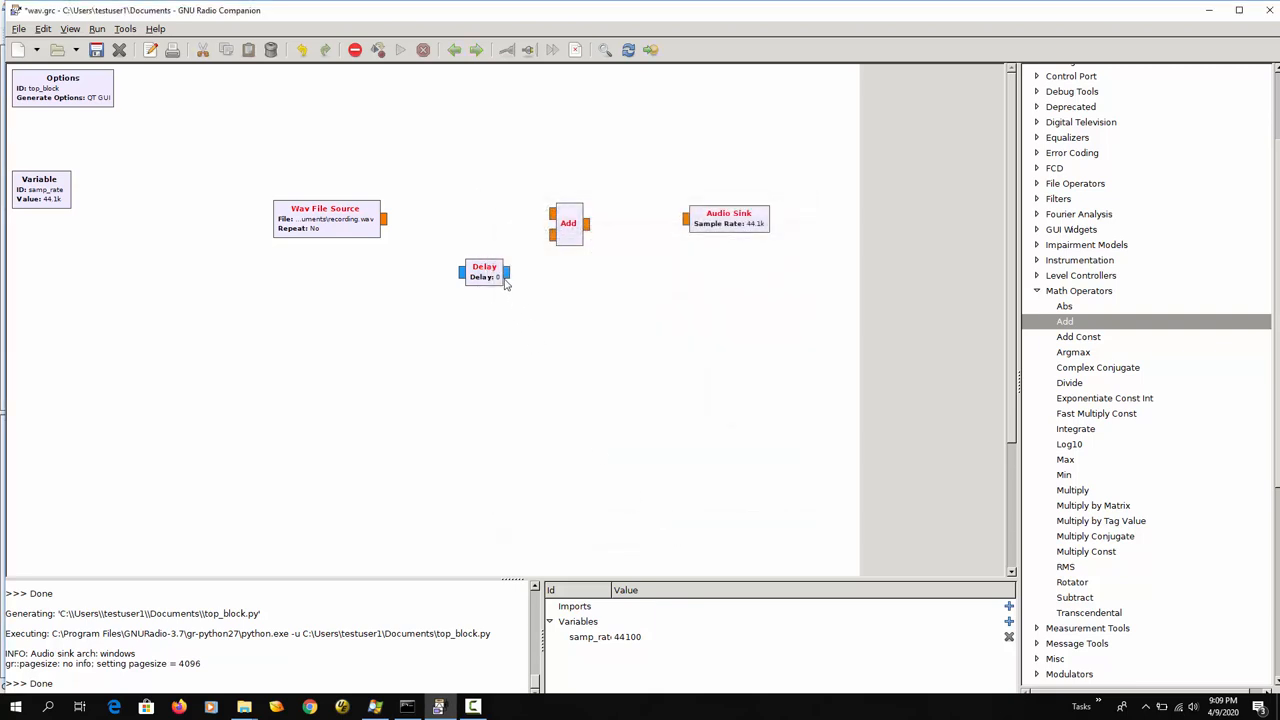
# - Set the Delay block's type to Float and its delay to samp_rate
pyautogui.doubleClick(484, 271)
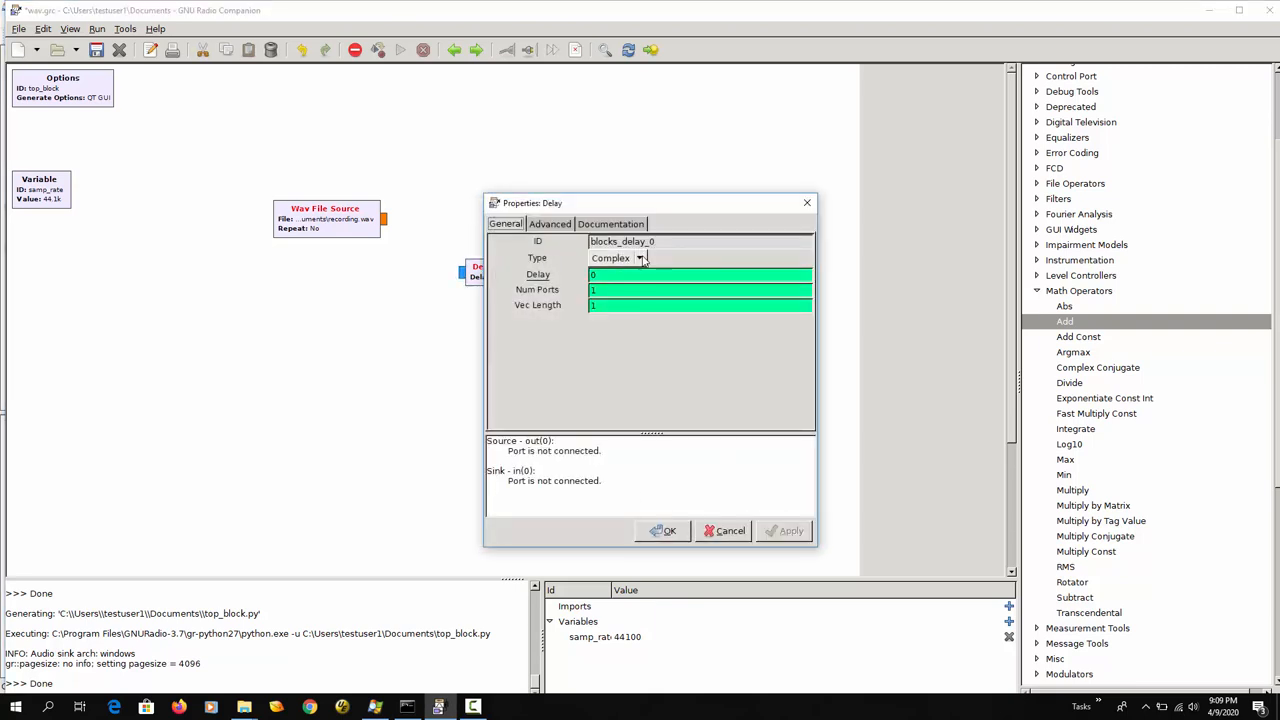
pyautogui.click(615, 258)
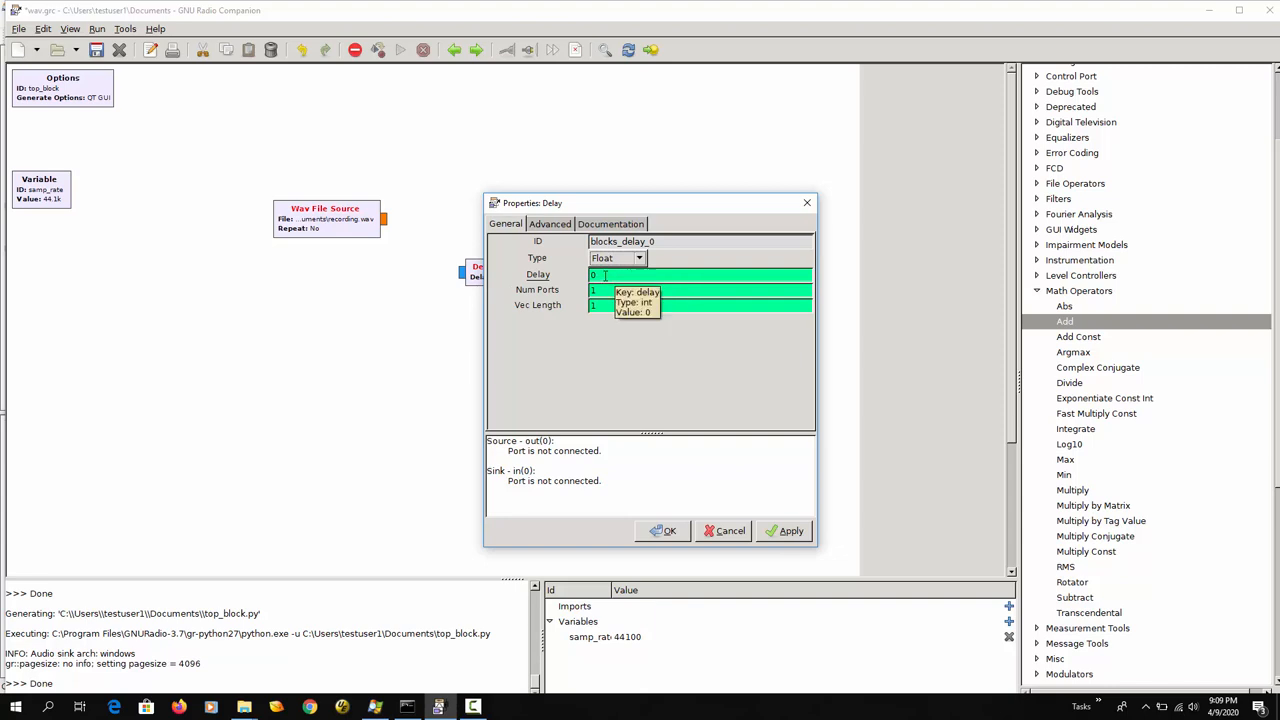
pyautogui.click(611, 223)
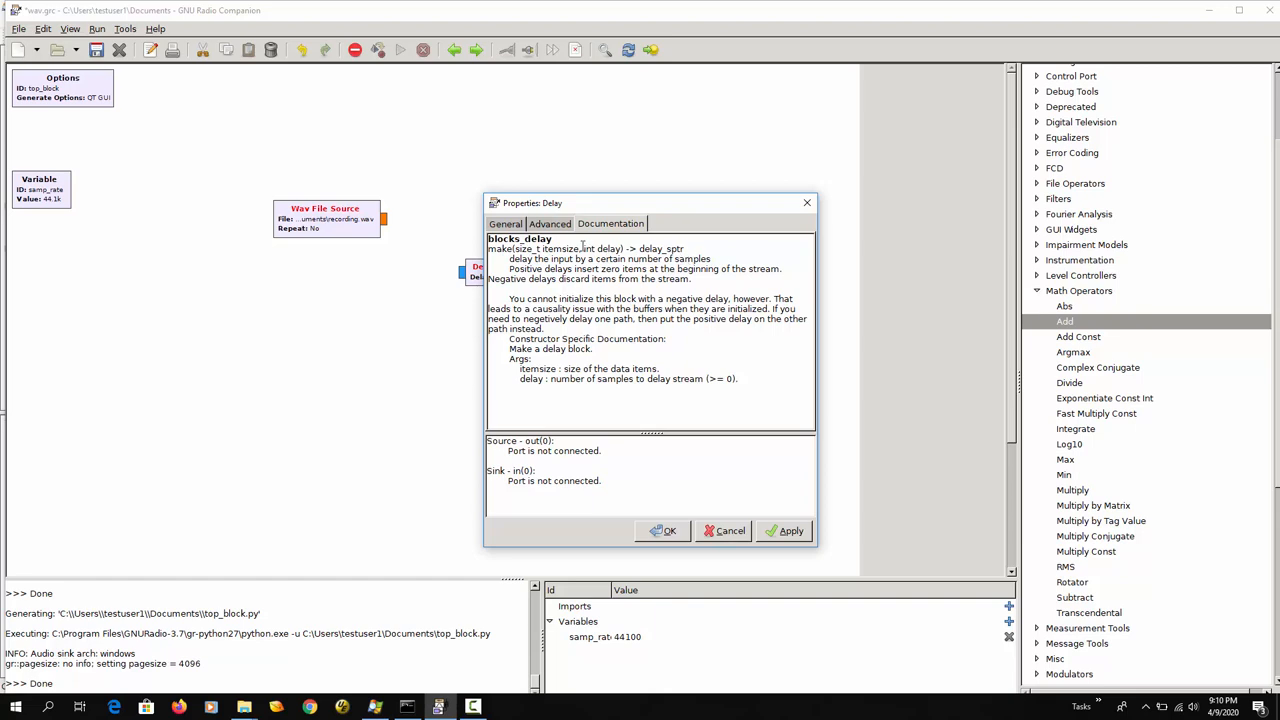
pyautogui.click(505, 223)
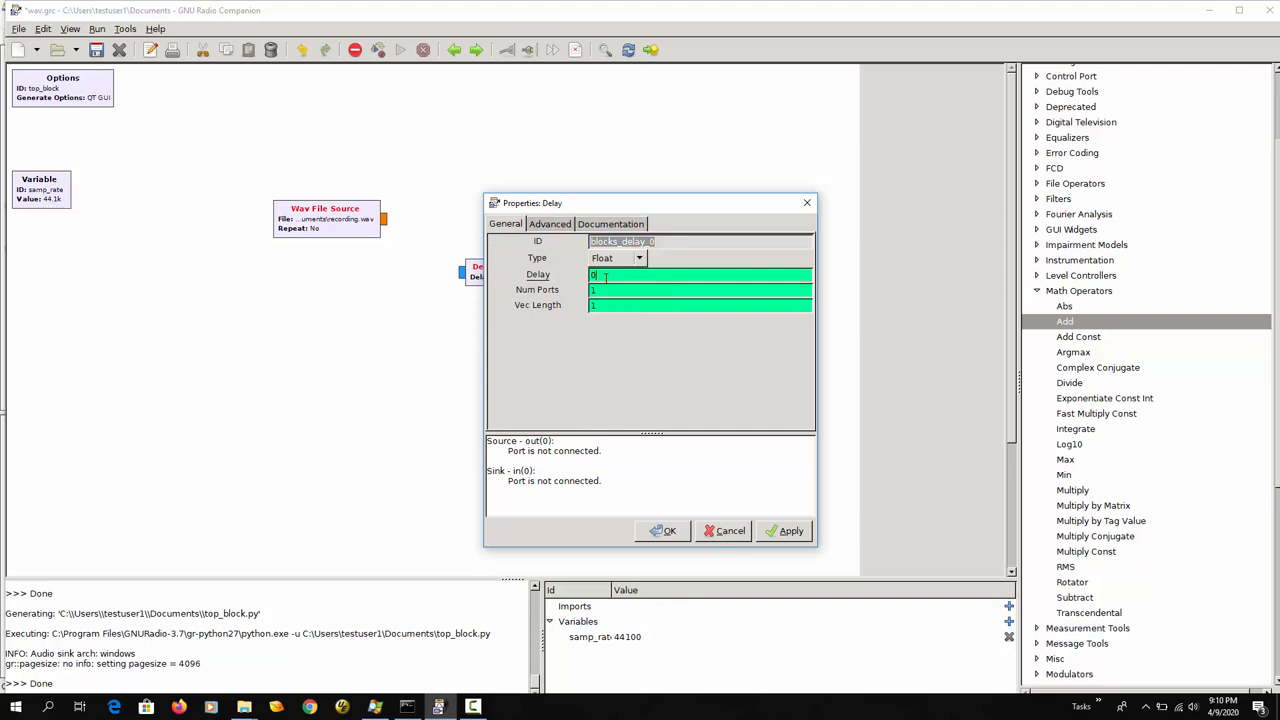
pyautogui.write('samp_rate')
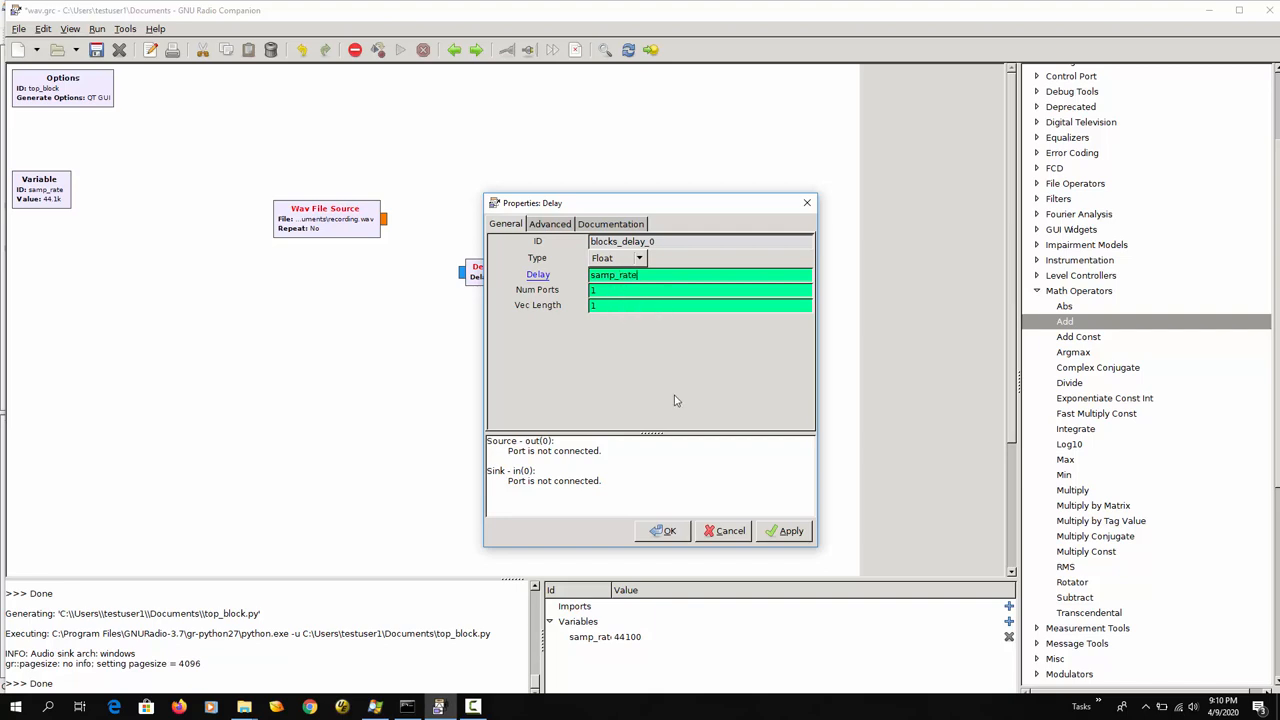
pyautogui.click(668, 530)
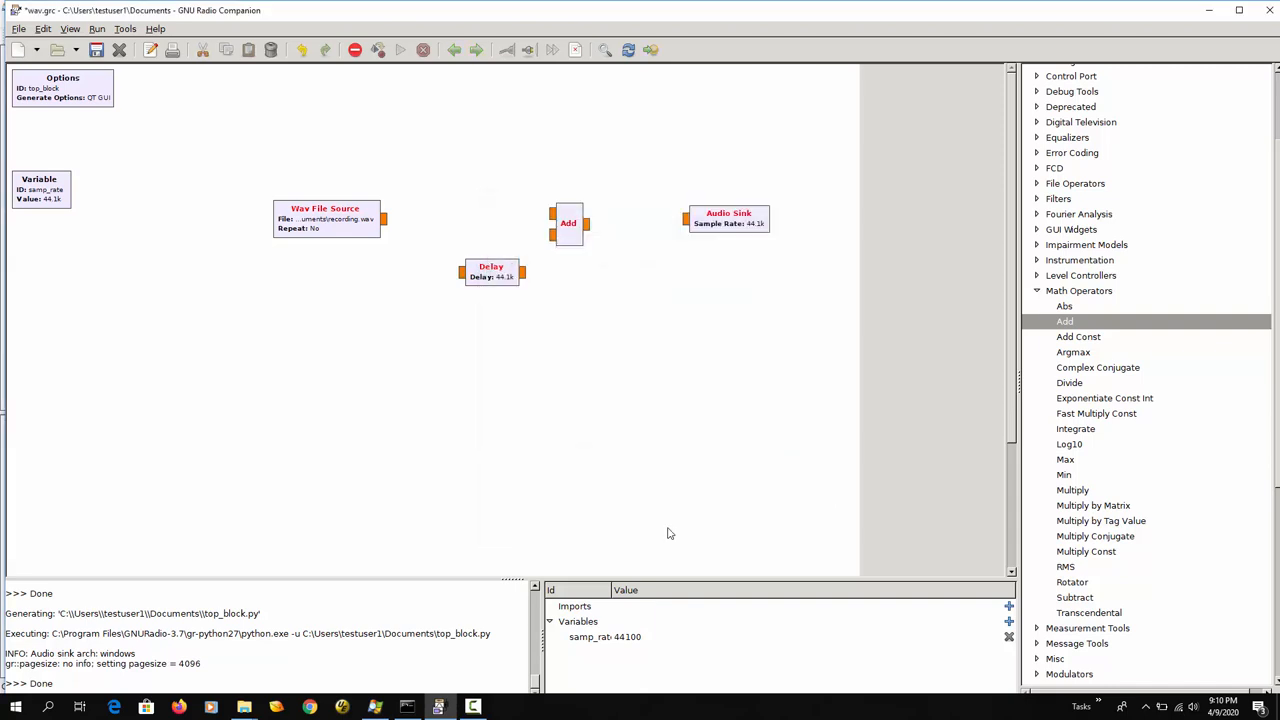
pyautogui.moveTo(507, 288)
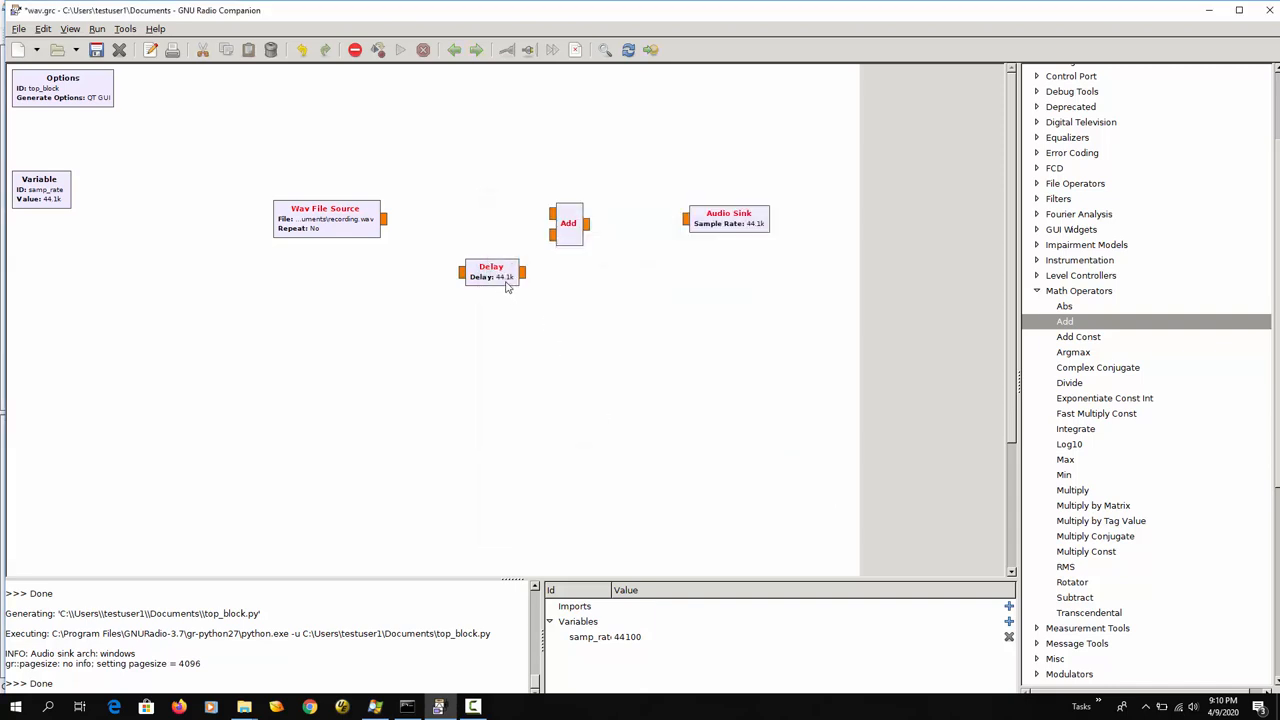
pyautogui.moveTo(427, 266)
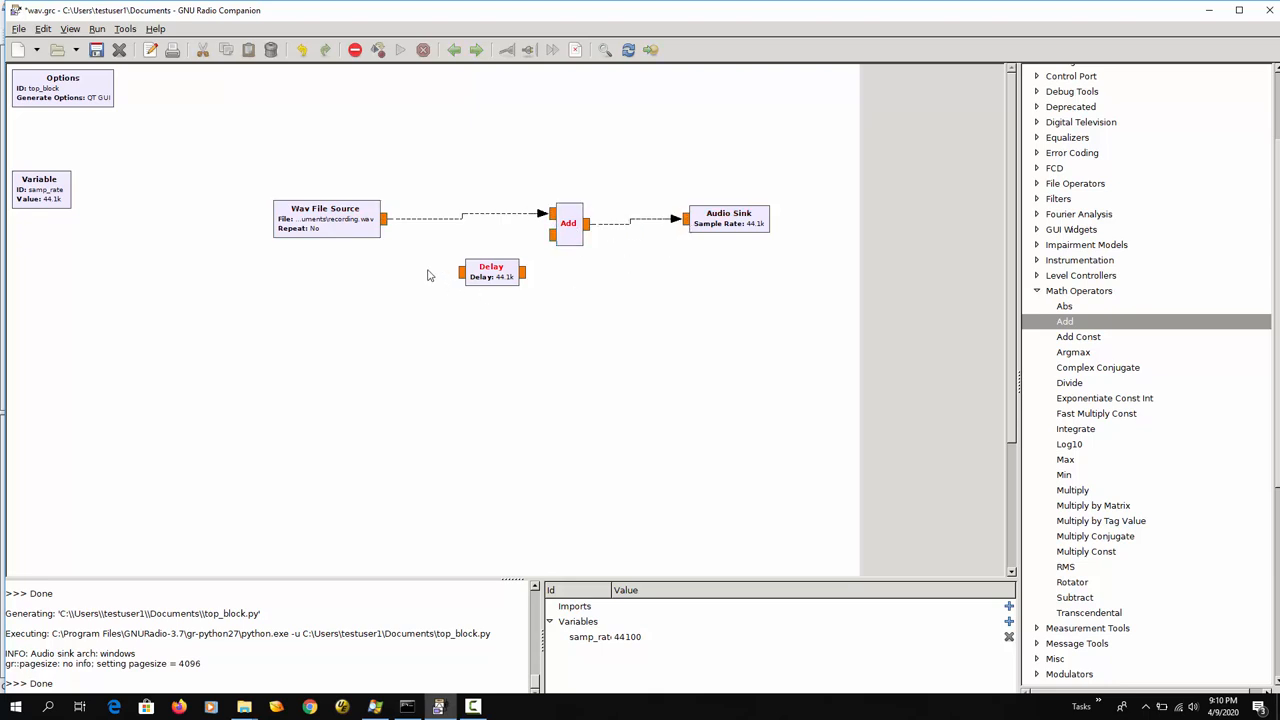
# - Connect Wav File Source to the Delay input and Delay output to Add's second input
pyautogui.click(325, 218)
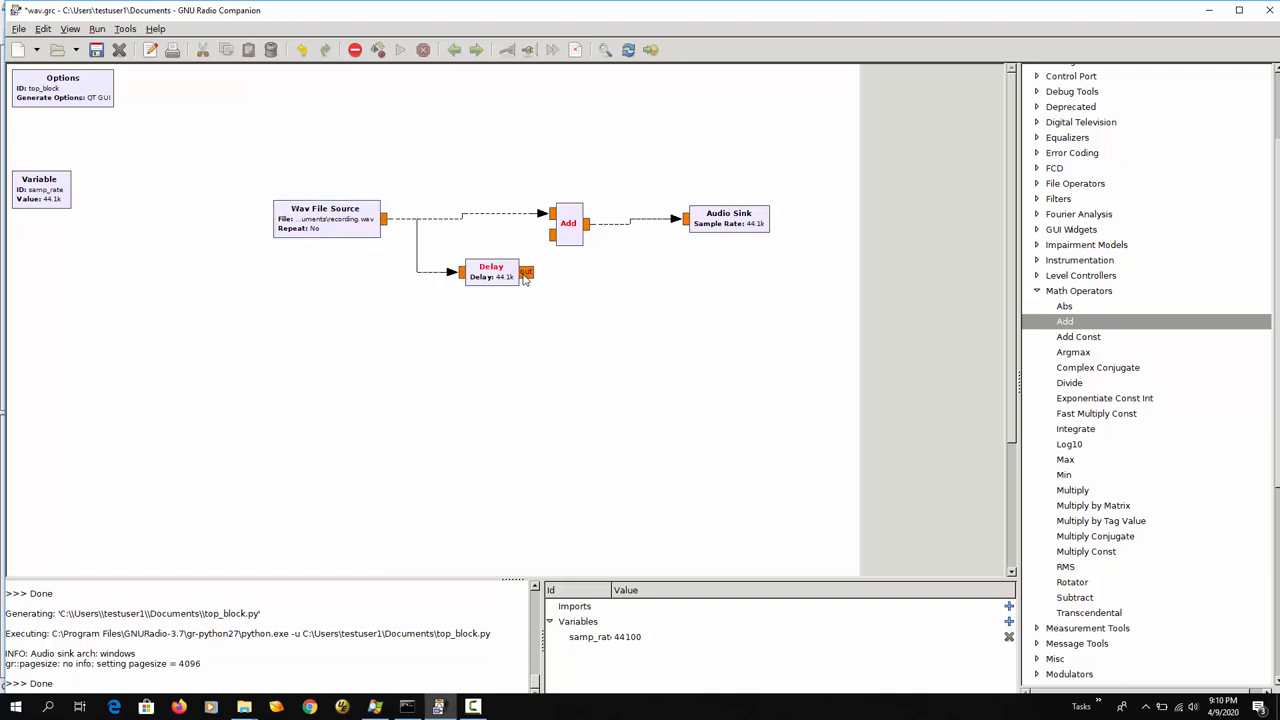
pyautogui.moveTo(525, 275); pyautogui.dragTo(550, 235)
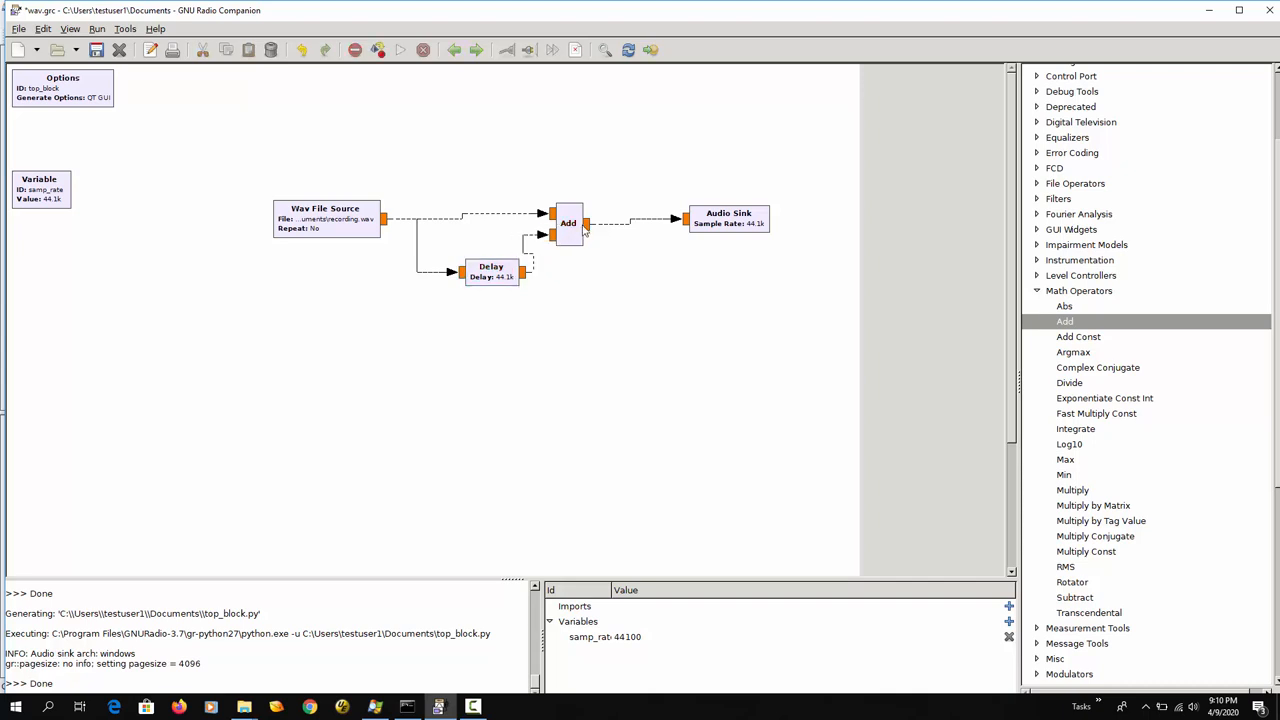
pyautogui.moveTo(637, 318)
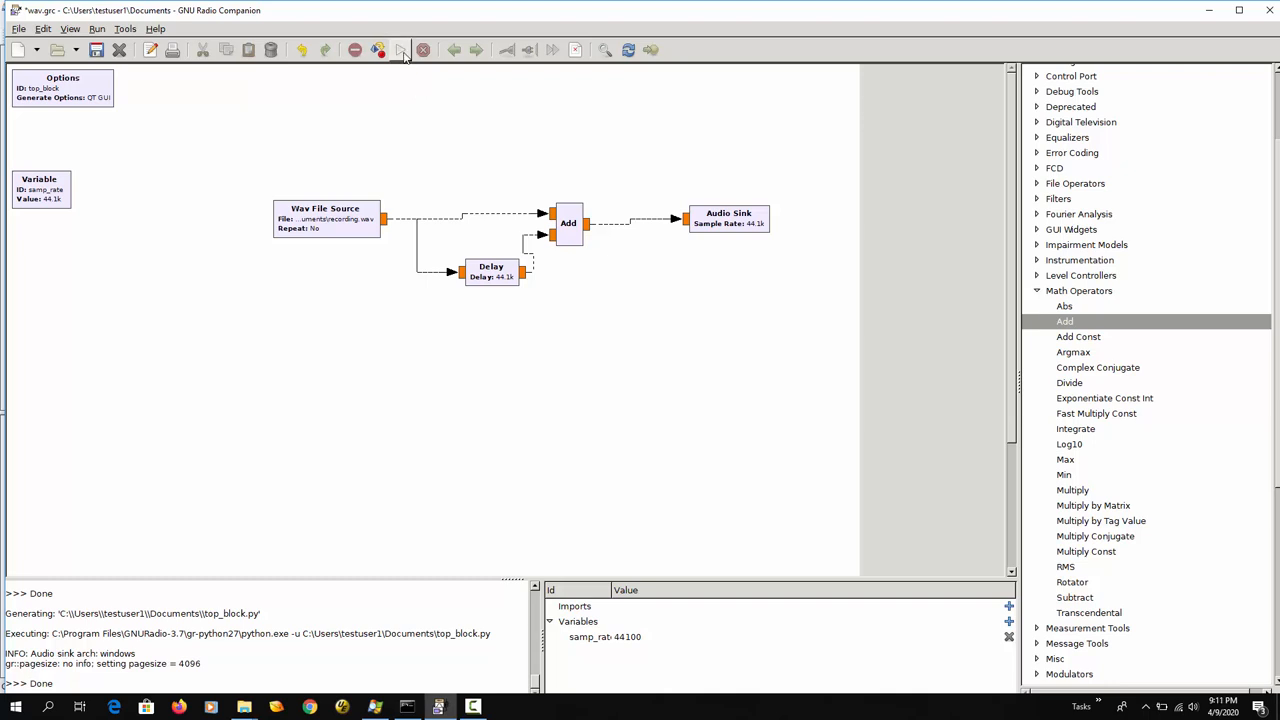
# - Execute the echo flow graph, then kill the run
pyautogui.click(399, 50)
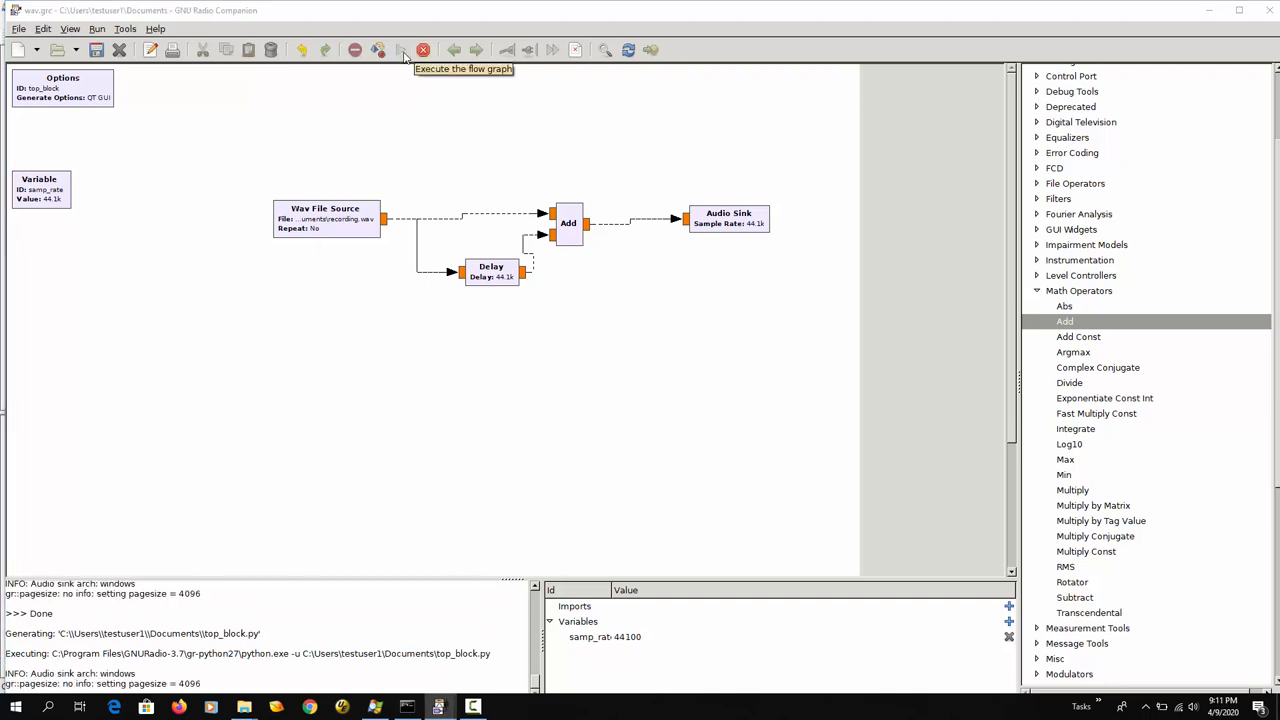
pyautogui.click(402, 50)
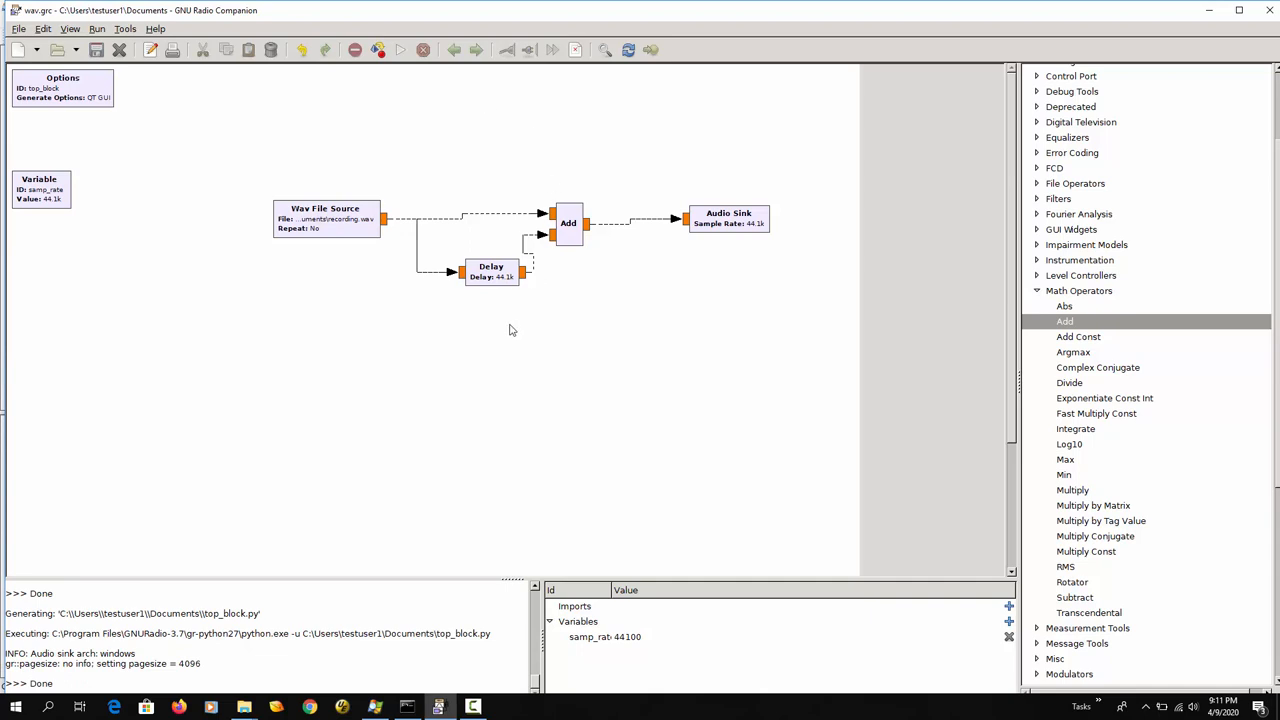
# - Change the Delay to samp_rate/10 (4.41k samples) and execute the flow graph again
pyautogui.doubleClick(491, 271)
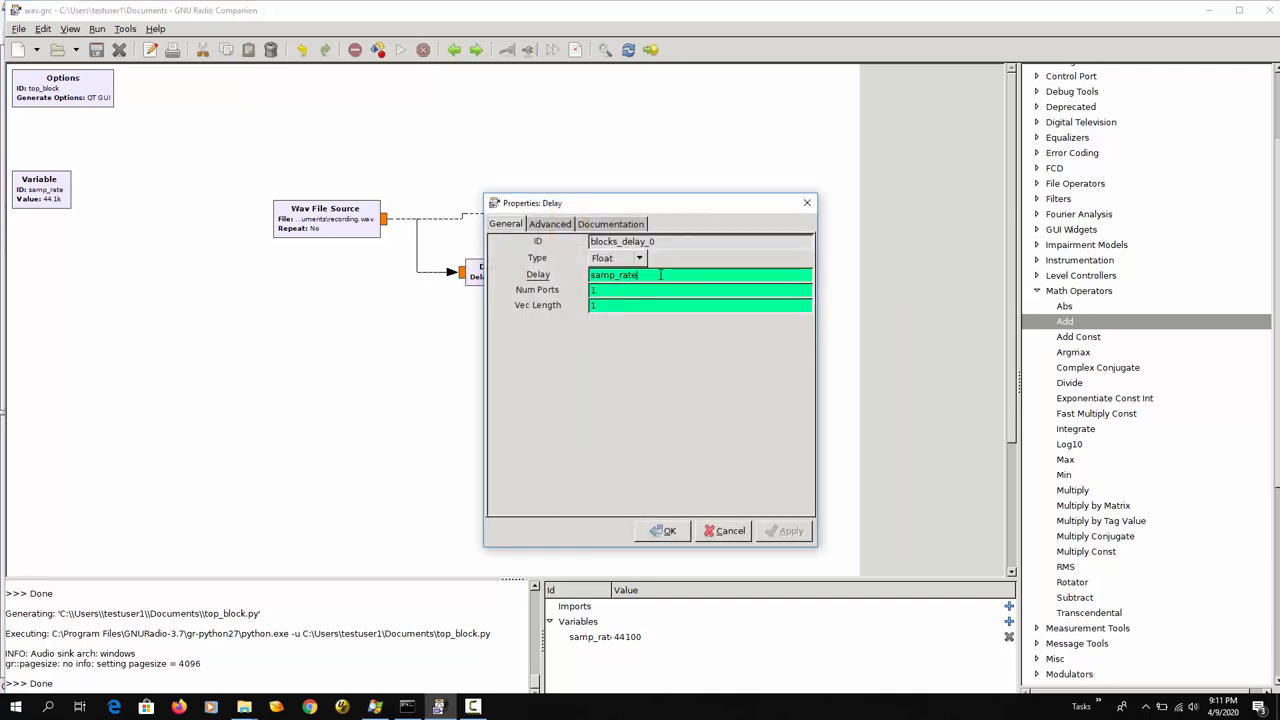
pyautogui.write('/')
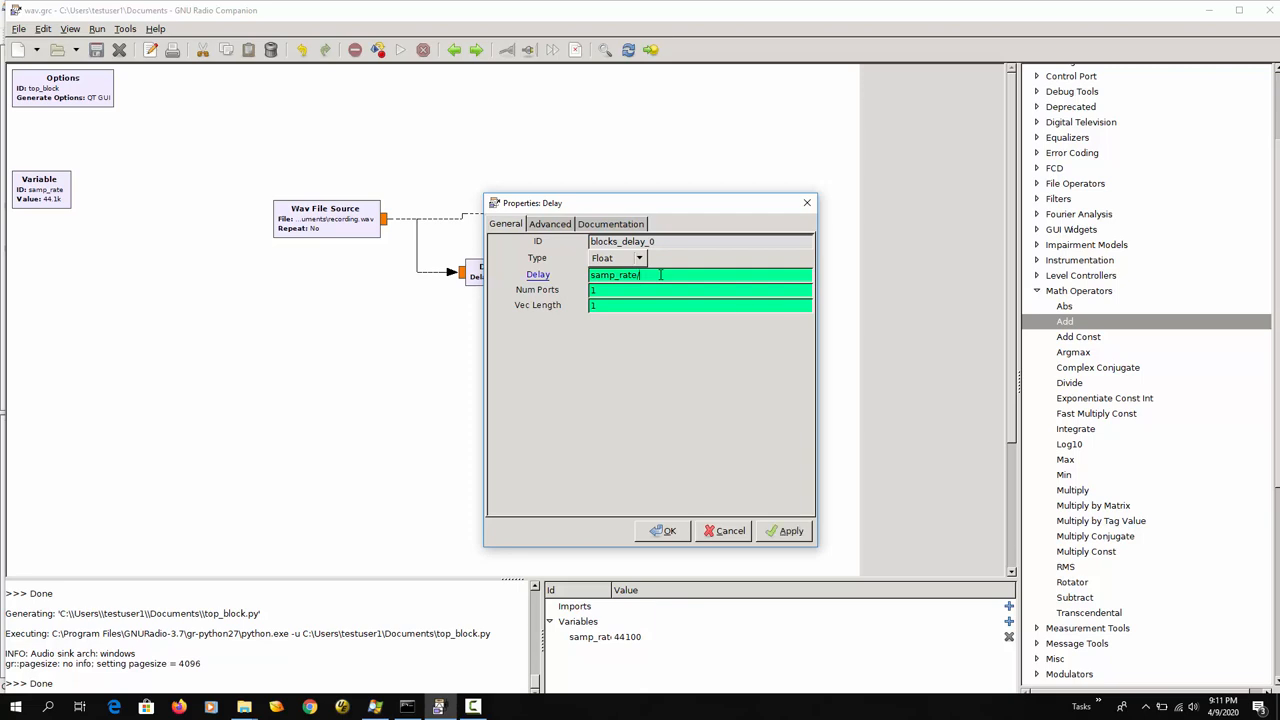
pyautogui.write('10')
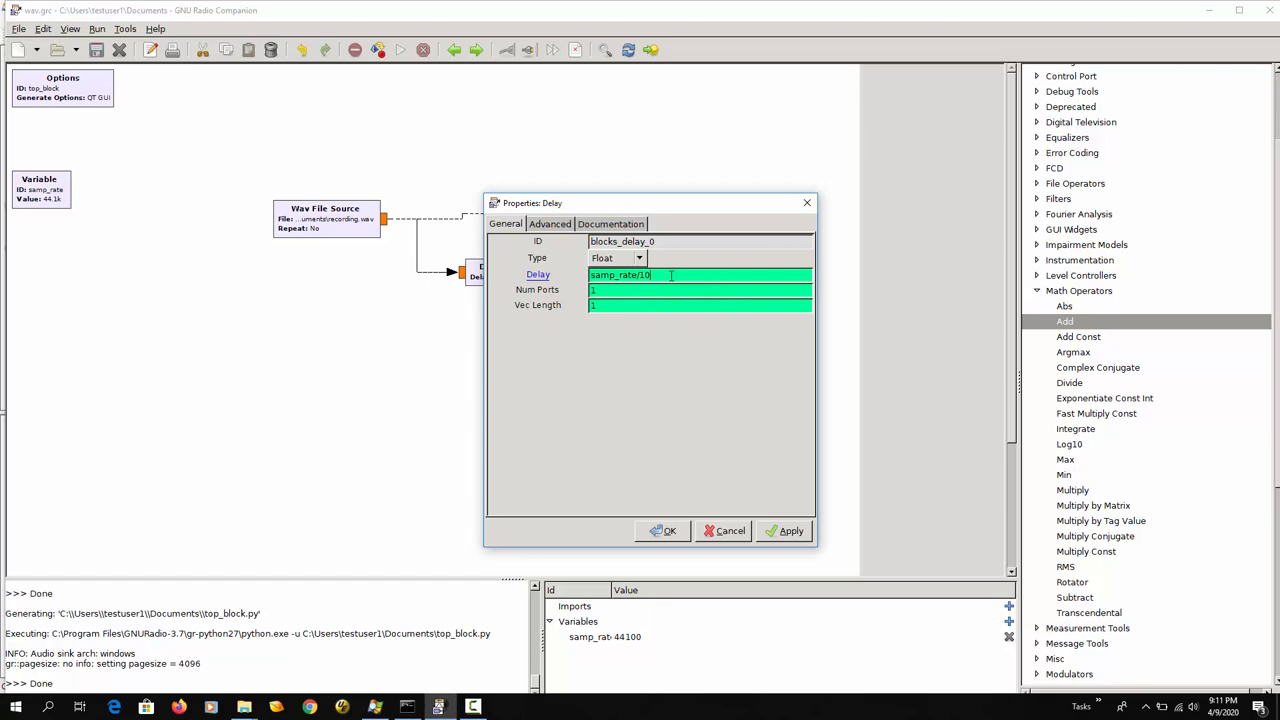
pyautogui.click(663, 530)
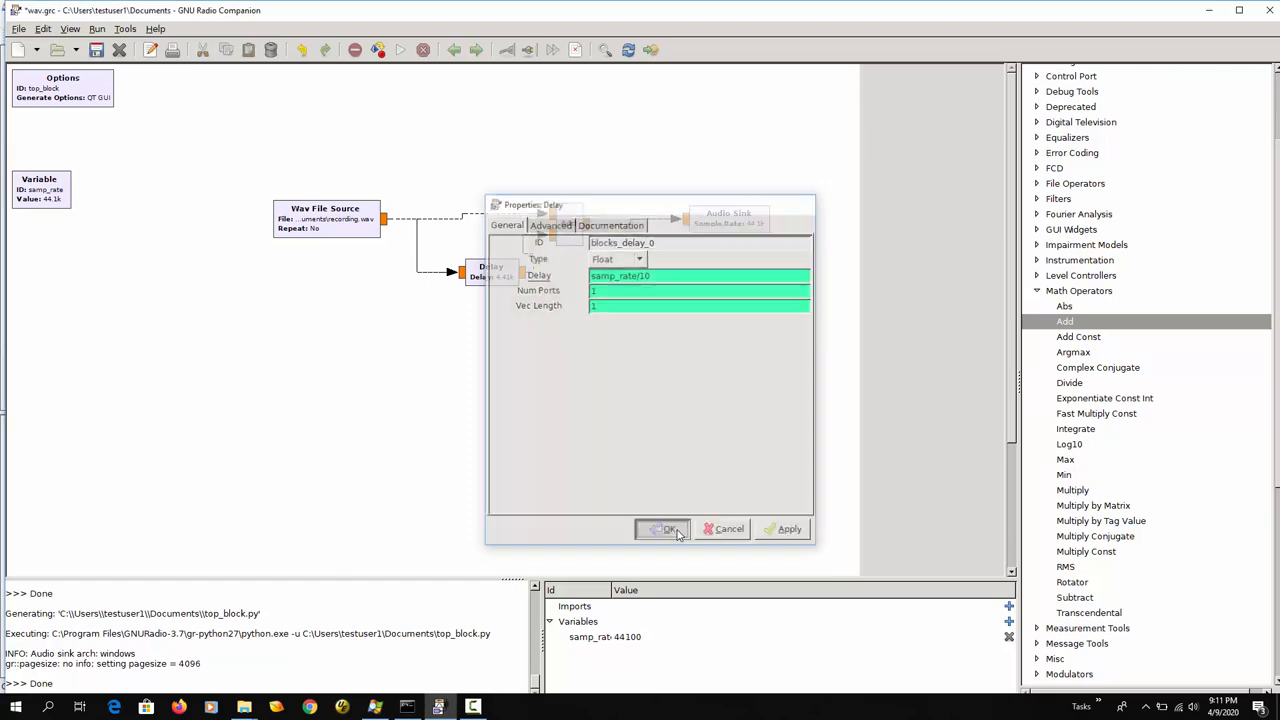
pyautogui.click(663, 529)
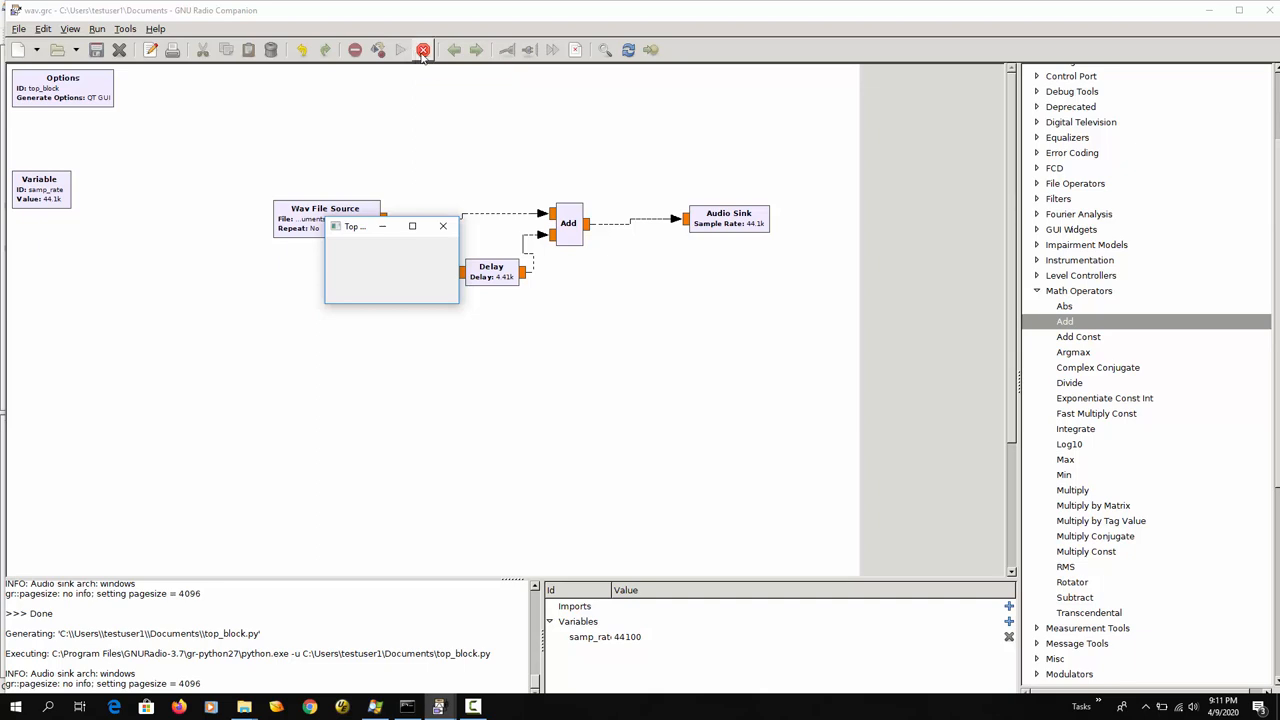
# - Stop the shorter-delay run and shift the Add block right to make room
pyautogui.click(422, 50)
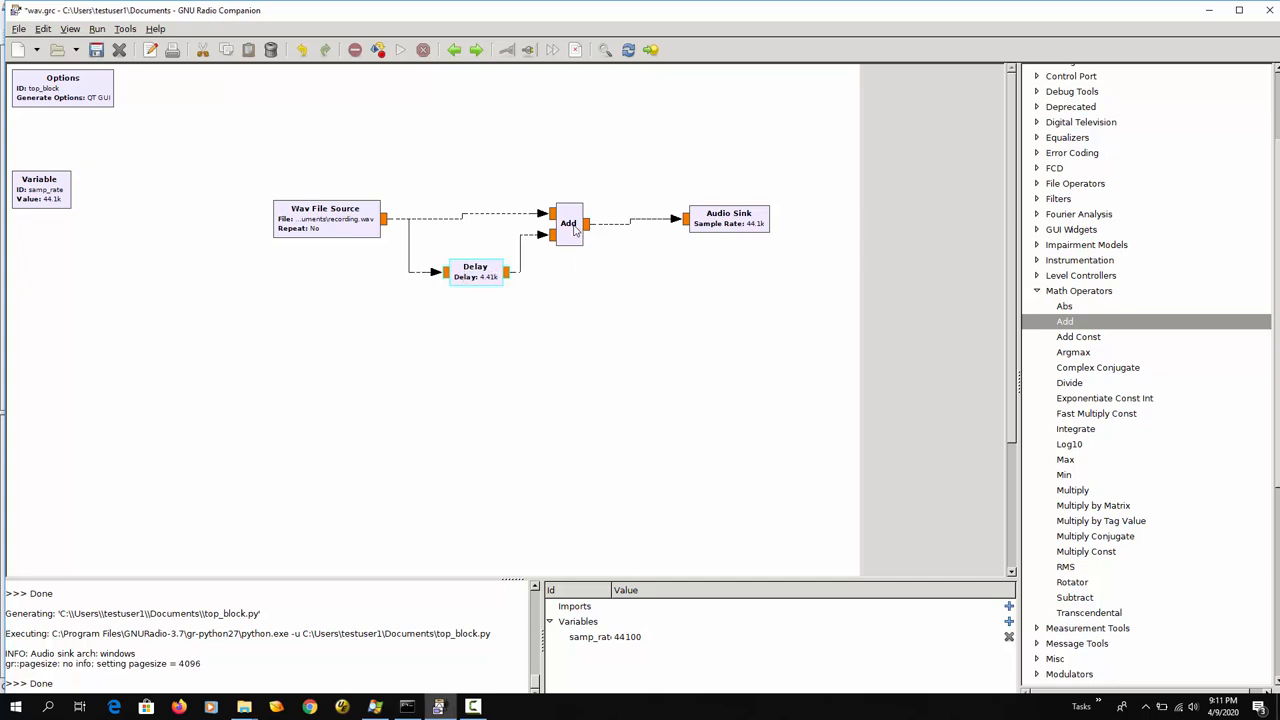
pyautogui.moveTo(568, 222); pyautogui.dragTo(607, 212)
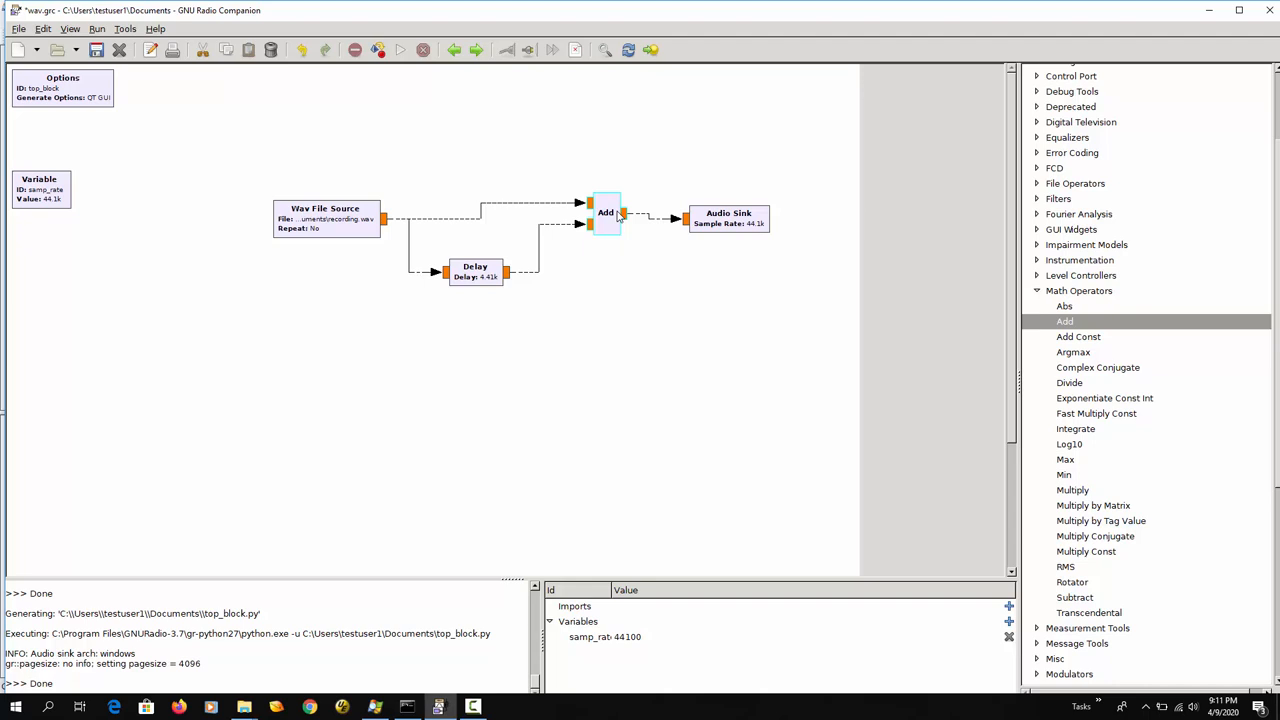
pyautogui.moveTo(611, 261)
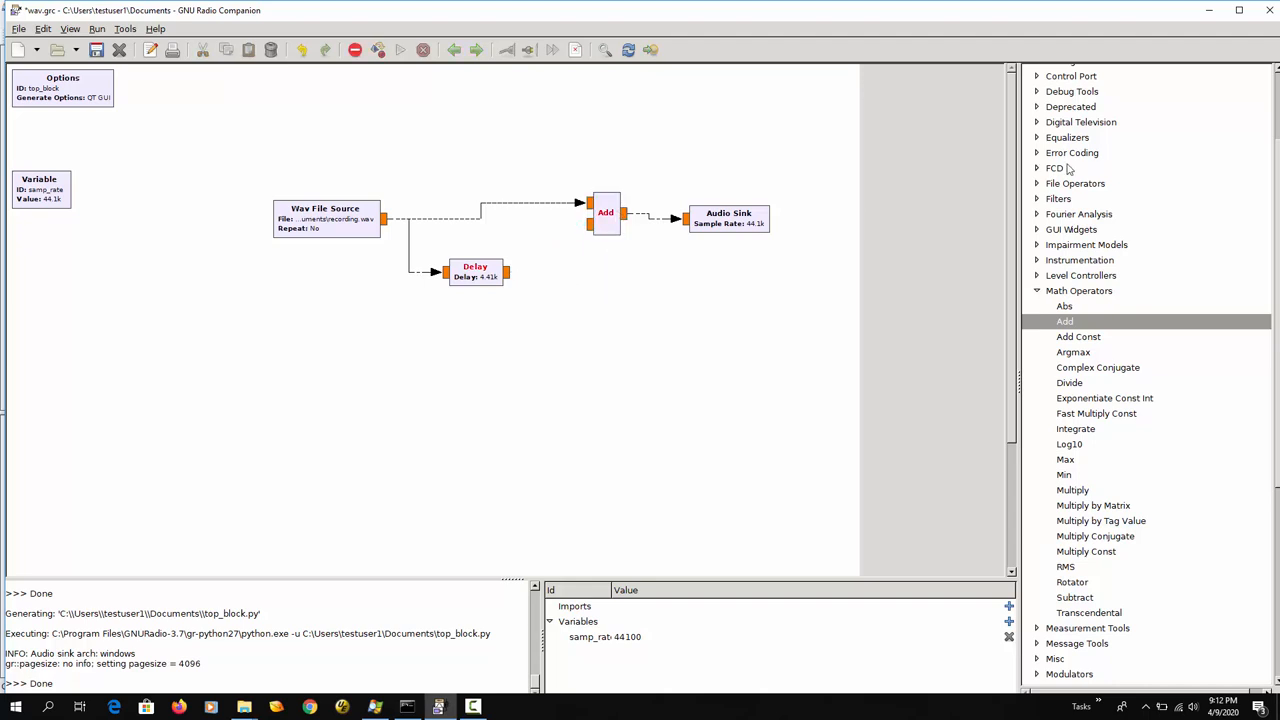
pyautogui.moveTo(1143, 529)
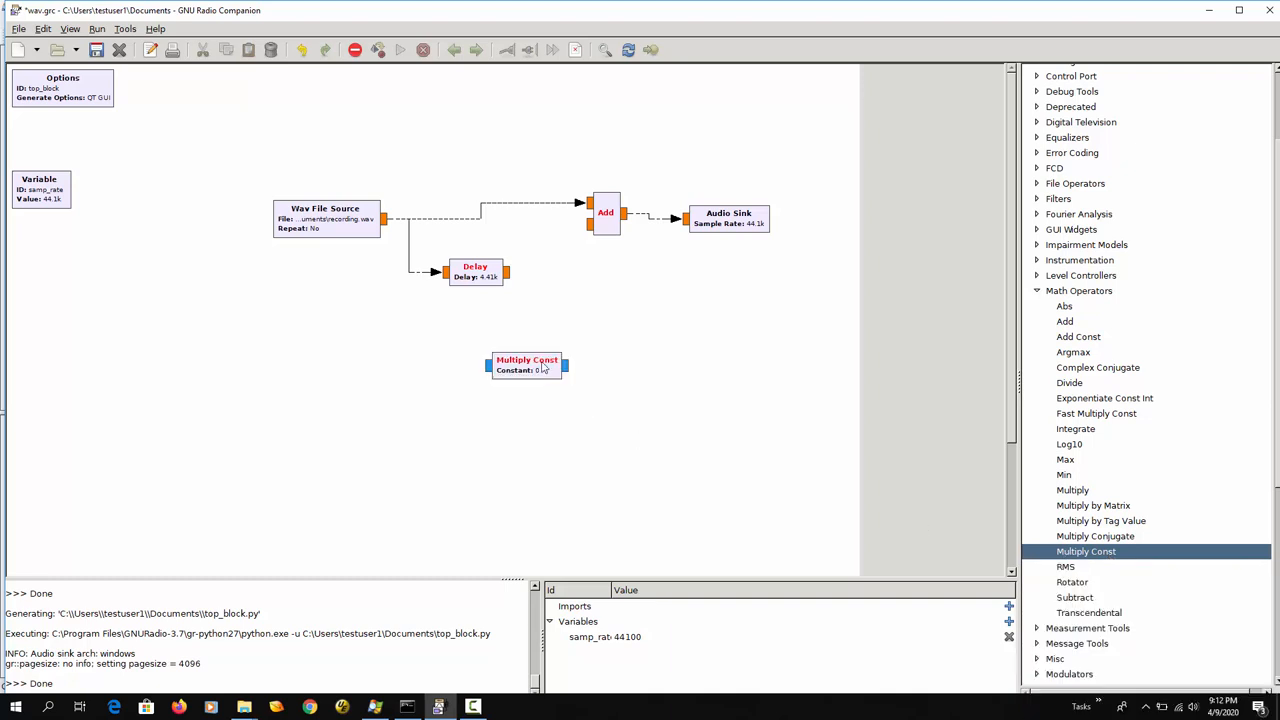
# - Place a Multiply Const block beside Delay, set to Float with constant 0.5
pyautogui.moveTo(527, 365); pyautogui.dragTo(580, 265)
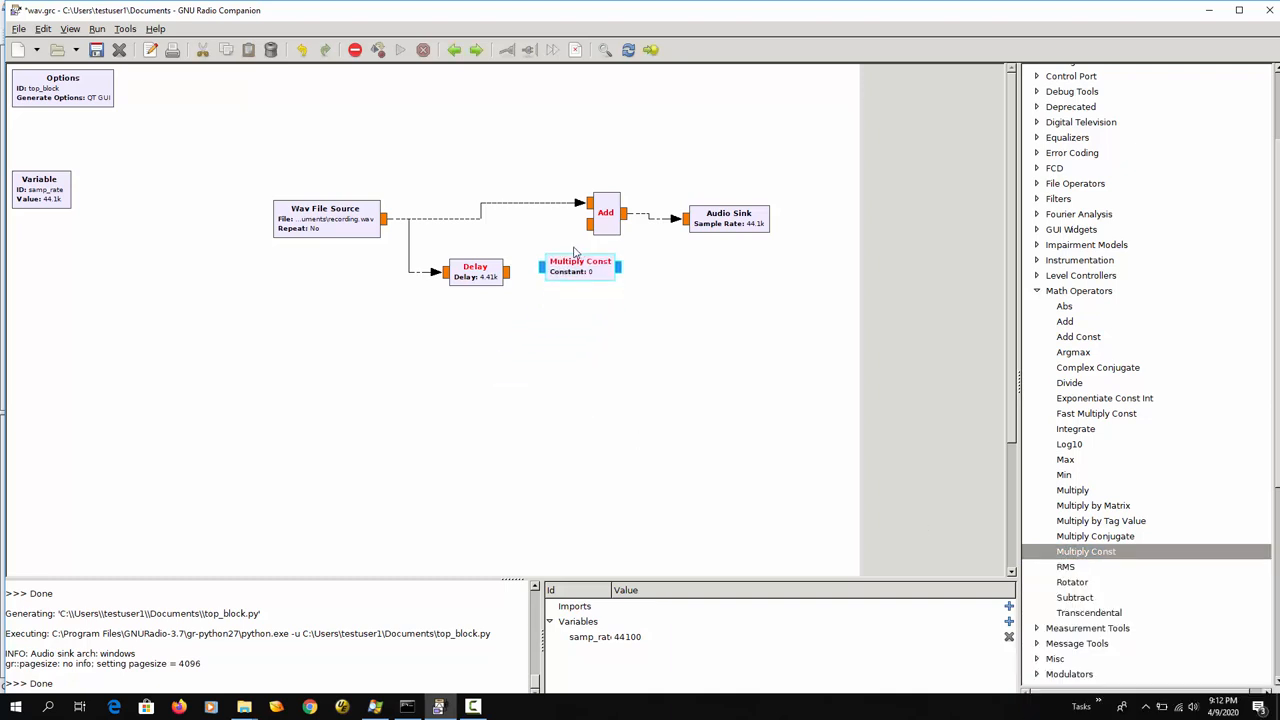
pyautogui.doubleClick(580, 265)
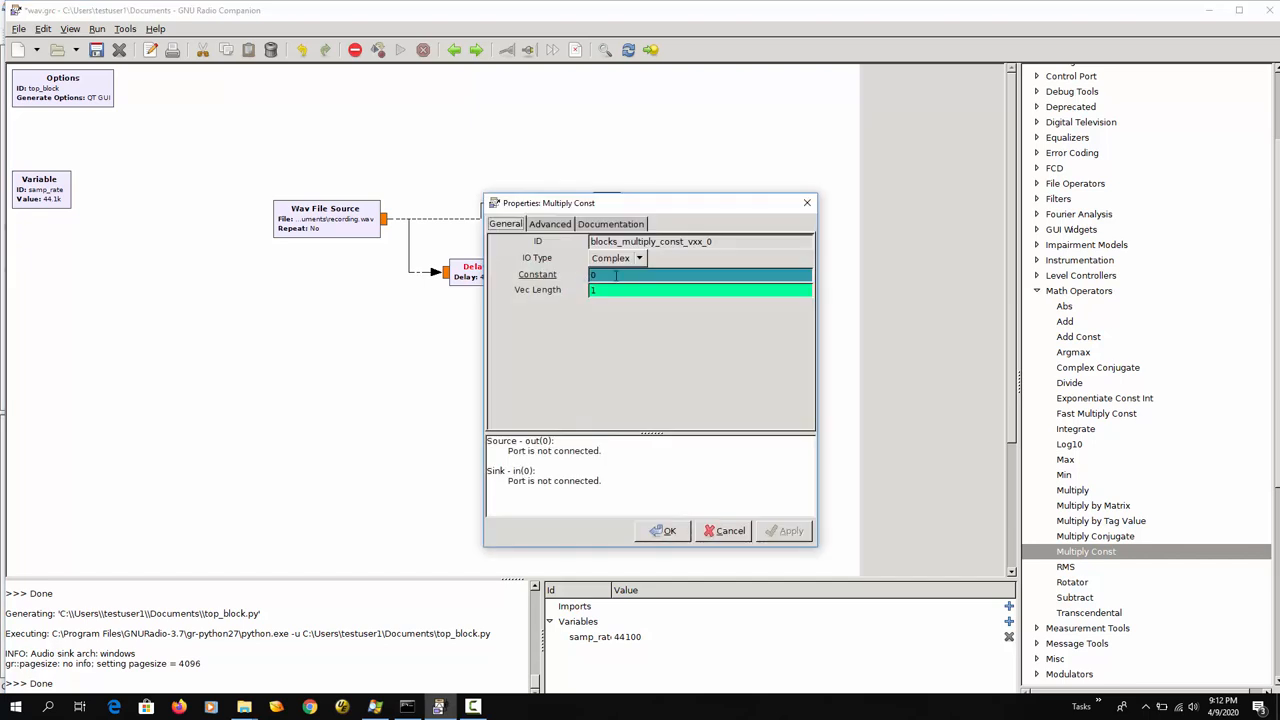
pyautogui.click(638, 258)
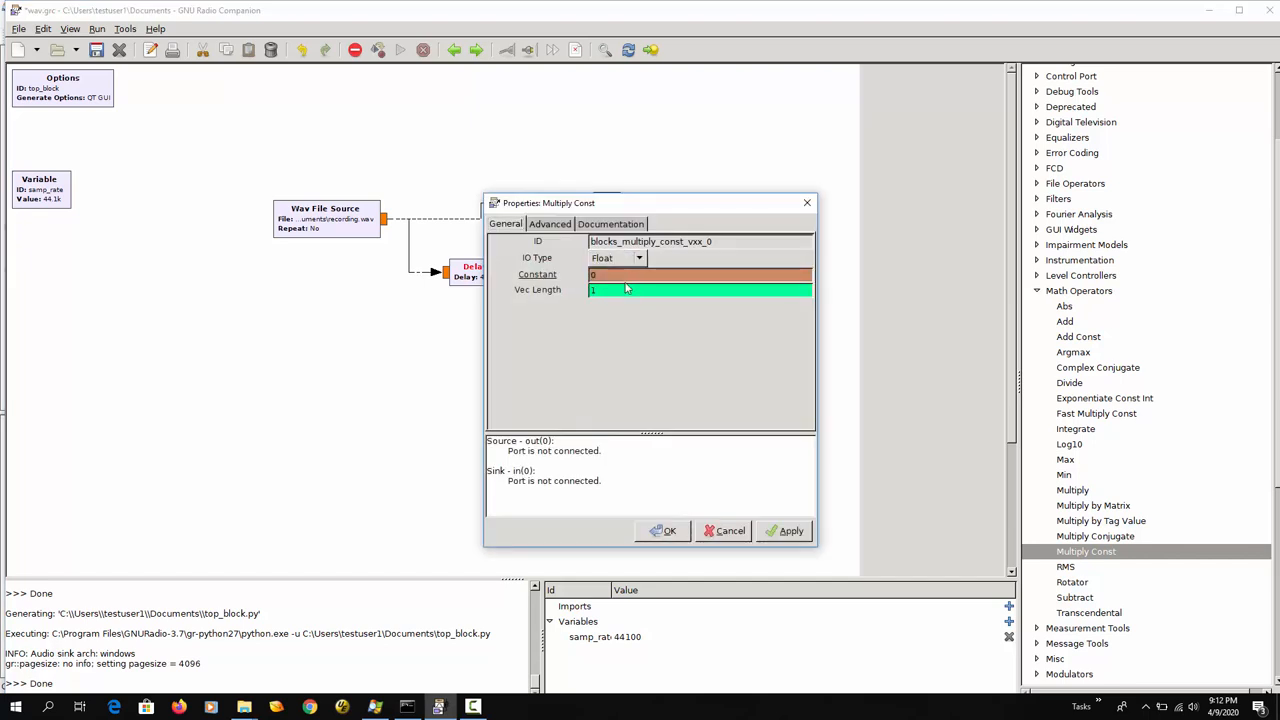
pyautogui.click(625, 275)
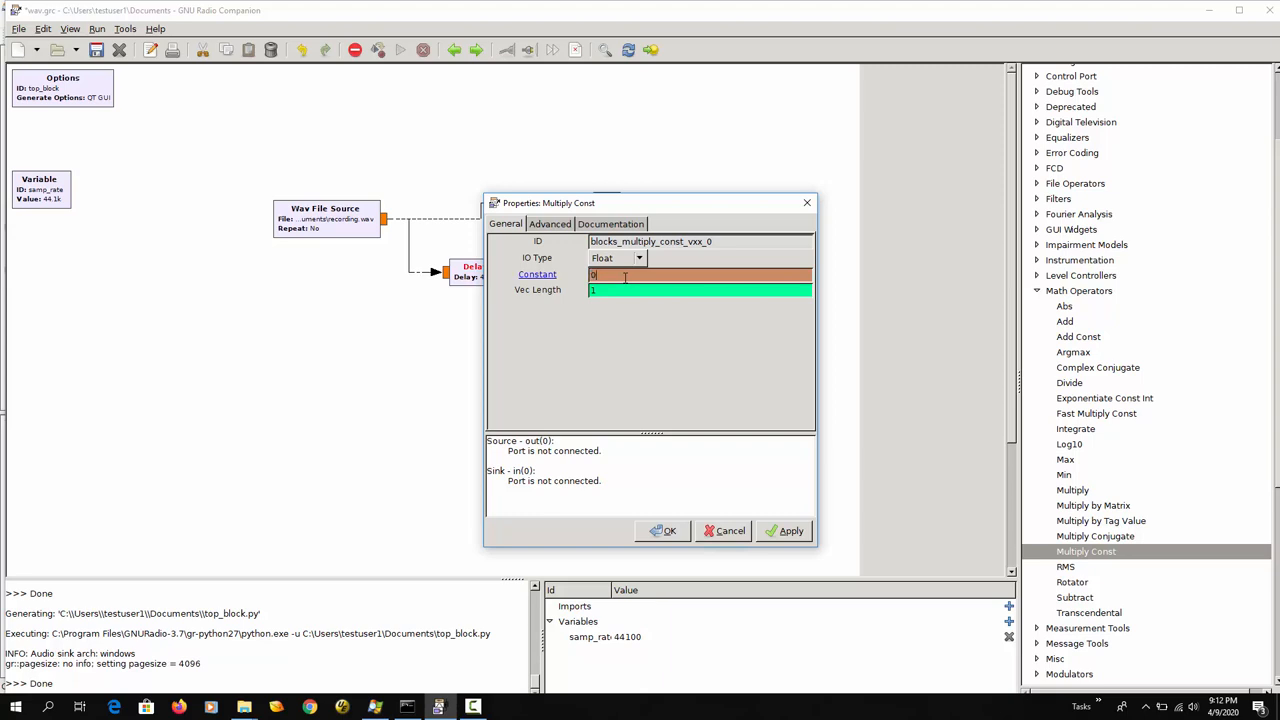
pyautogui.write('.5')
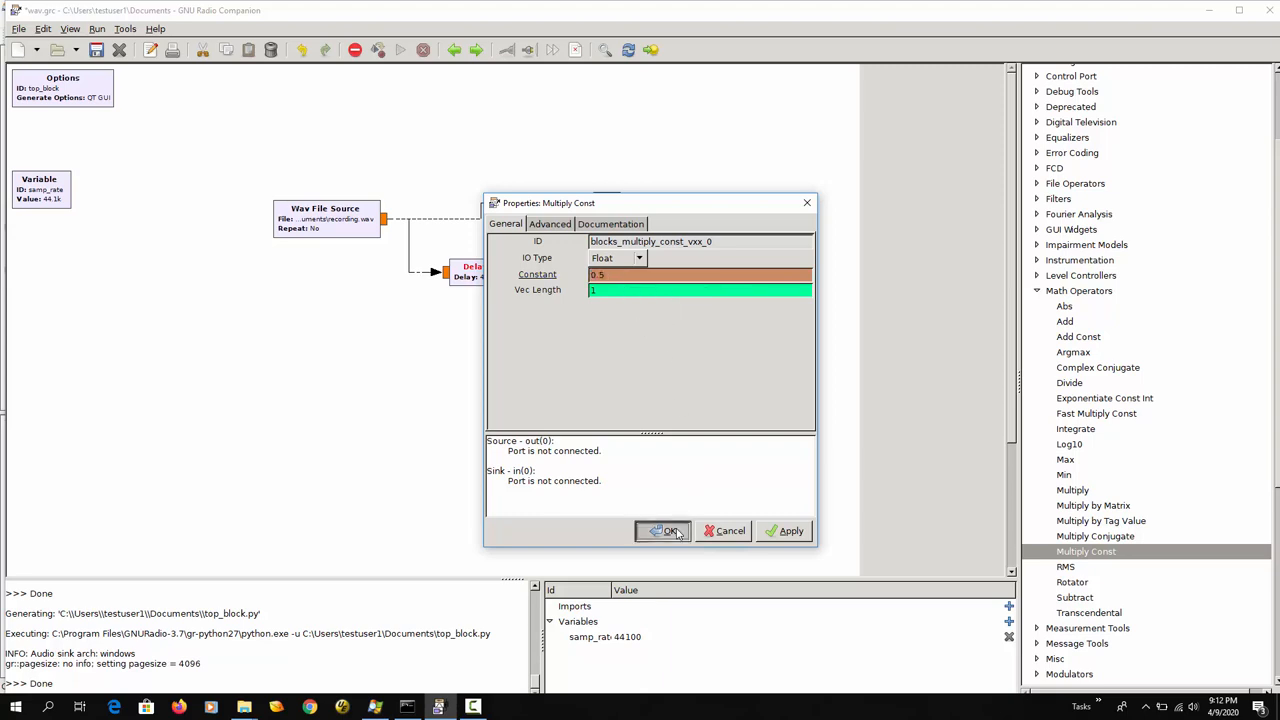
pyautogui.click(663, 531)
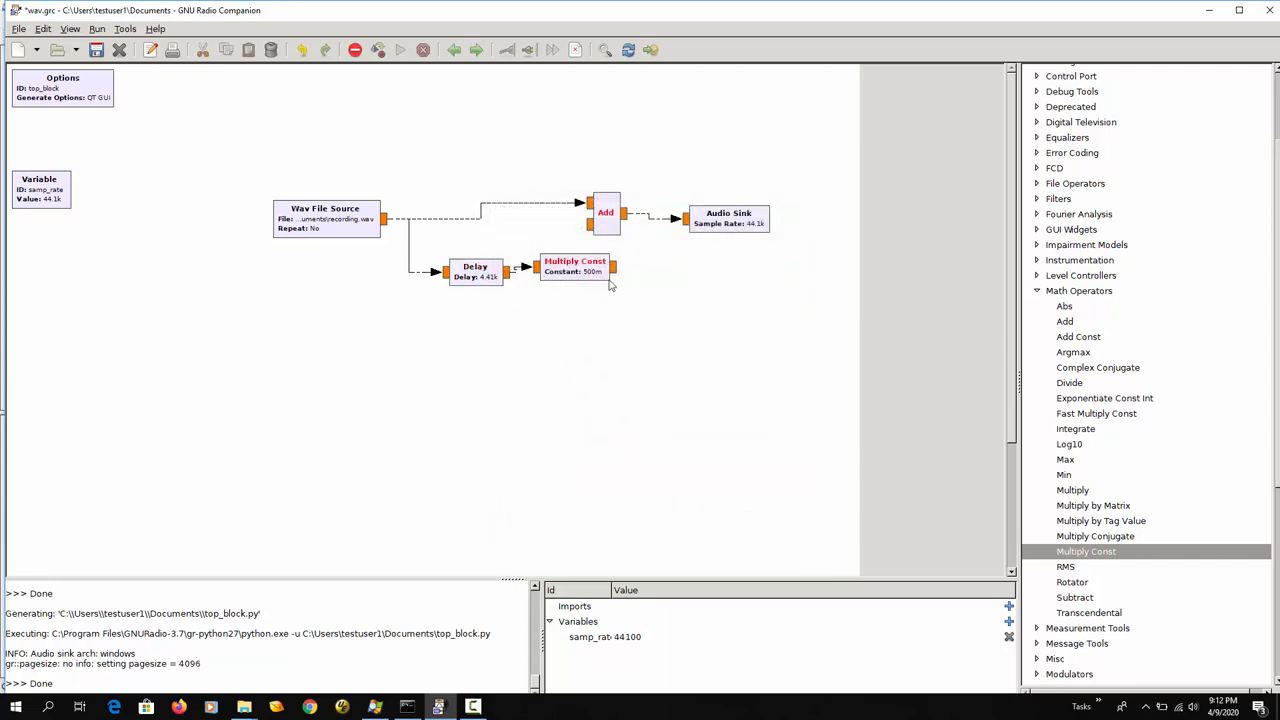
# - Wire Multiply Const output into Add's second input and execute the echo flow graph
pyautogui.click(575, 270)
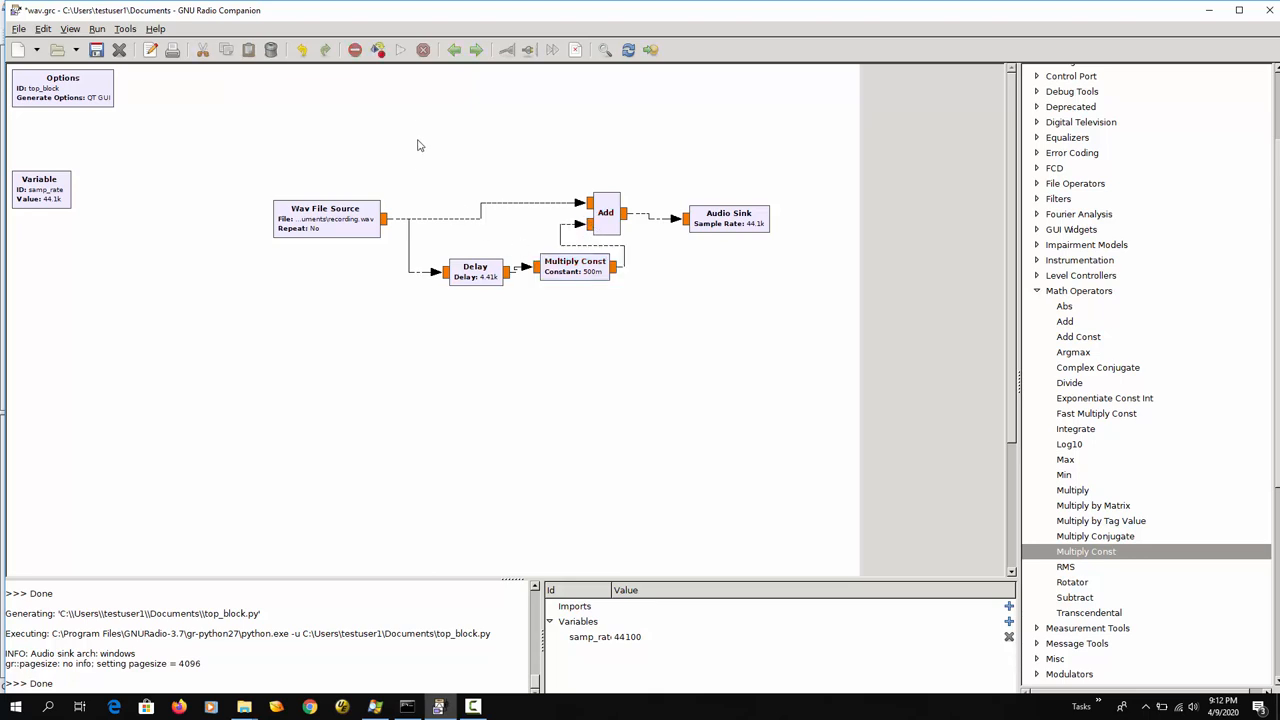
pyautogui.moveTo(399, 50)
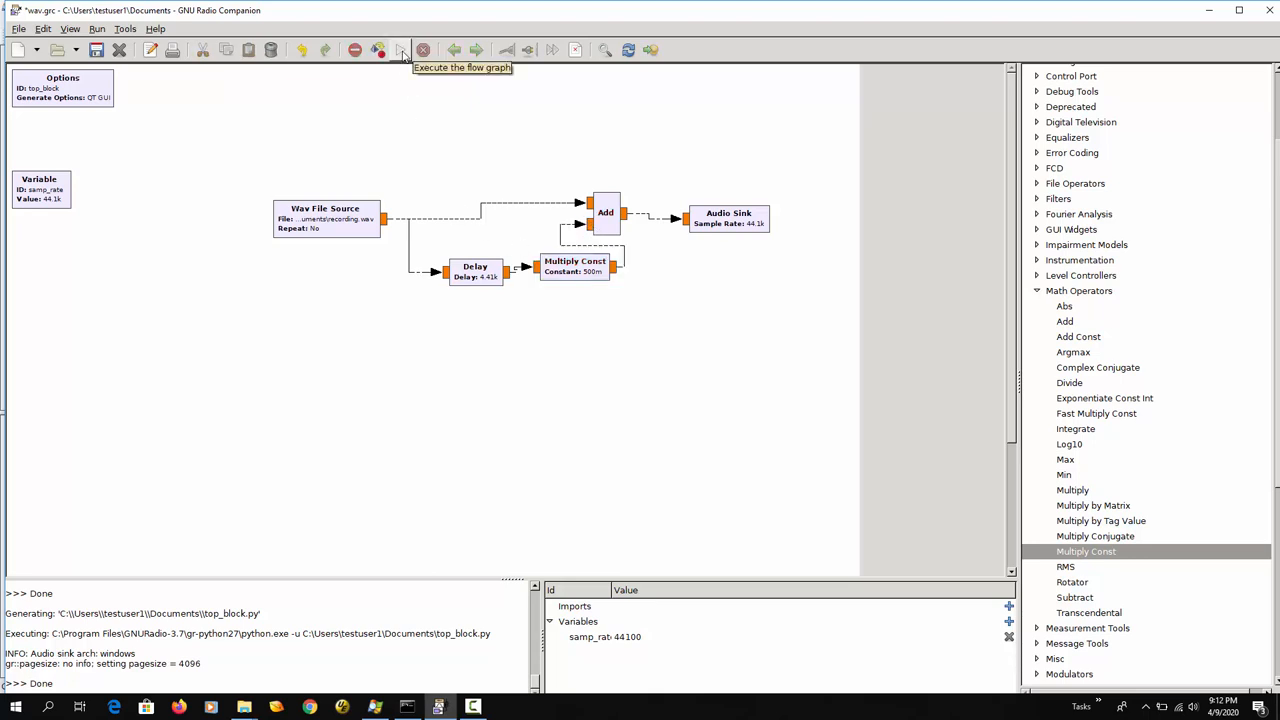
pyautogui.click(400, 50)
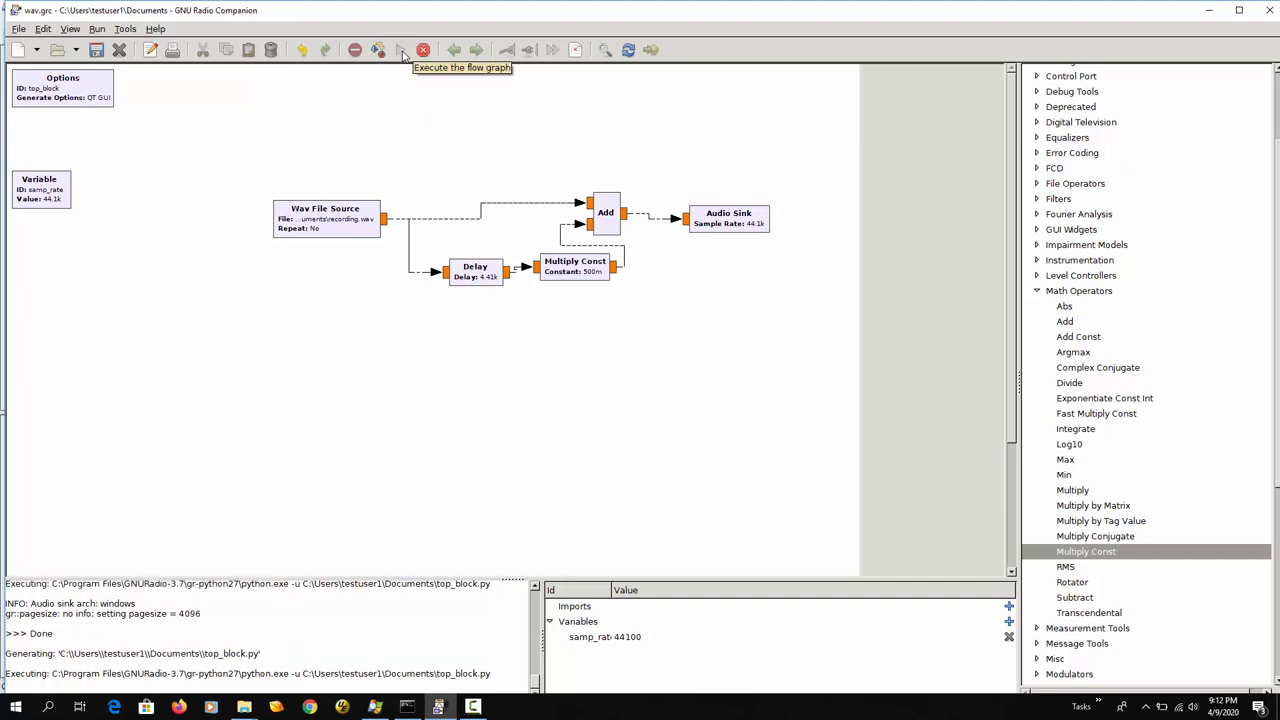
pyautogui.click(400, 50)
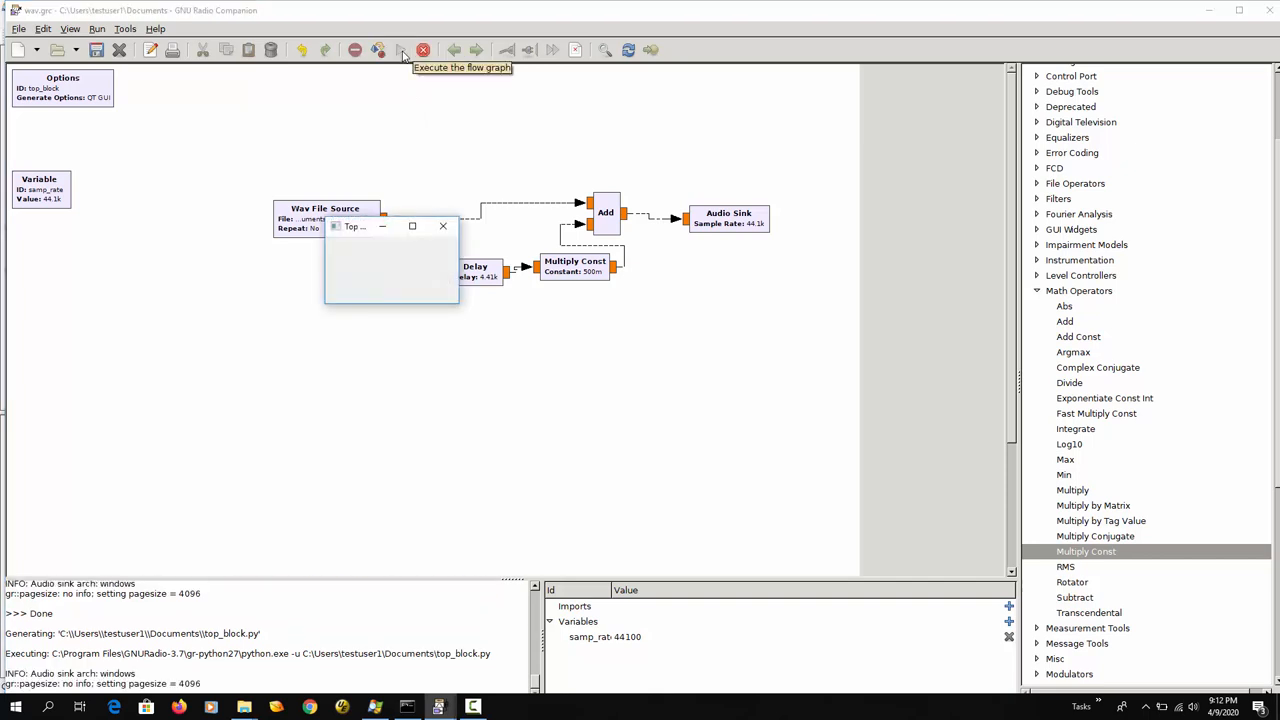